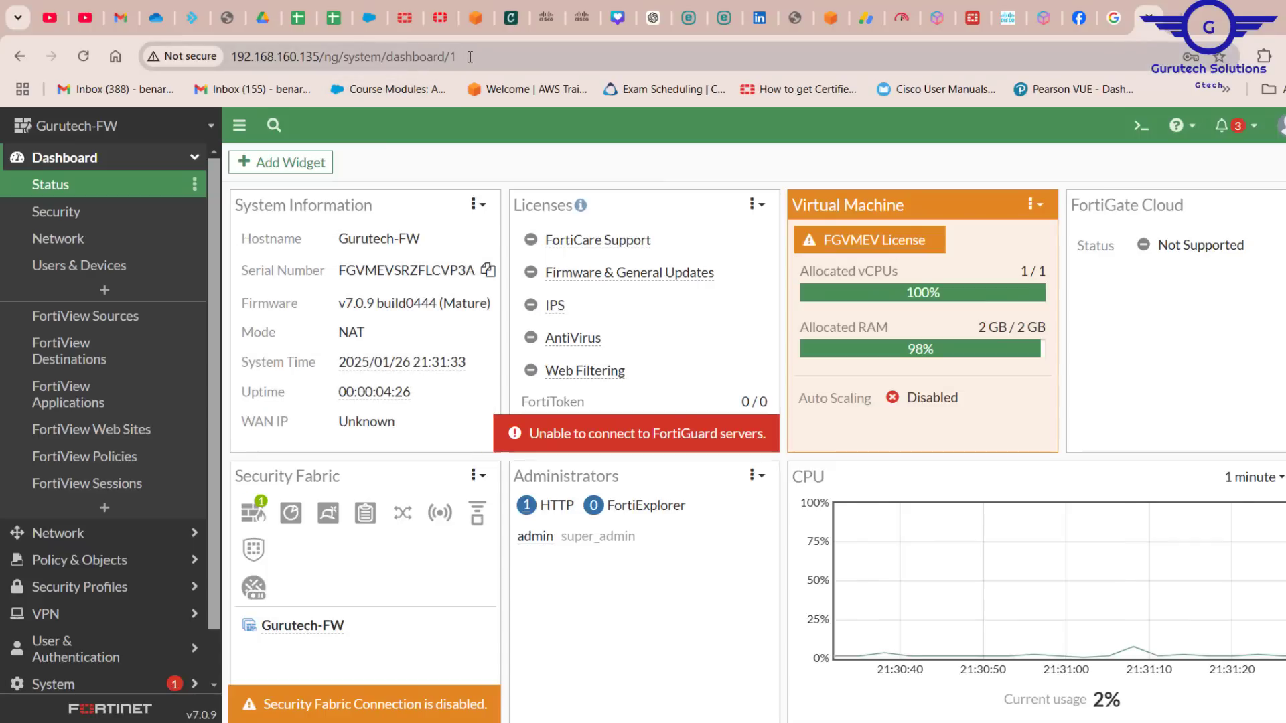
- Leave the FortiGate dashboard via the address bar and return to the GNS3 topology
left_click(344, 56)
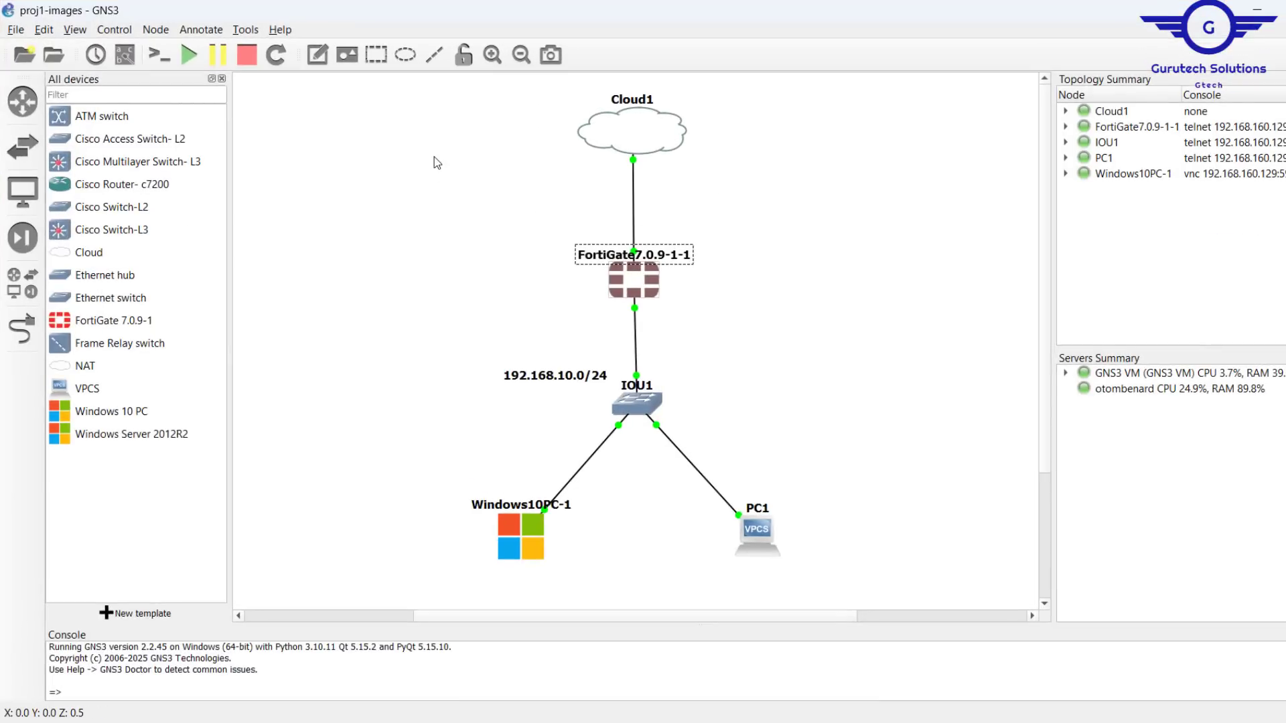
mouse_move(300, 106)
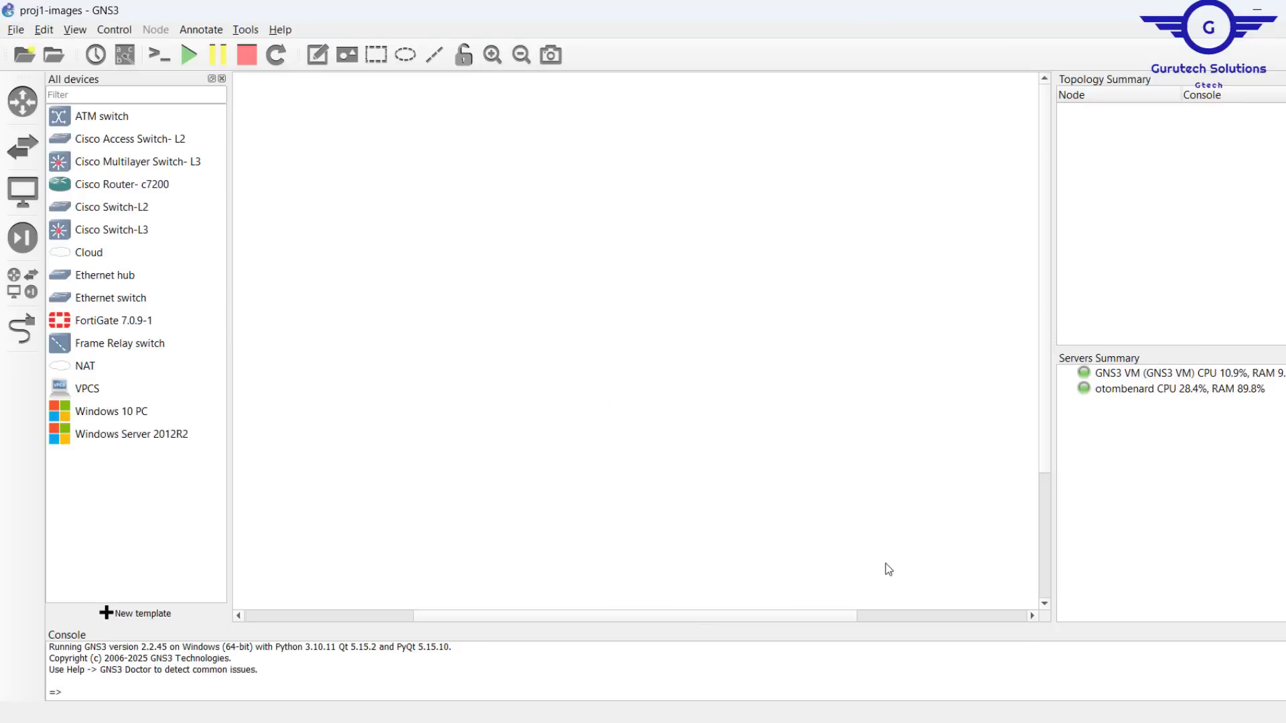
mouse_move(268, 294)
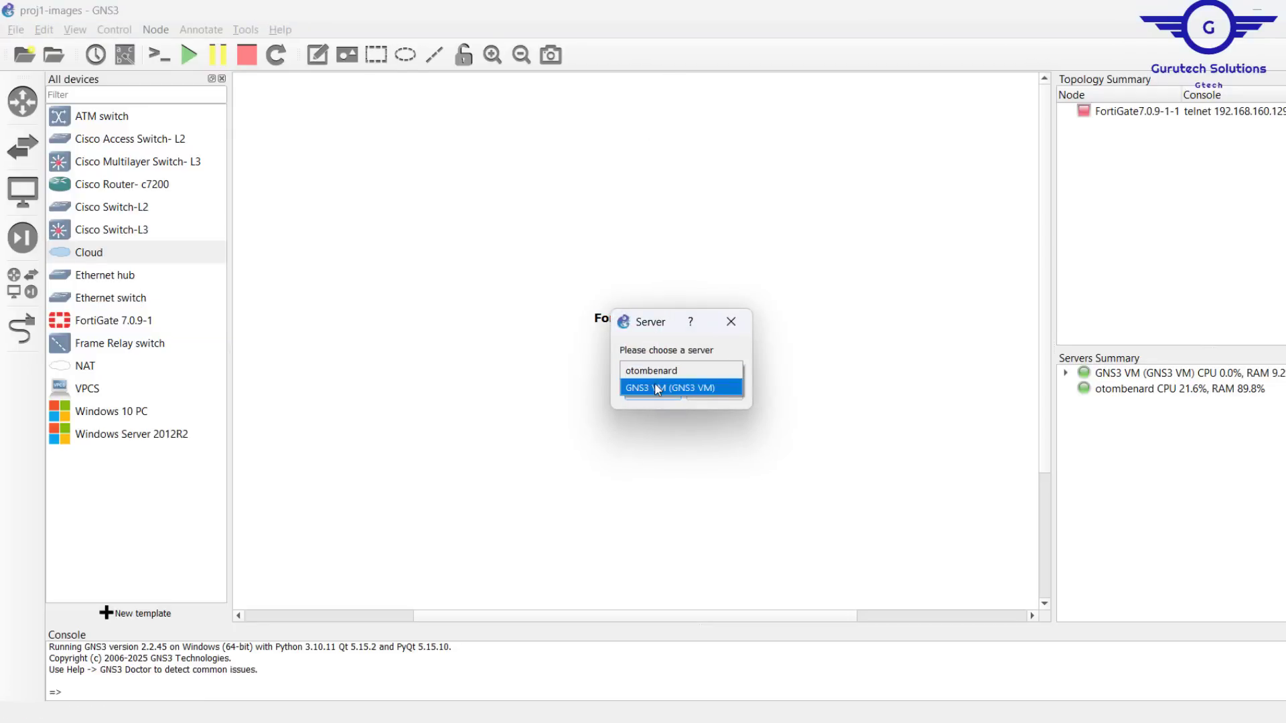
- Place the FortiGate on the GNS3 VM server, select Cloud1 and the firewall, and start all devices
left_click(680, 387)
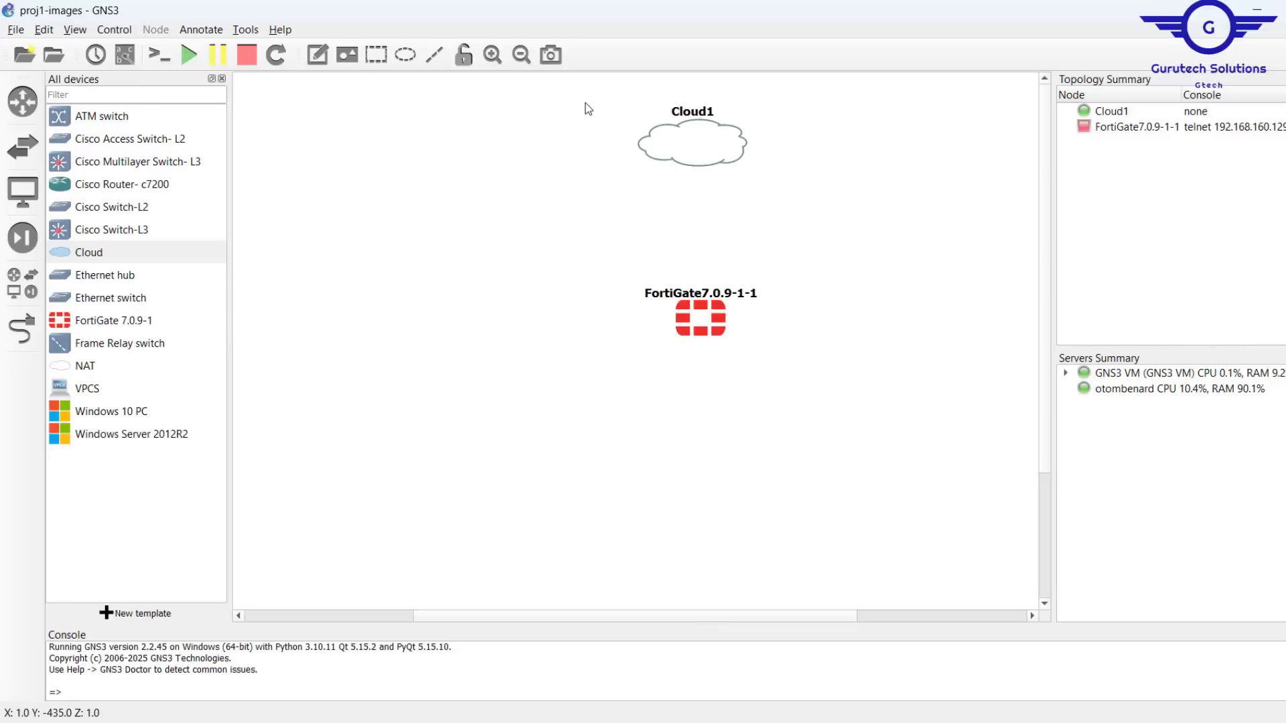
left_click(187, 54)
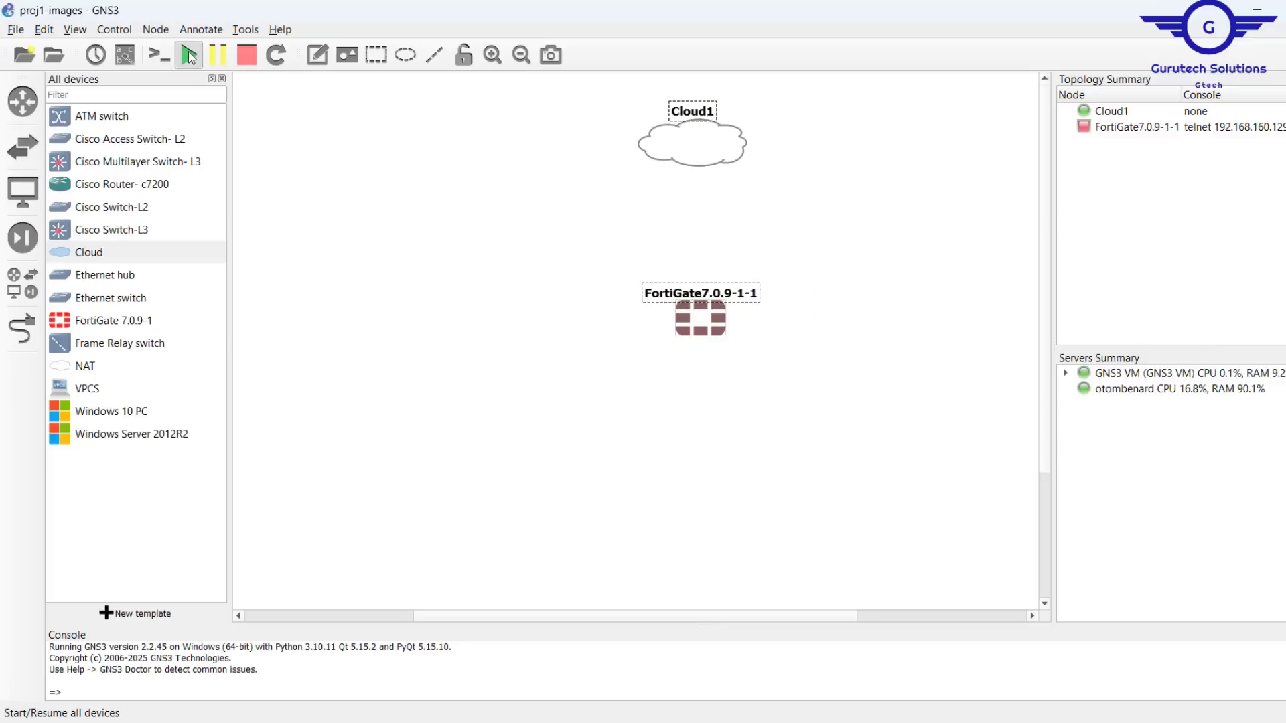
left_click(187, 54)
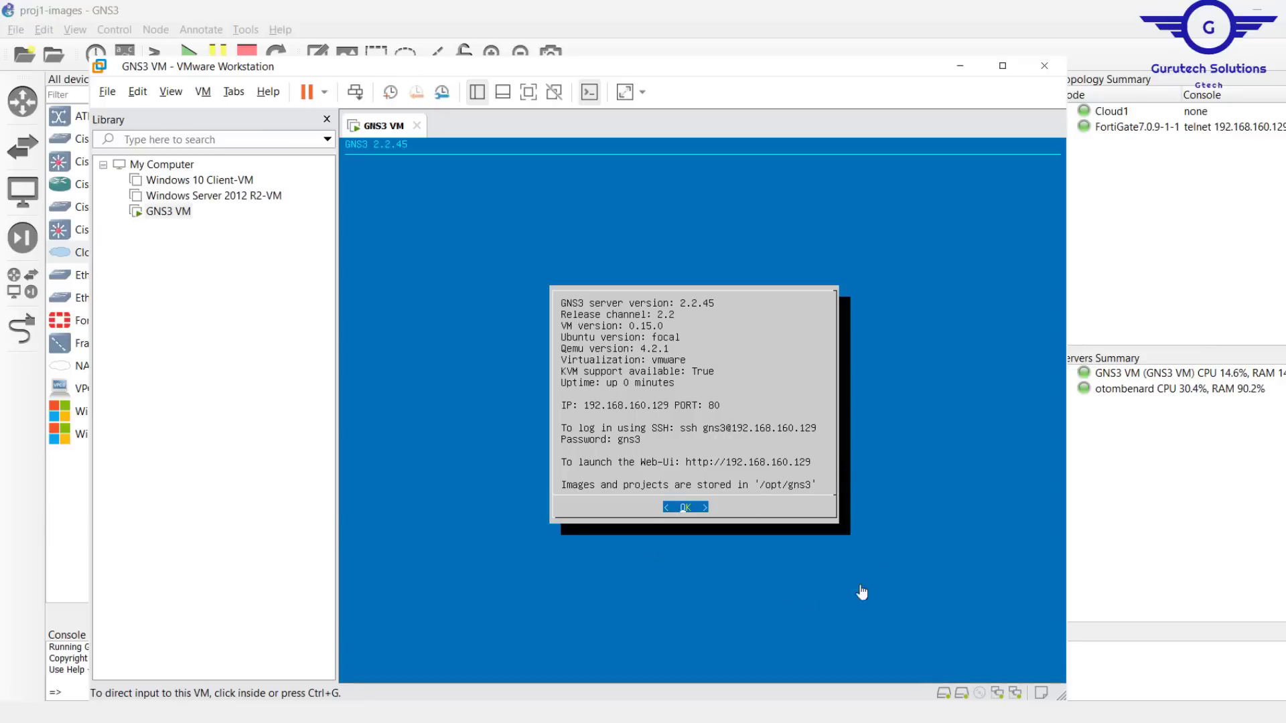
mouse_move(672, 398)
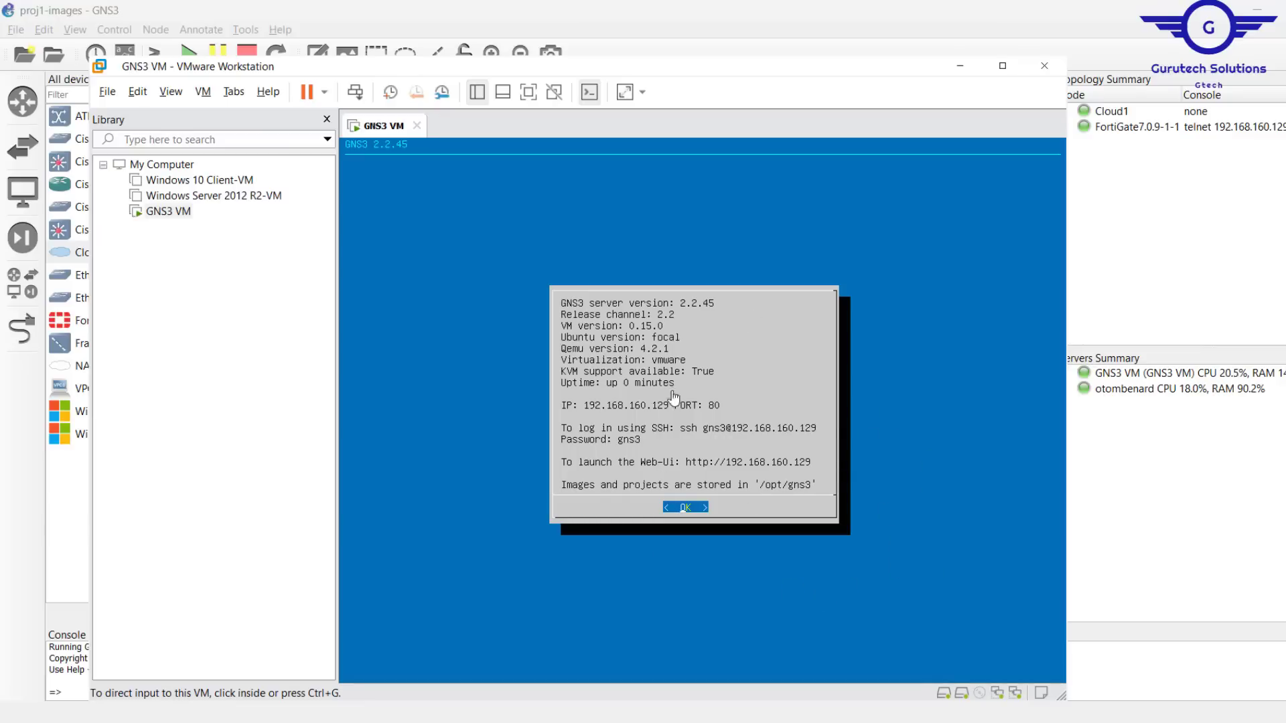
mouse_move(804, 402)
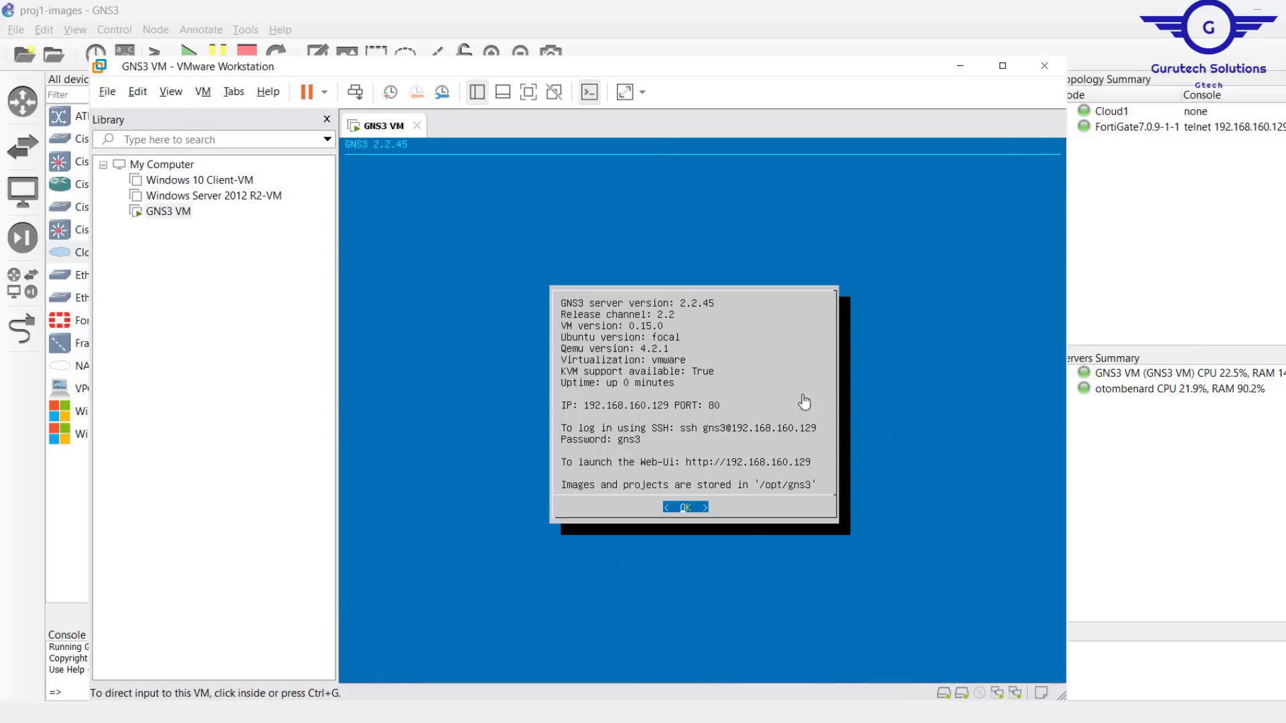
mouse_move(628, 465)
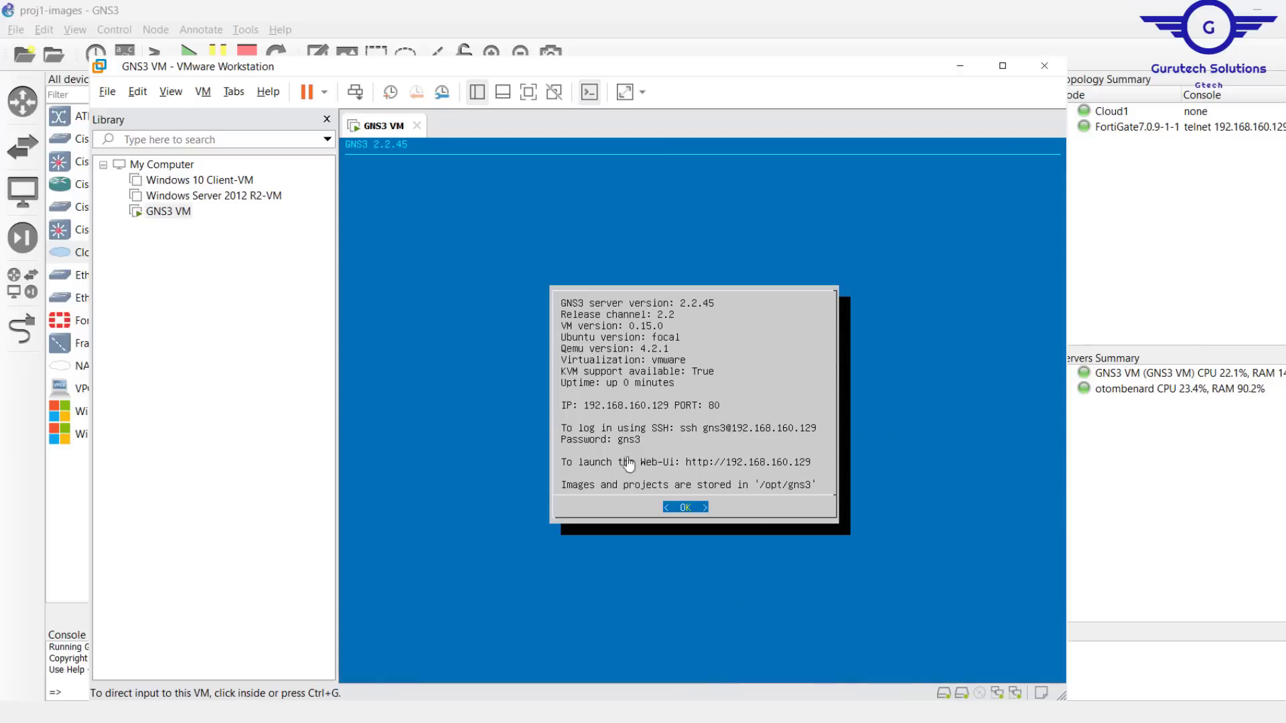
mouse_move(810, 510)
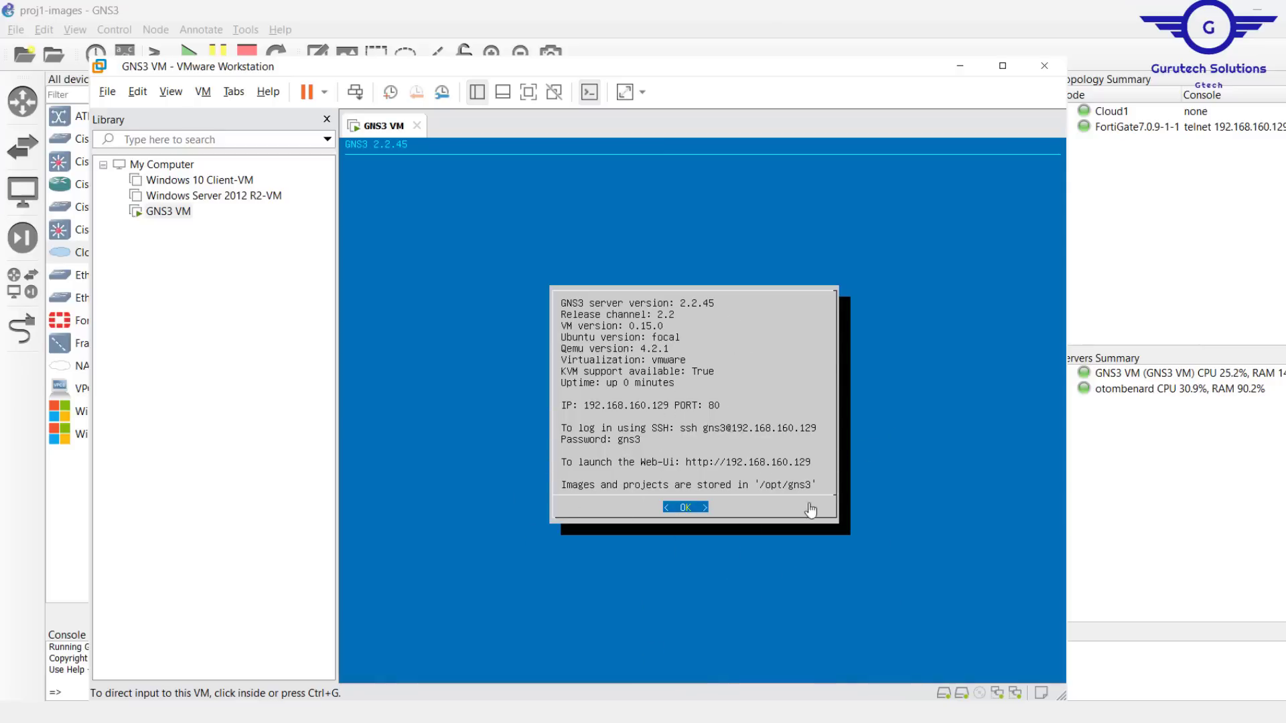
mouse_move(611, 538)
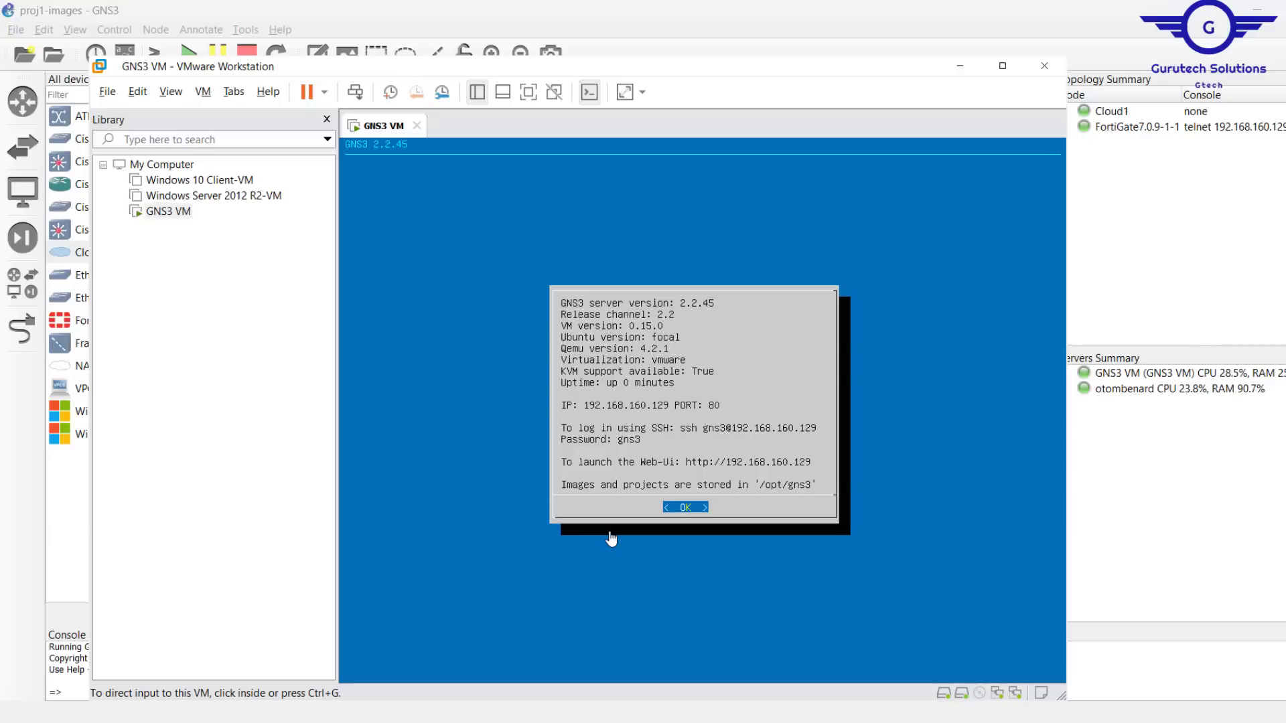
mouse_move(167, 210)
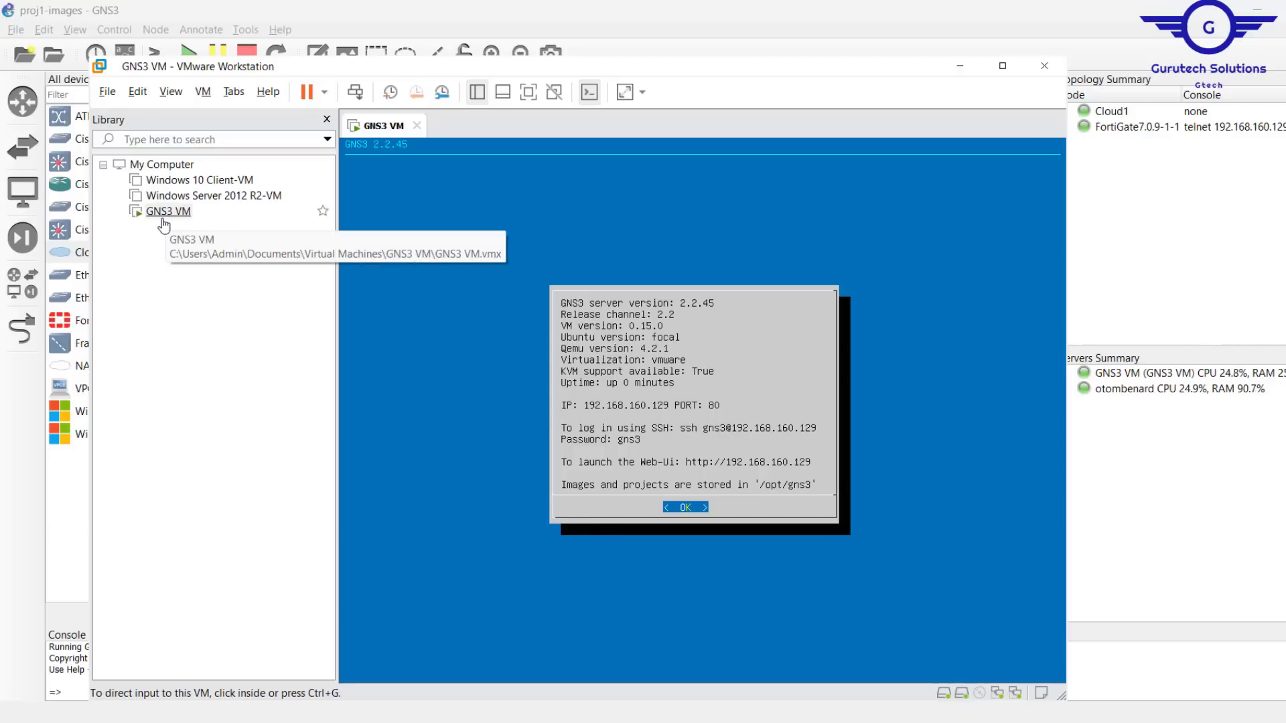
right_click(168, 210)
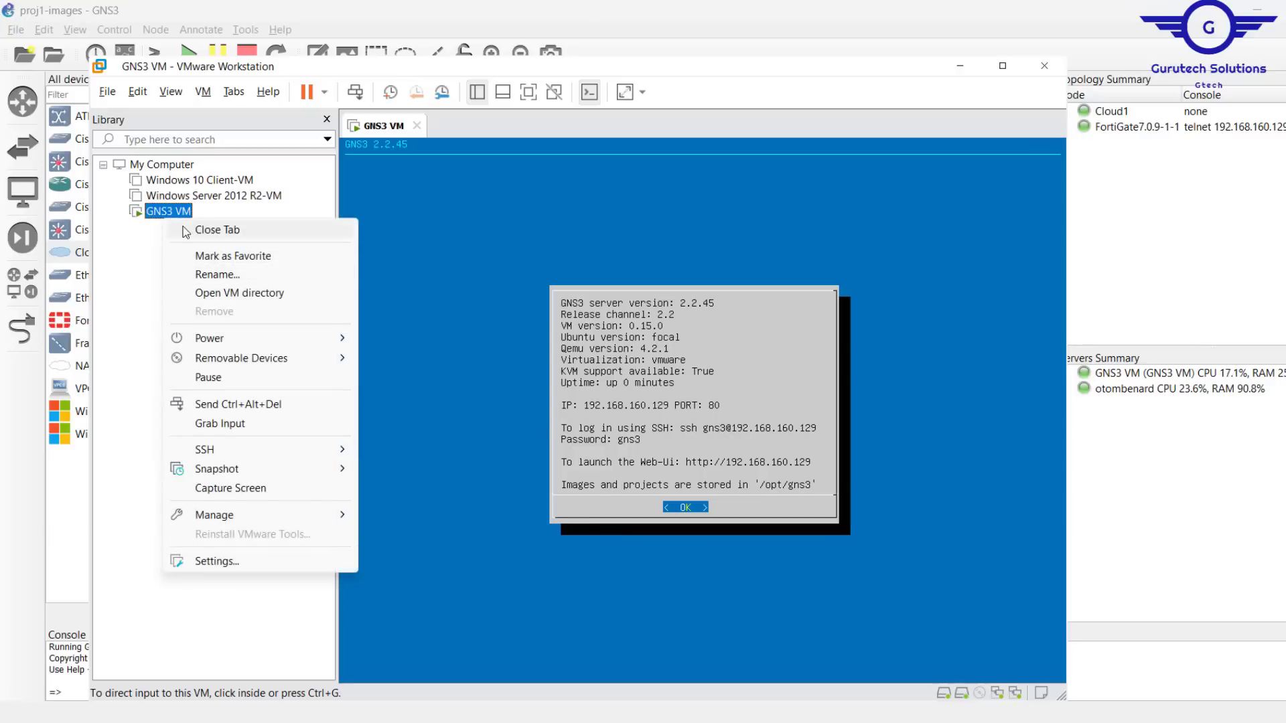
mouse_move(217, 561)
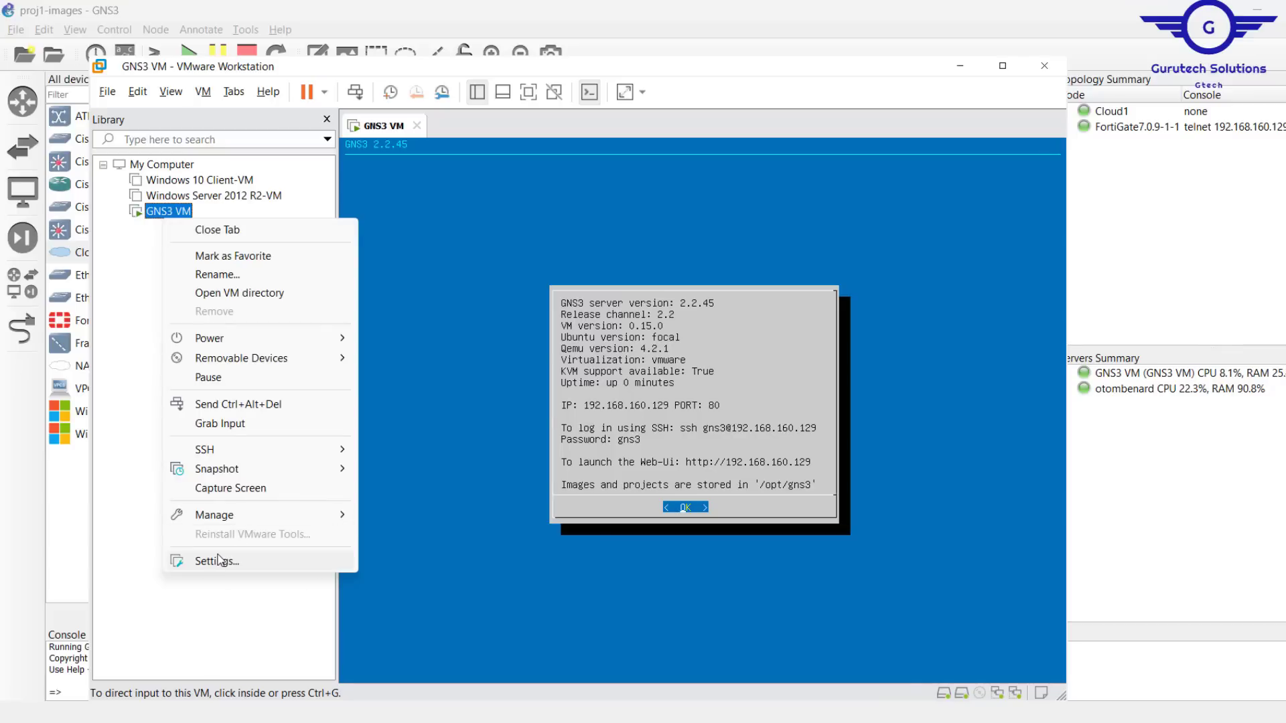
left_click(220, 560)
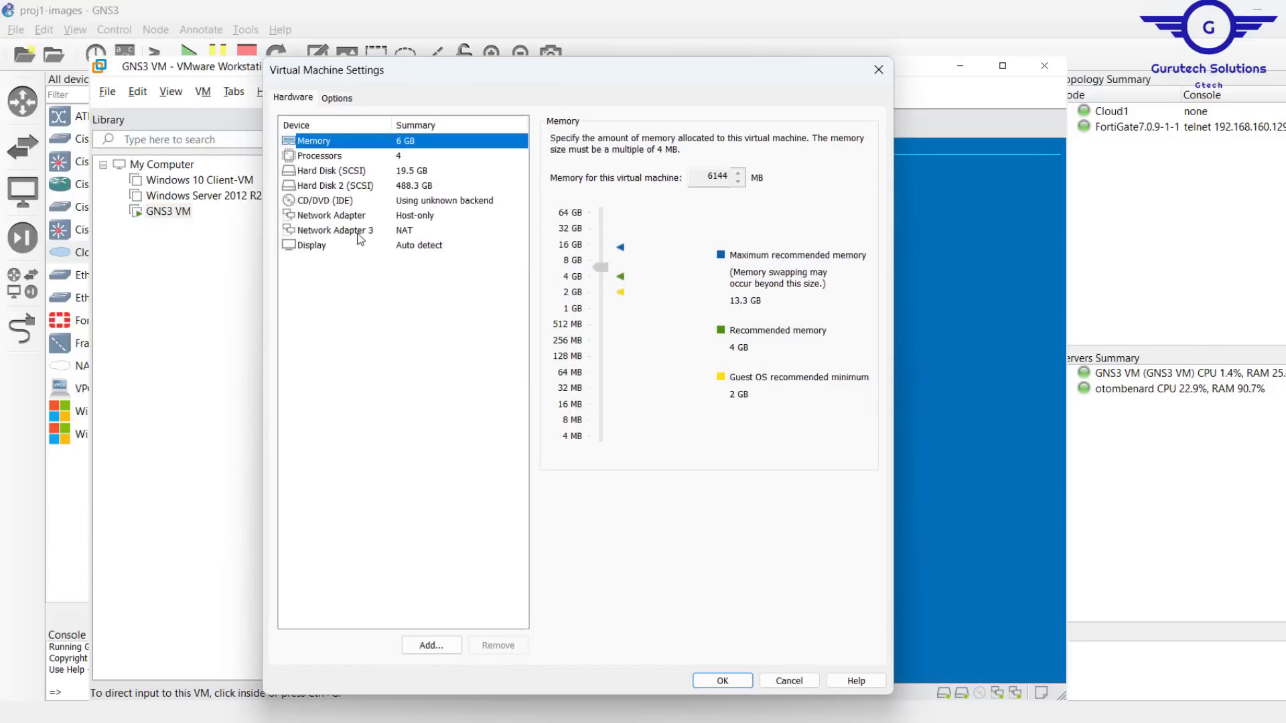
left_click(332, 214)
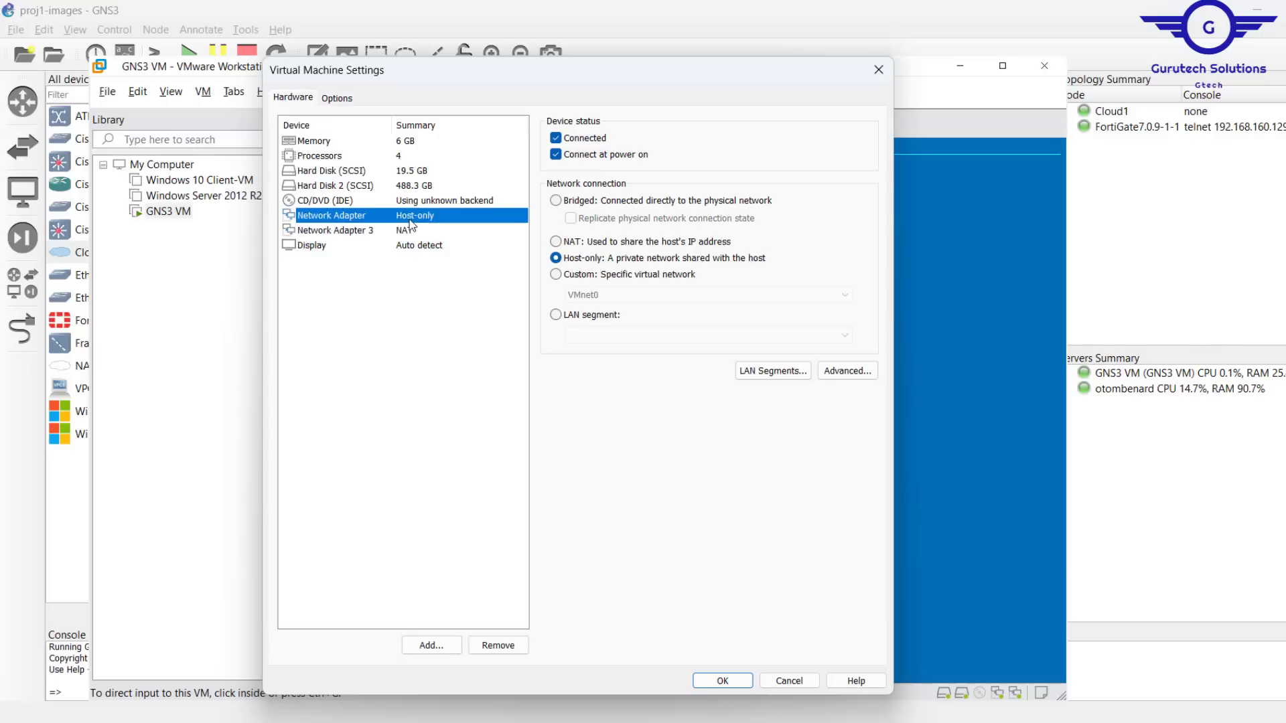
left_click(336, 229)
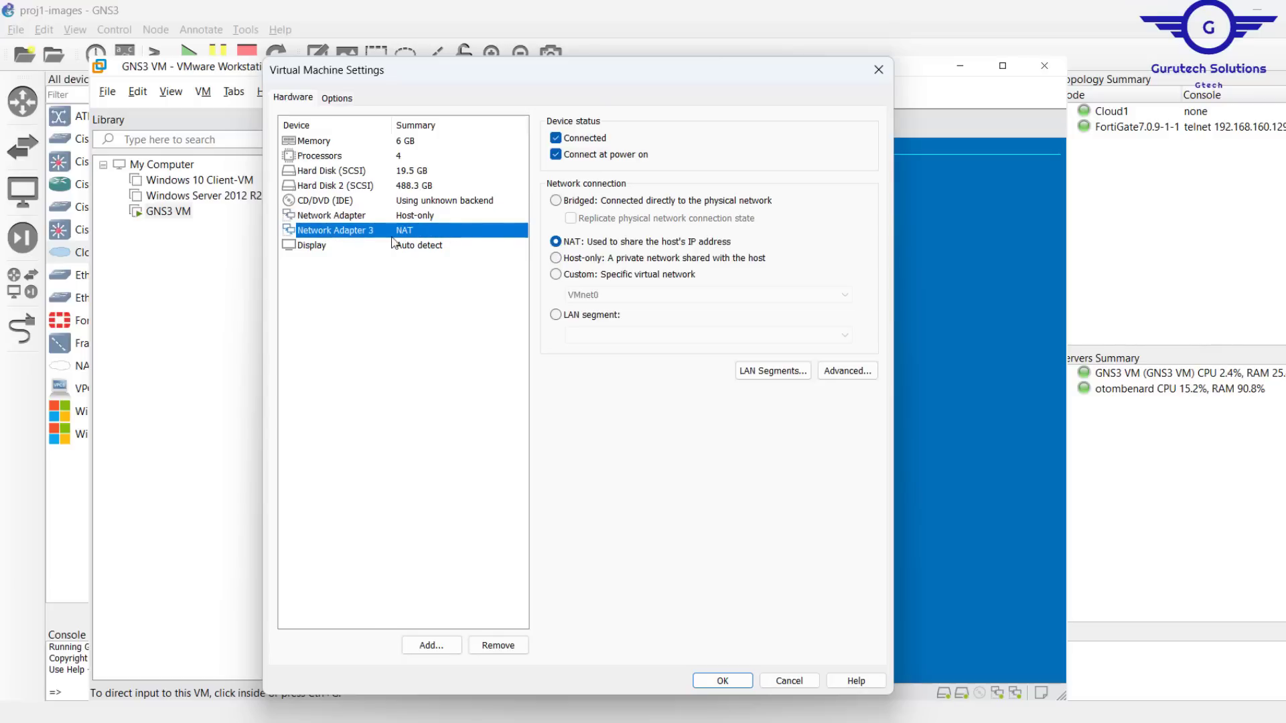
mouse_move(455, 233)
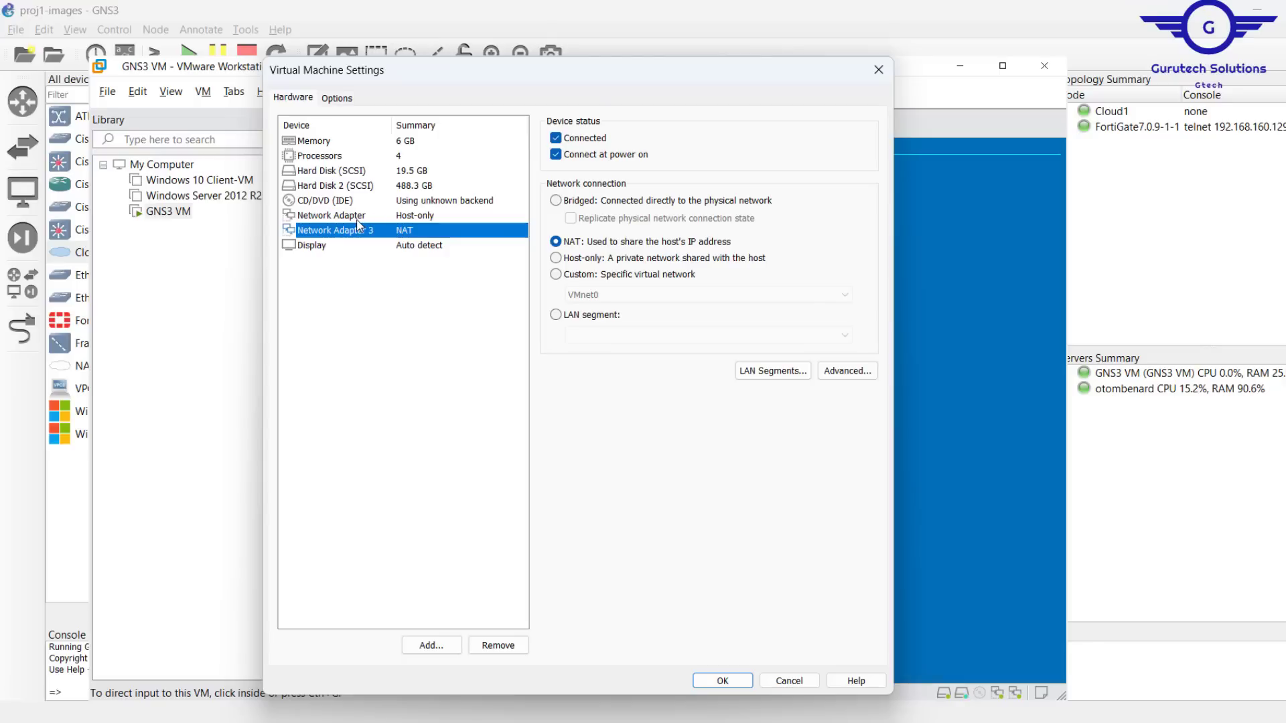
mouse_move(967, 300)
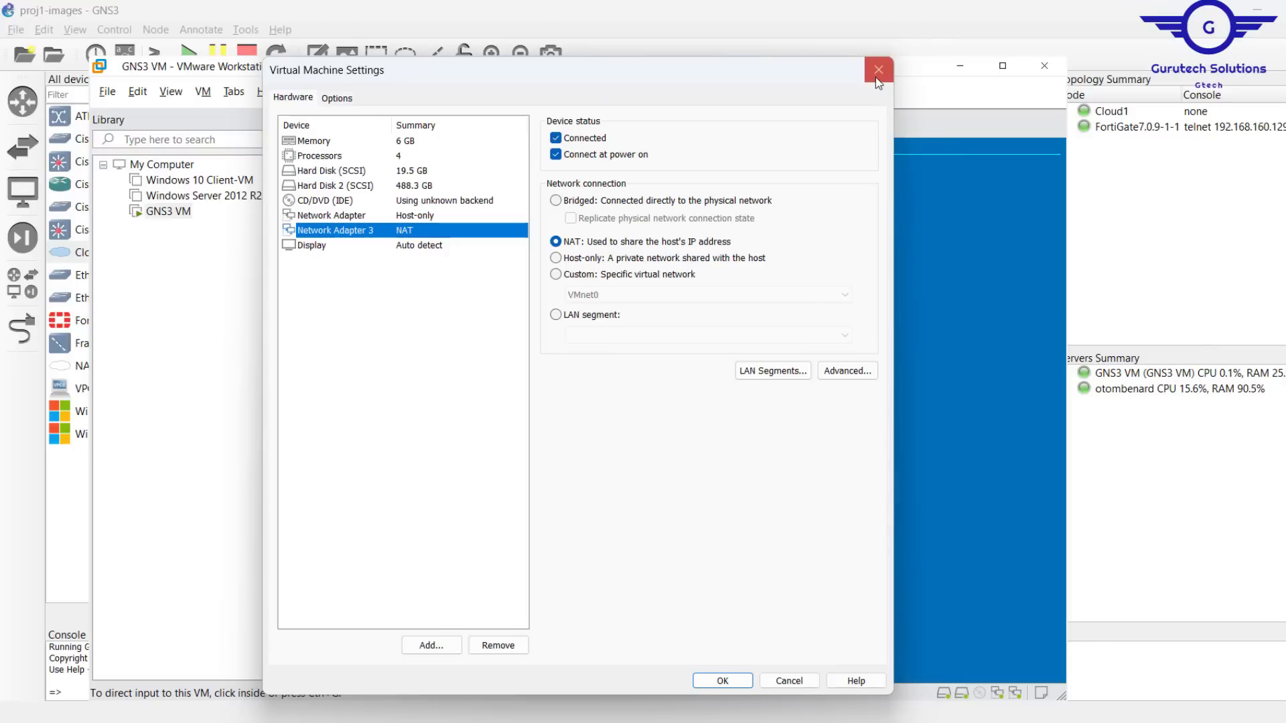
left_click(876, 68)
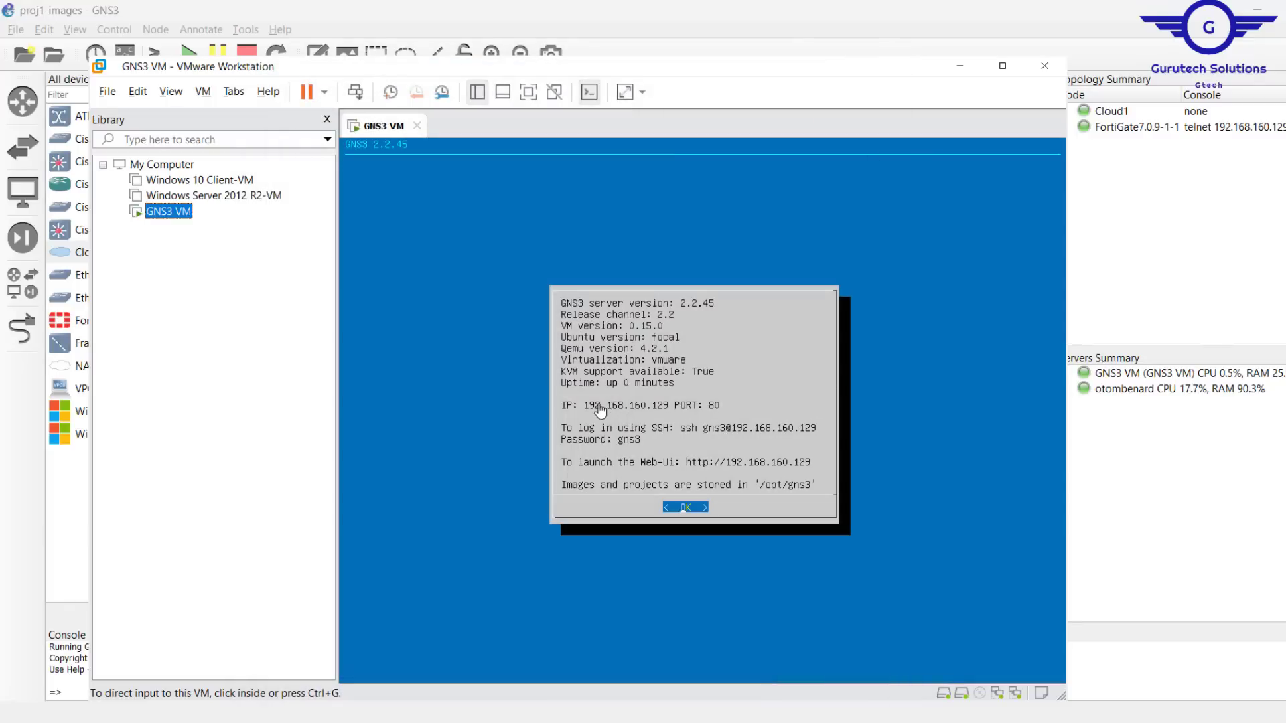
mouse_move(682, 416)
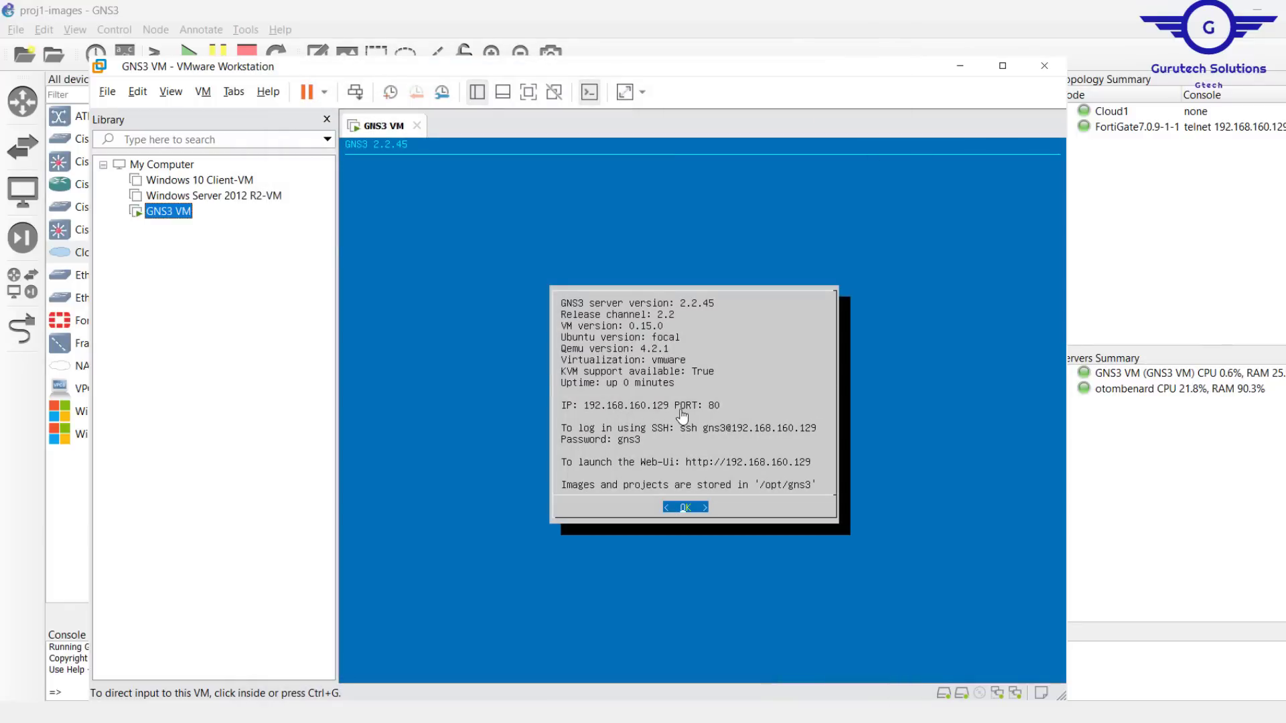
- Add Network Adapter 2 (NAT) to the GNS3 VM through its hardware settings and confirm
right_click(169, 210)
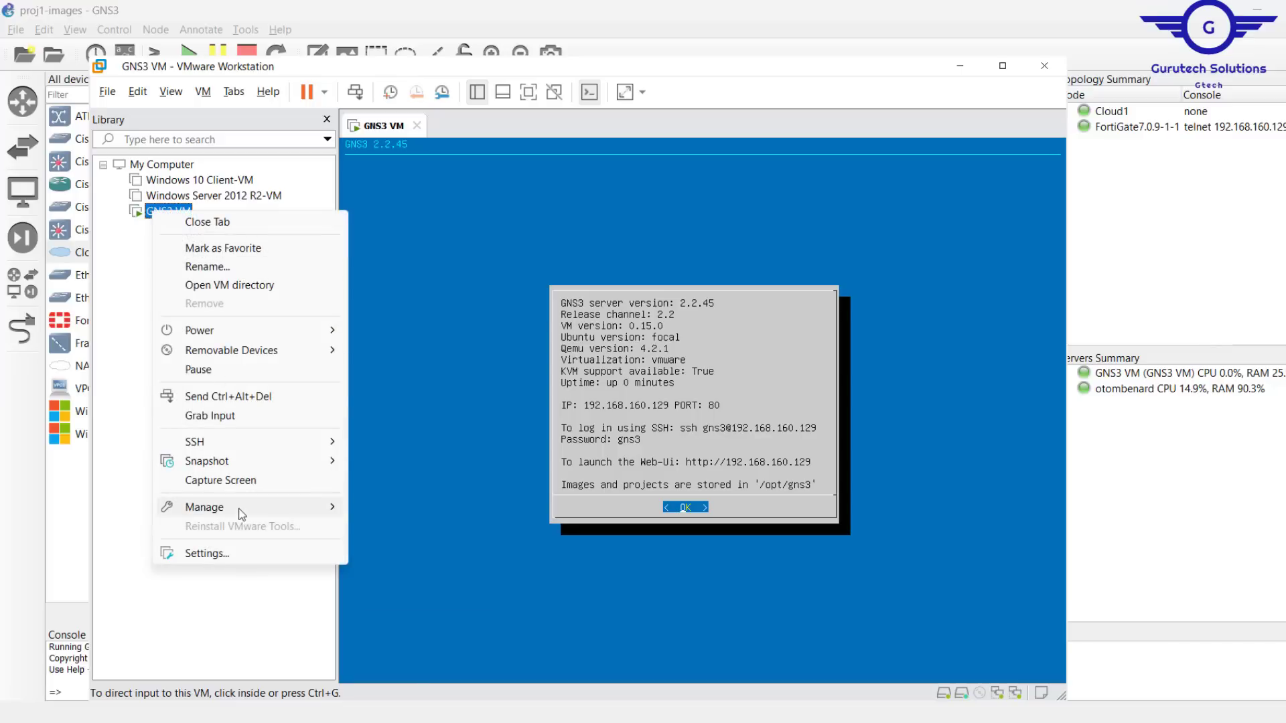
left_click(477, 362)
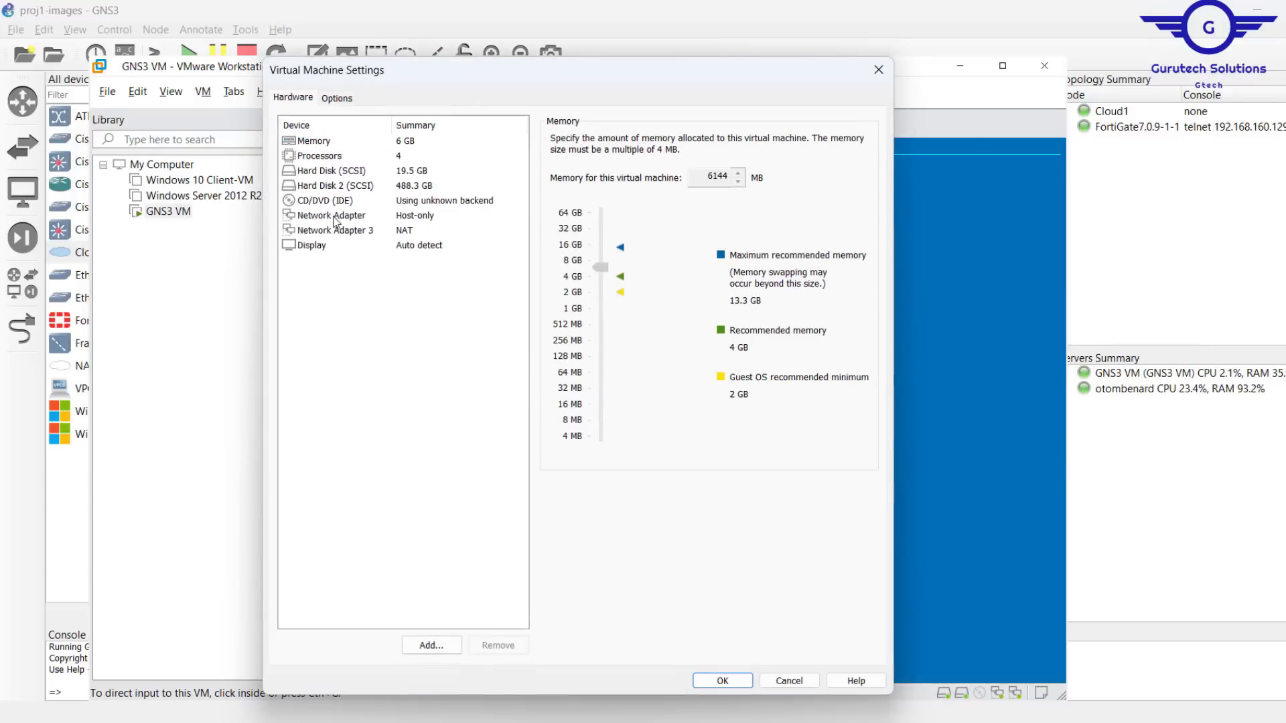
mouse_move(505, 393)
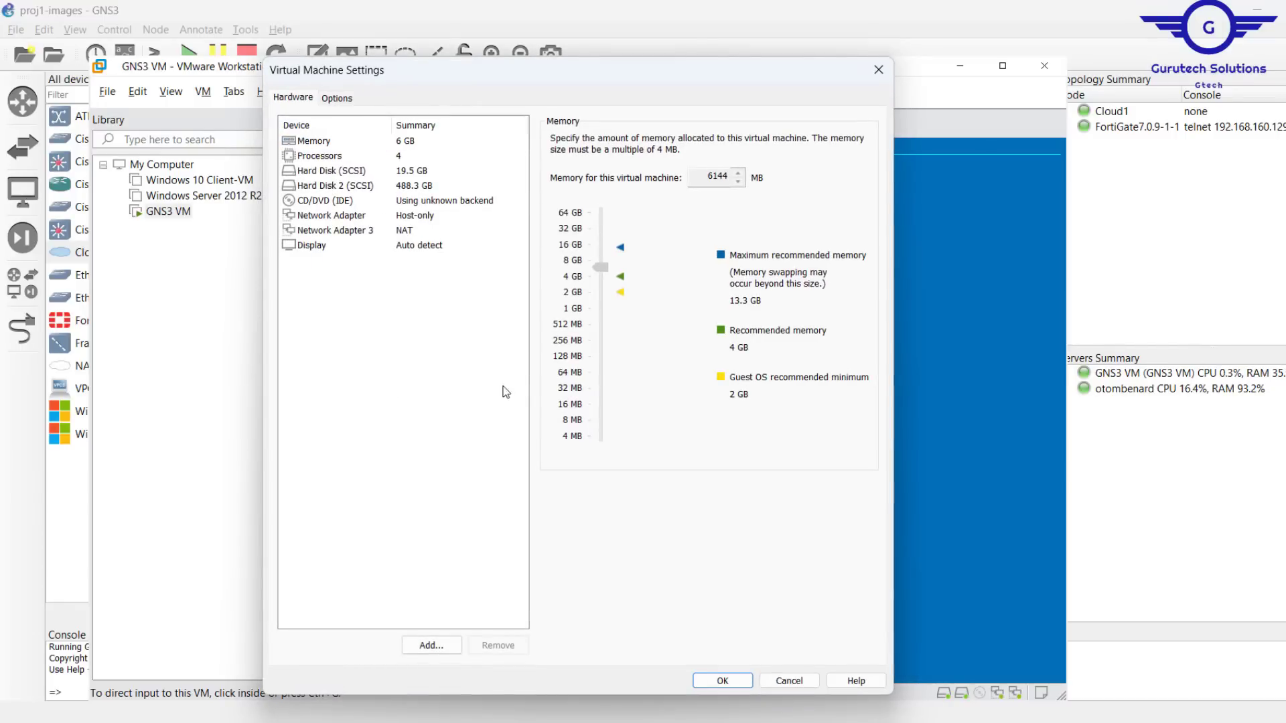
left_click(431, 646)
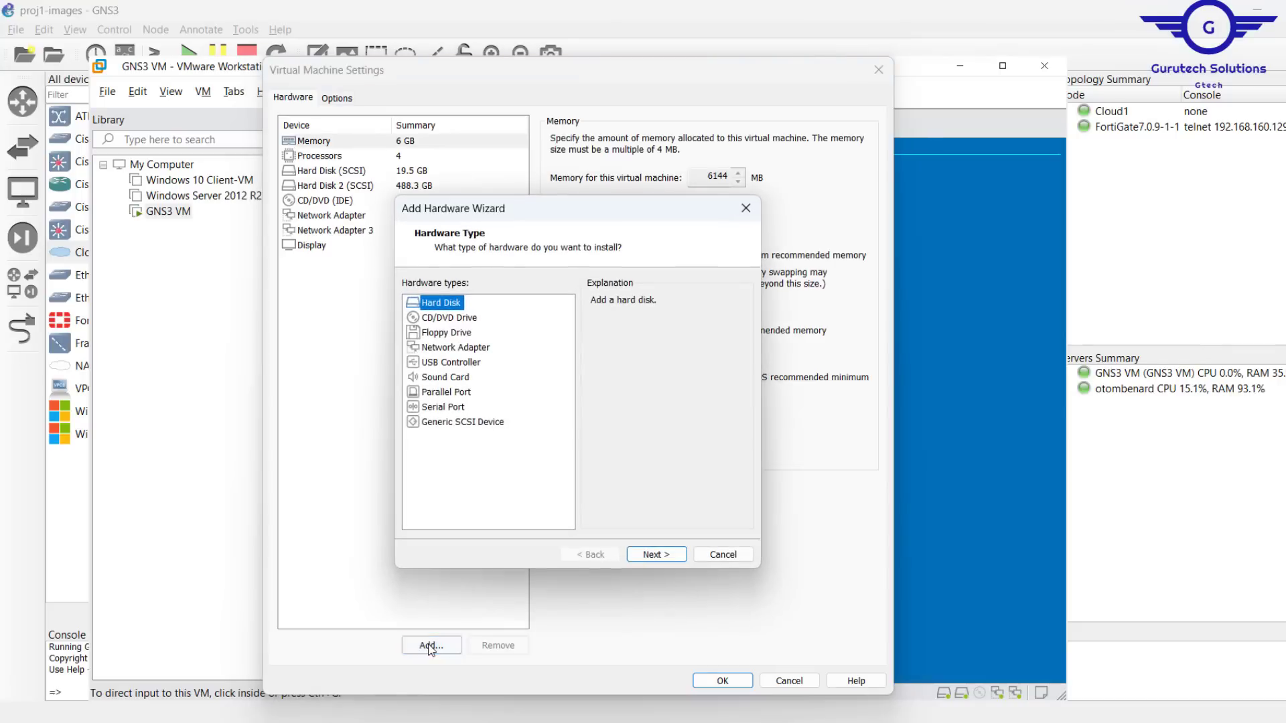
left_click(455, 347)
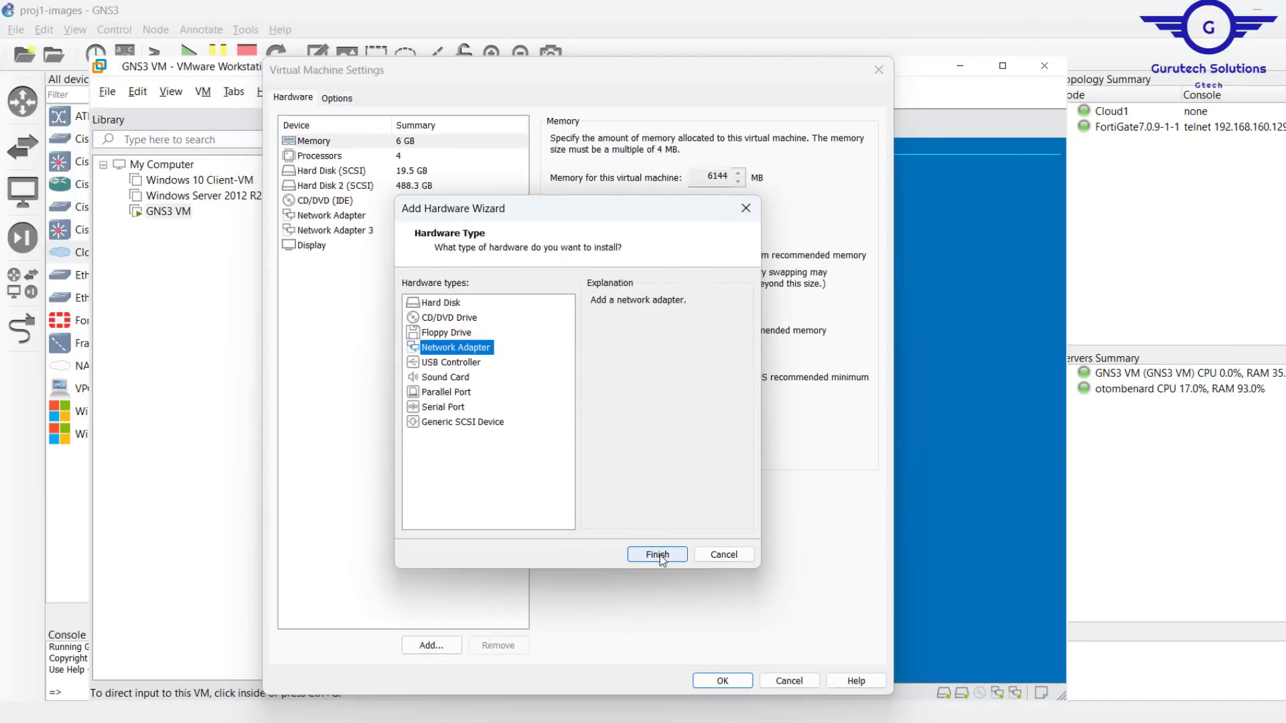
left_click(656, 555)
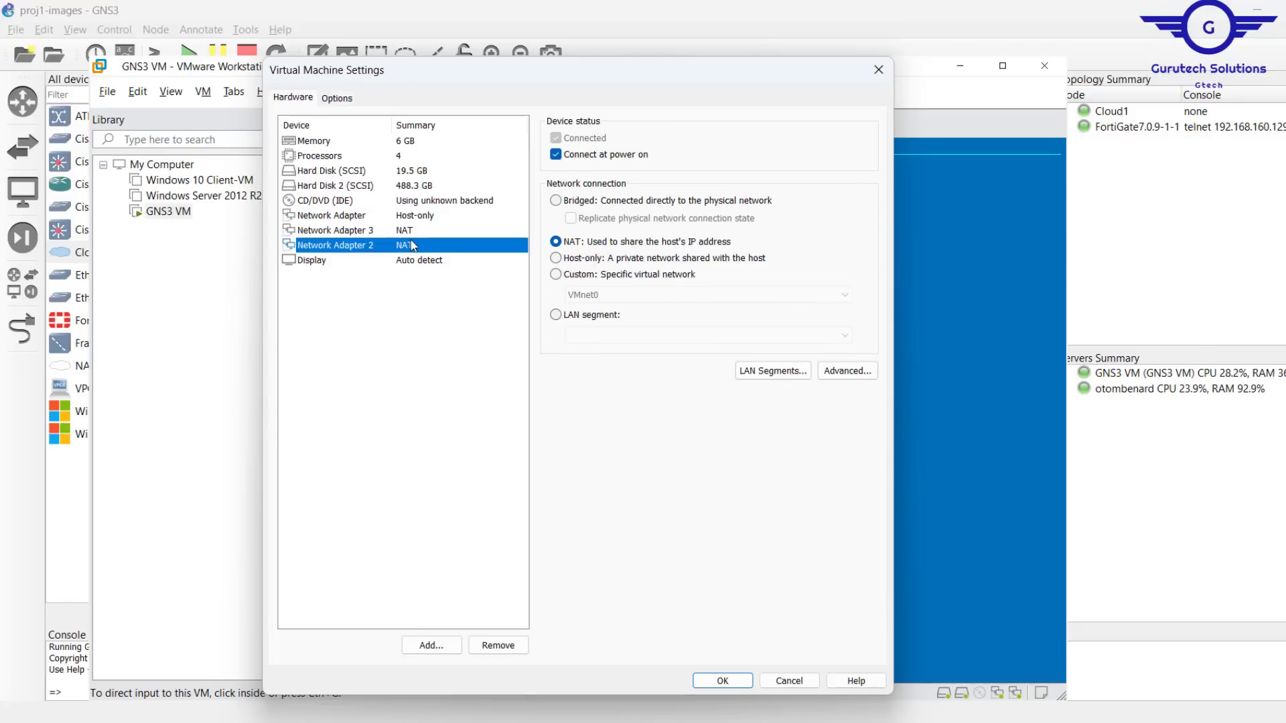
mouse_move(808, 608)
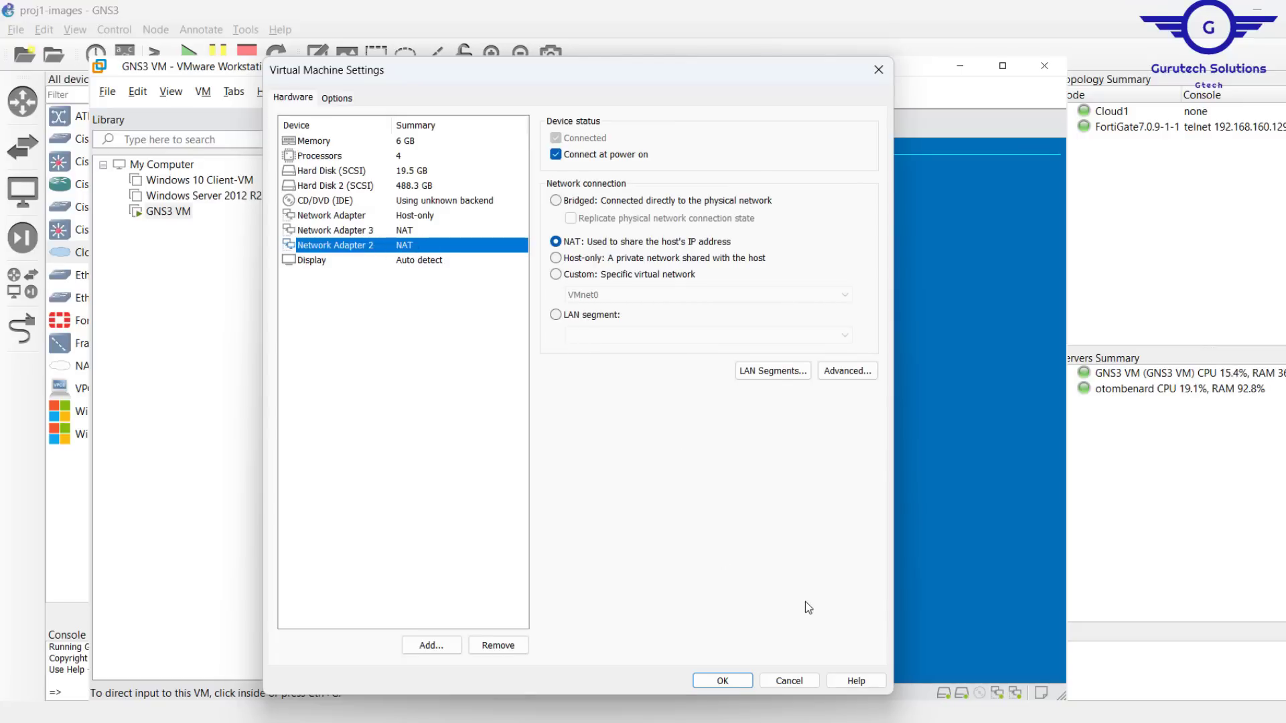
left_click(721, 680)
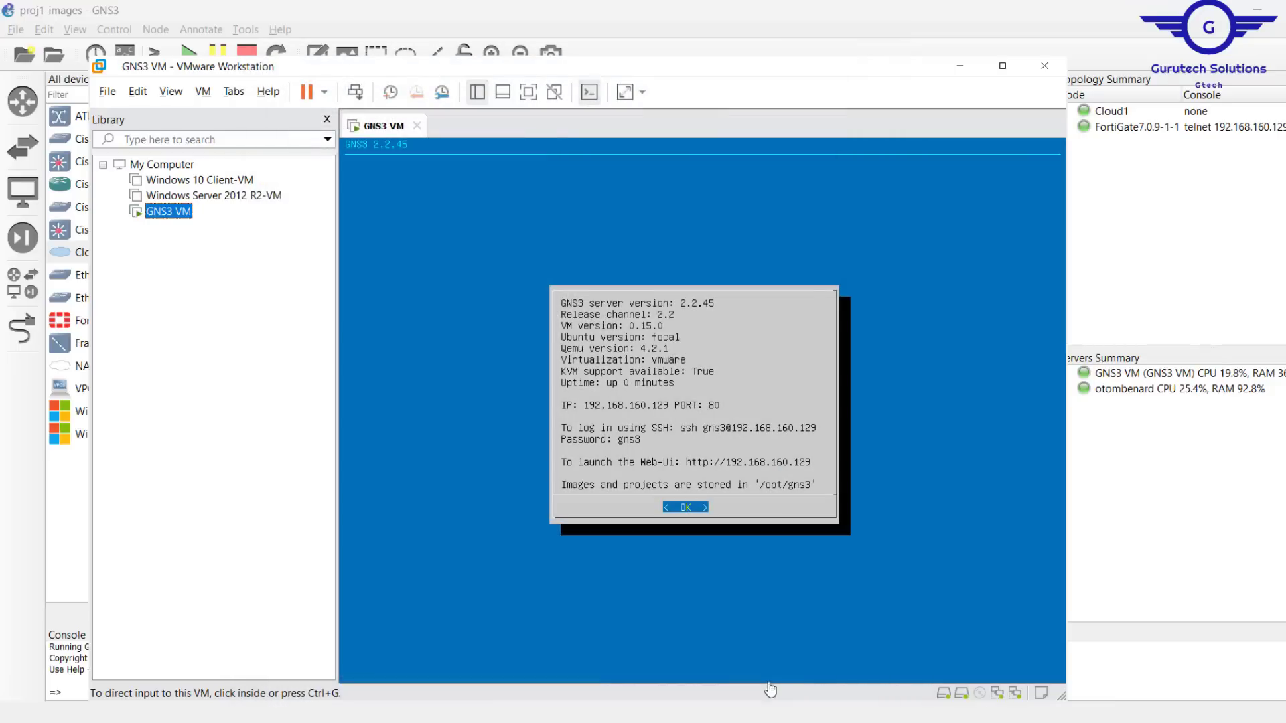
mouse_move(583, 359)
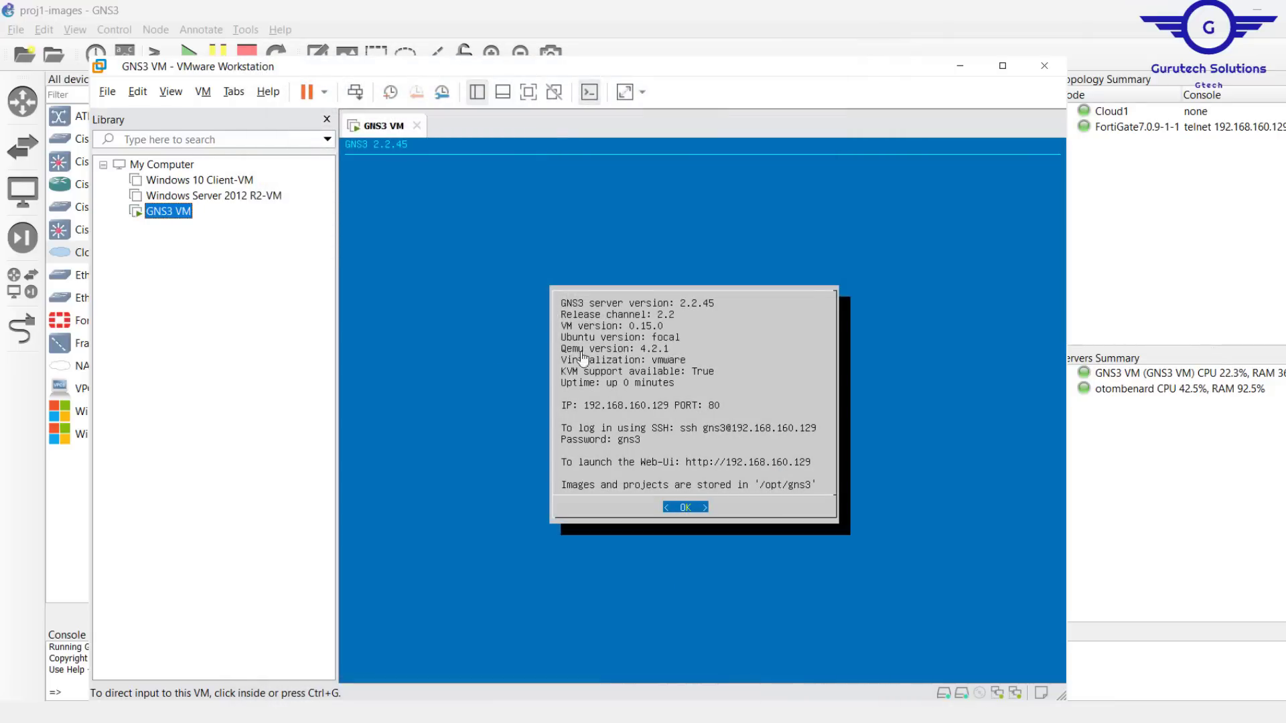
mouse_move(716, 471)
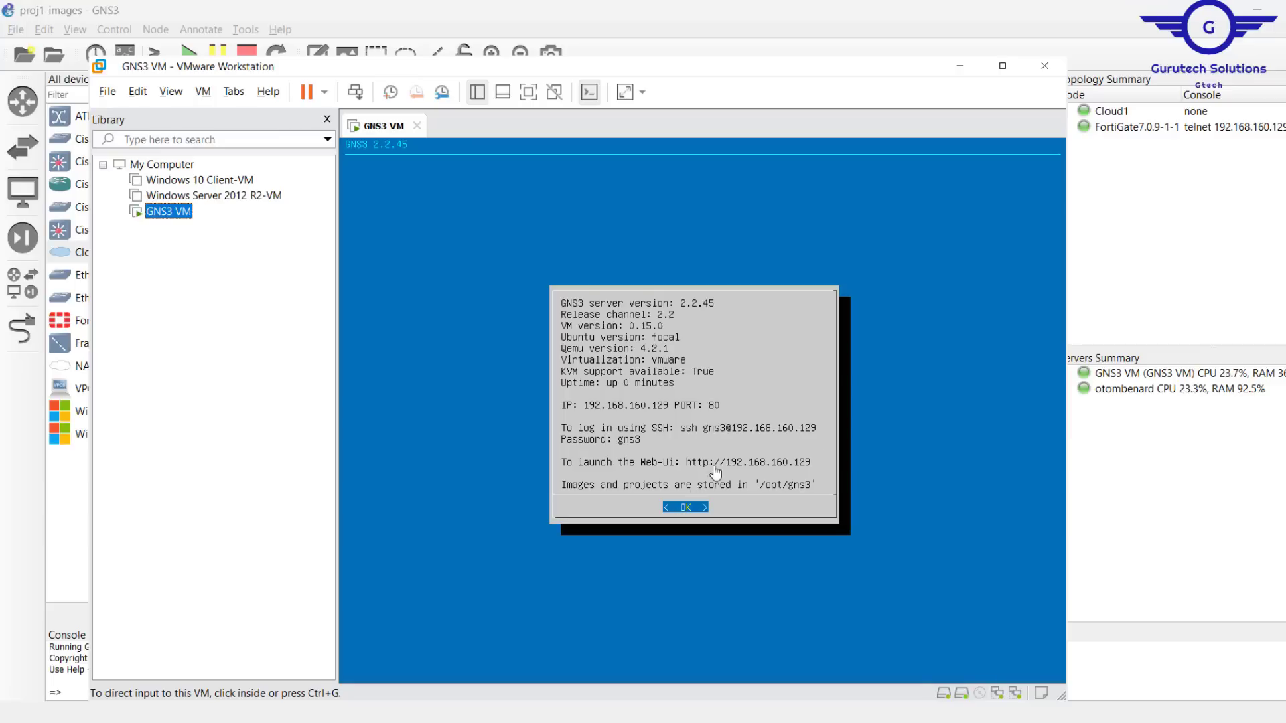
mouse_move(840, 434)
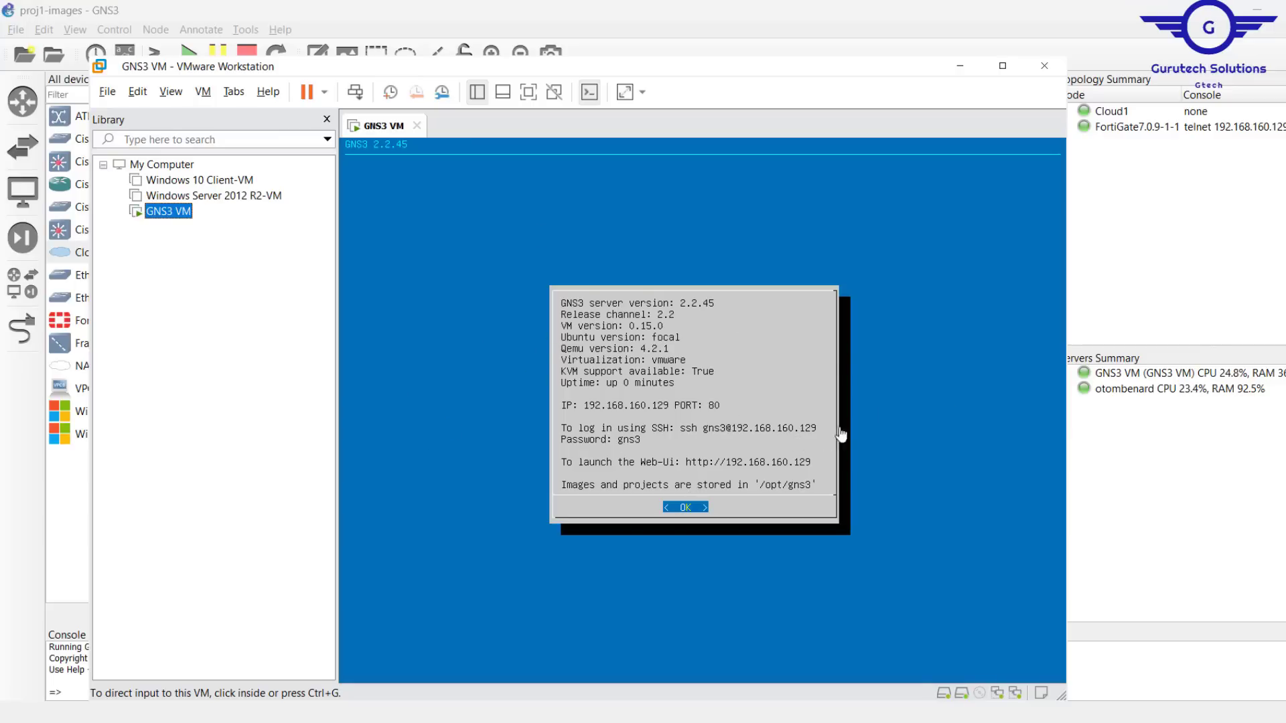
mouse_move(1127, 229)
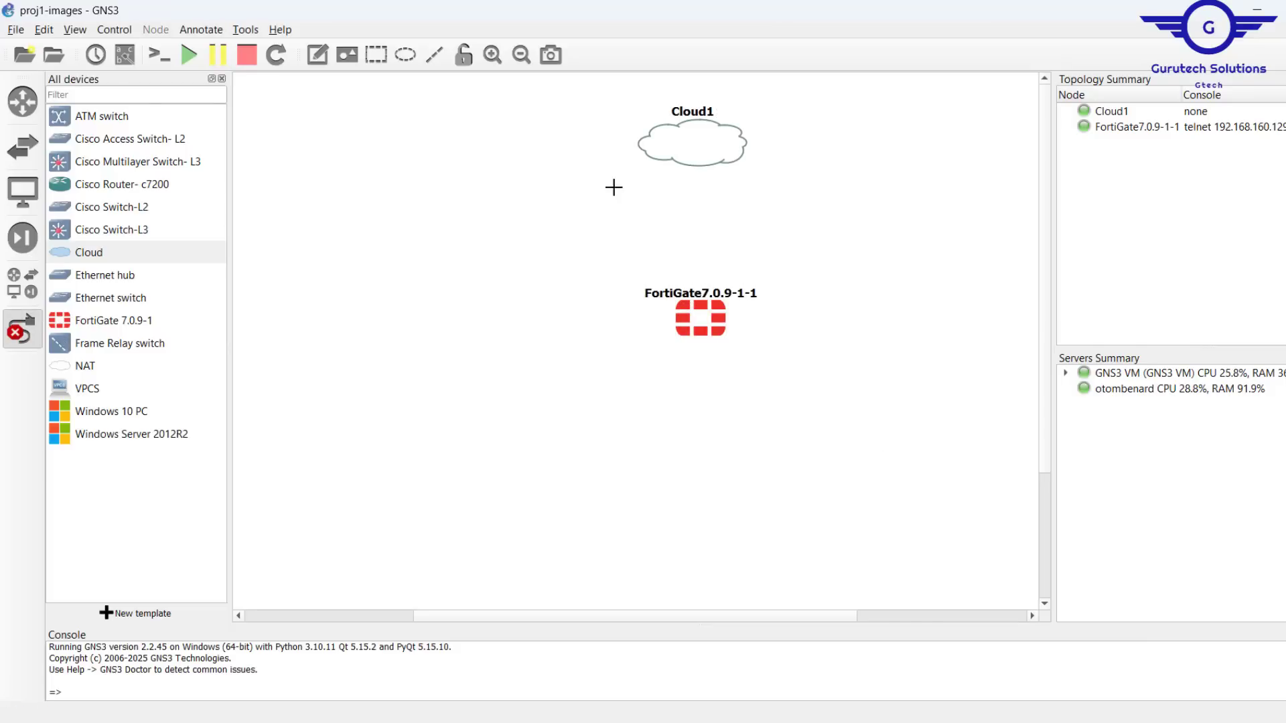
mouse_move(716, 203)
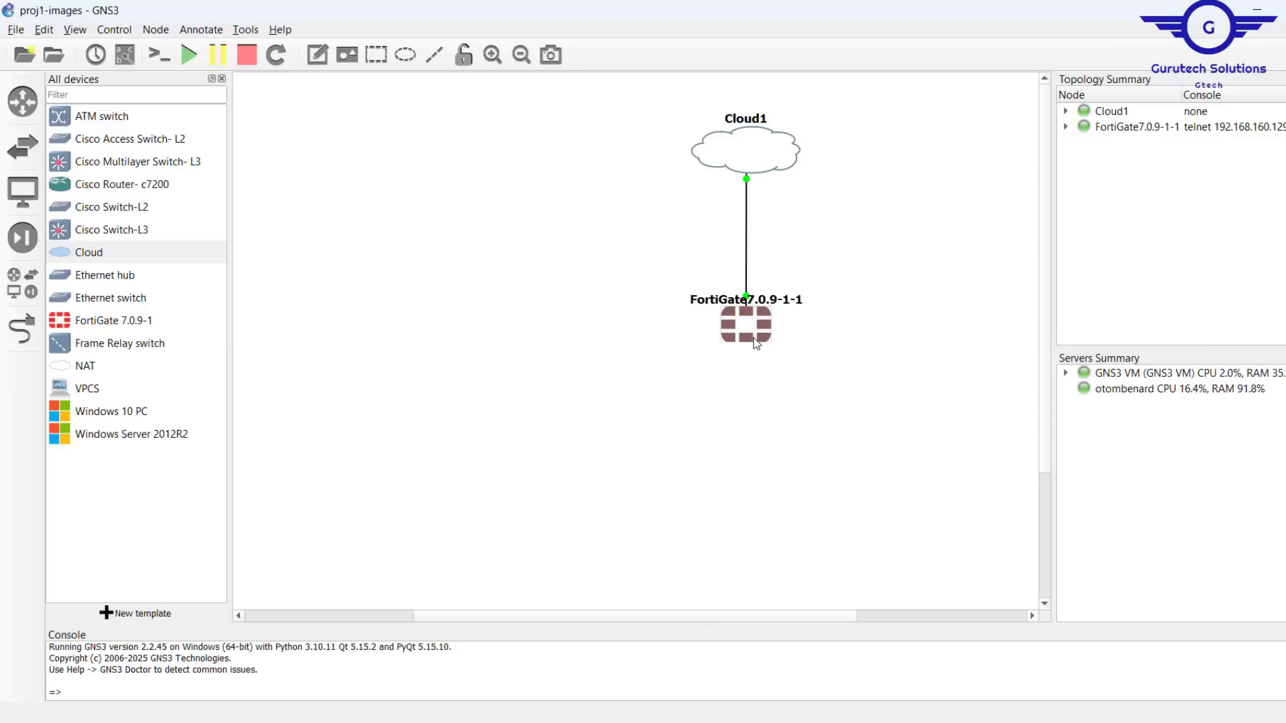
mouse_move(116, 328)
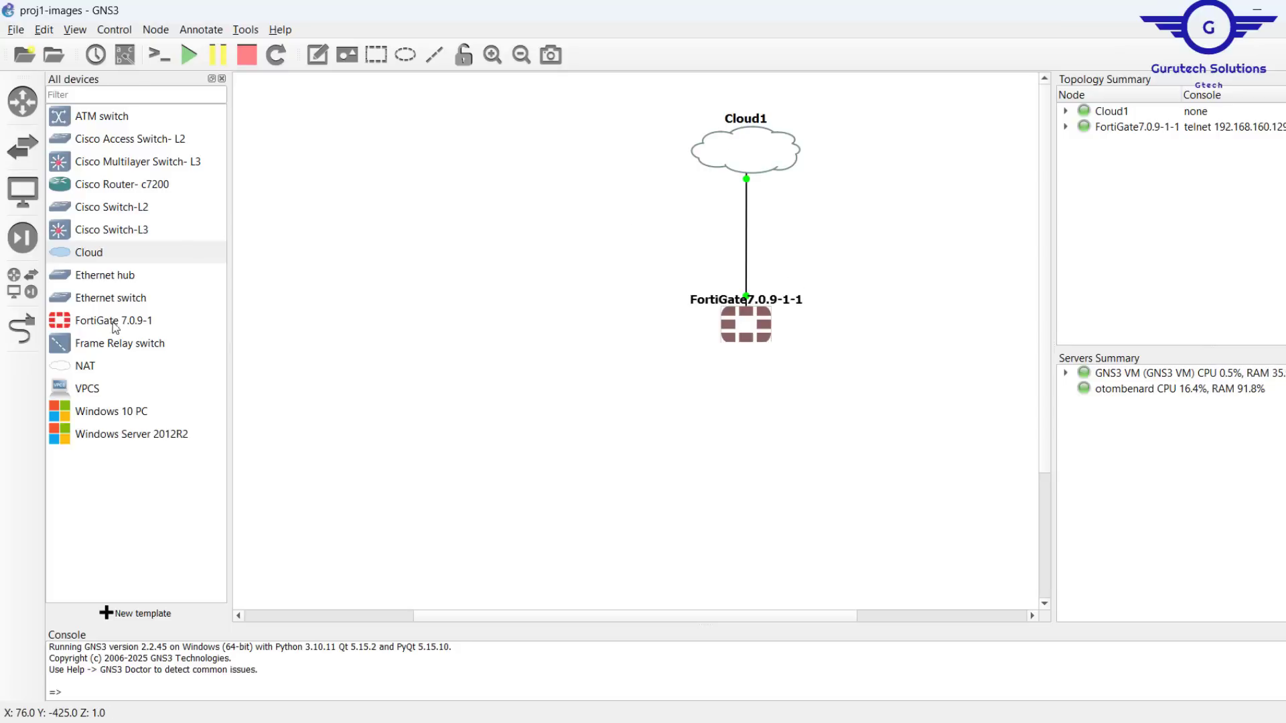
mouse_move(772, 297)
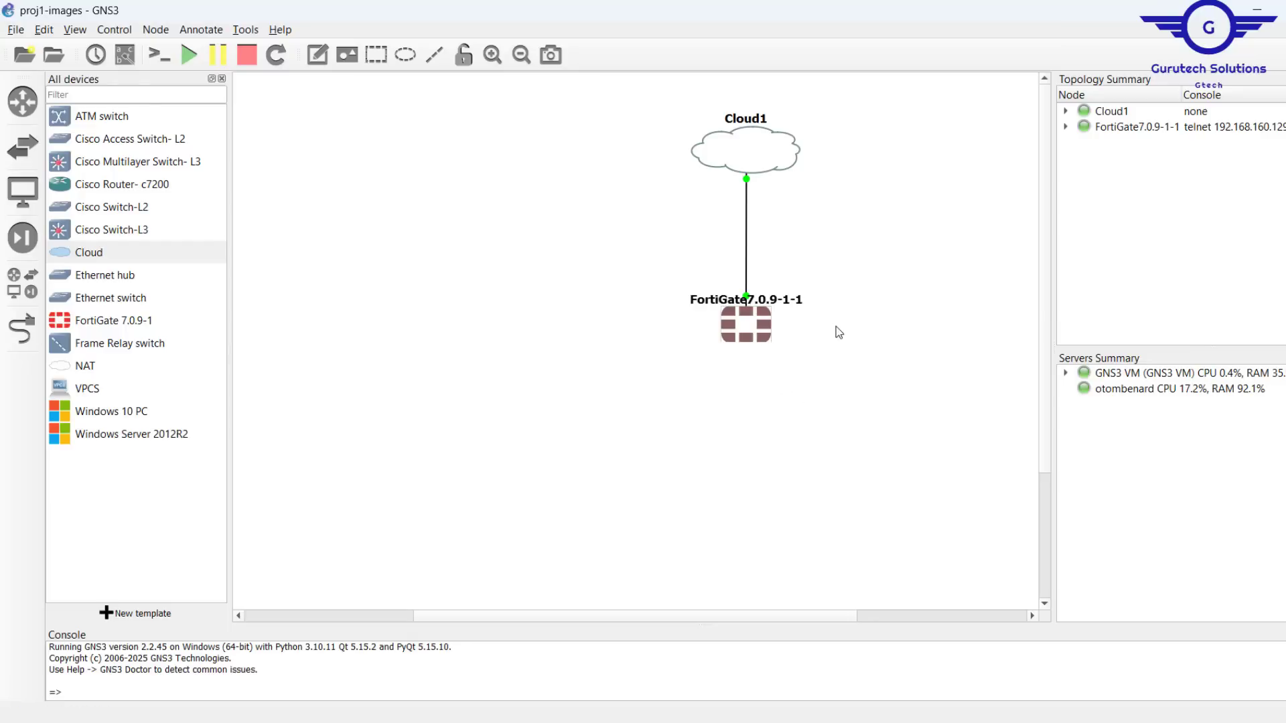
- Open the FortiGate console from GNS3 and log in as admin with an empty password
double_click(745, 324)
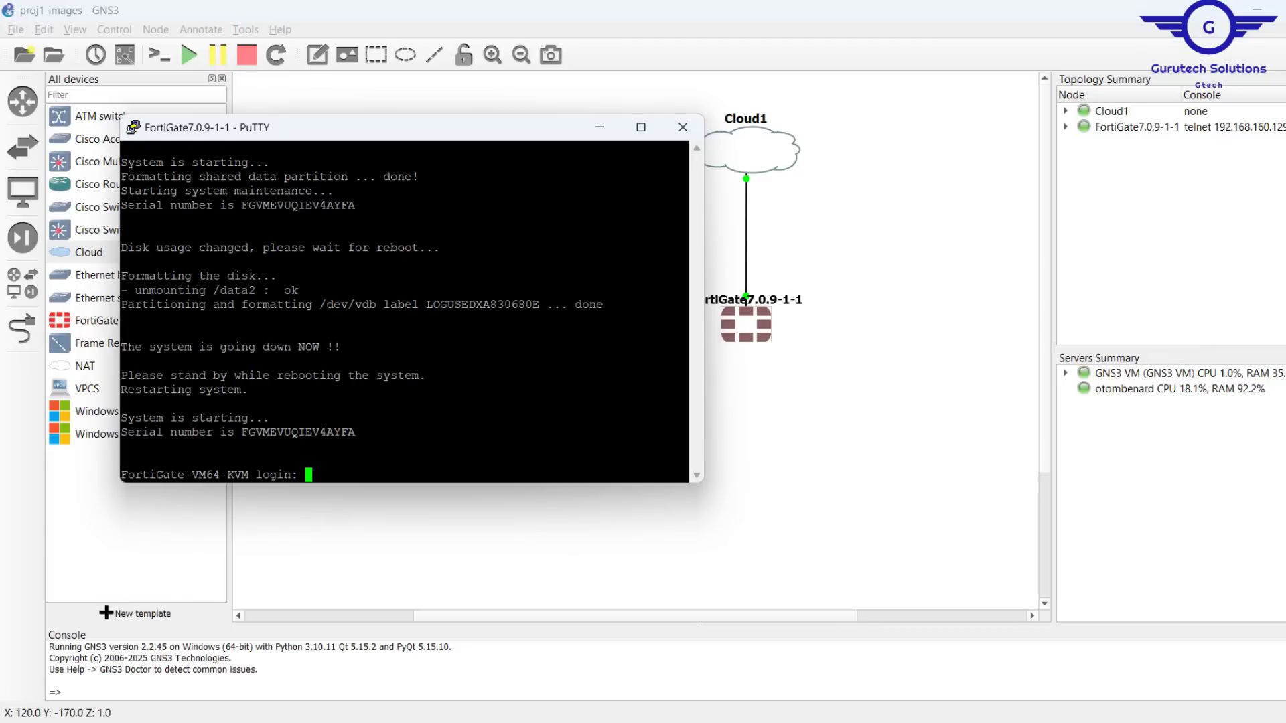
type("admin")
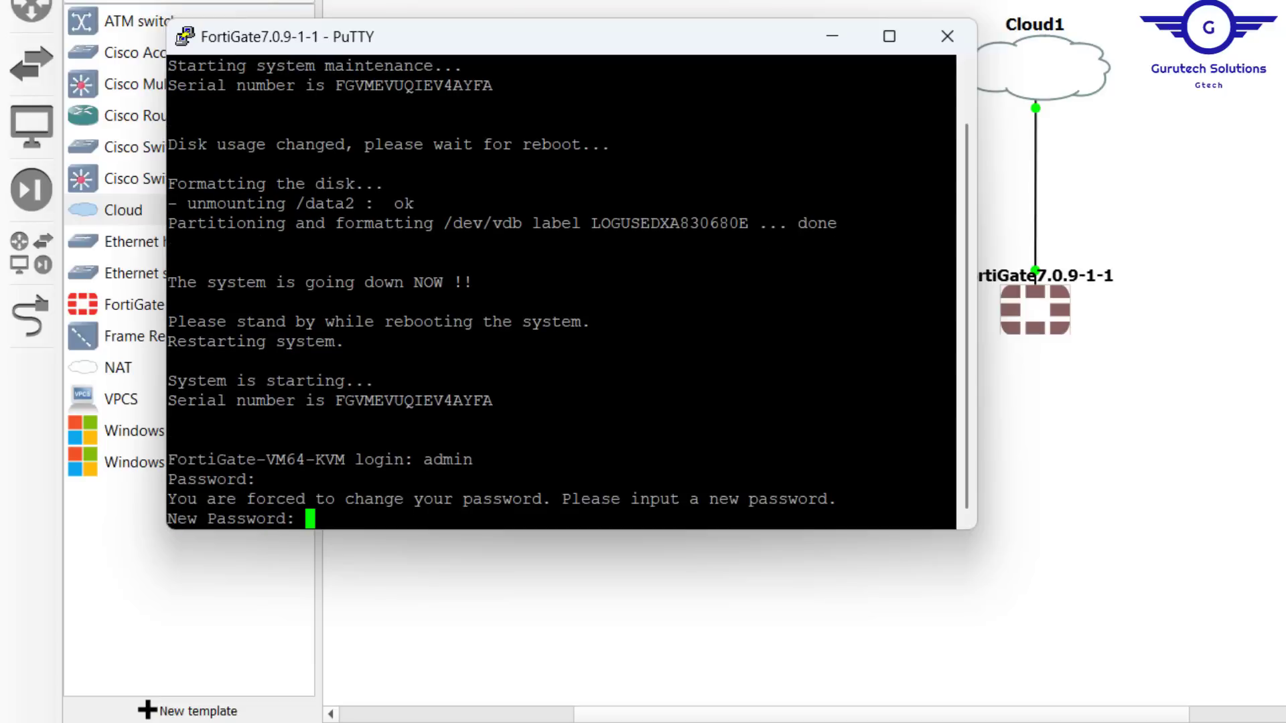
- Submit and confirm the new admin password, reaching the FortiGate command prompt
key("Return")
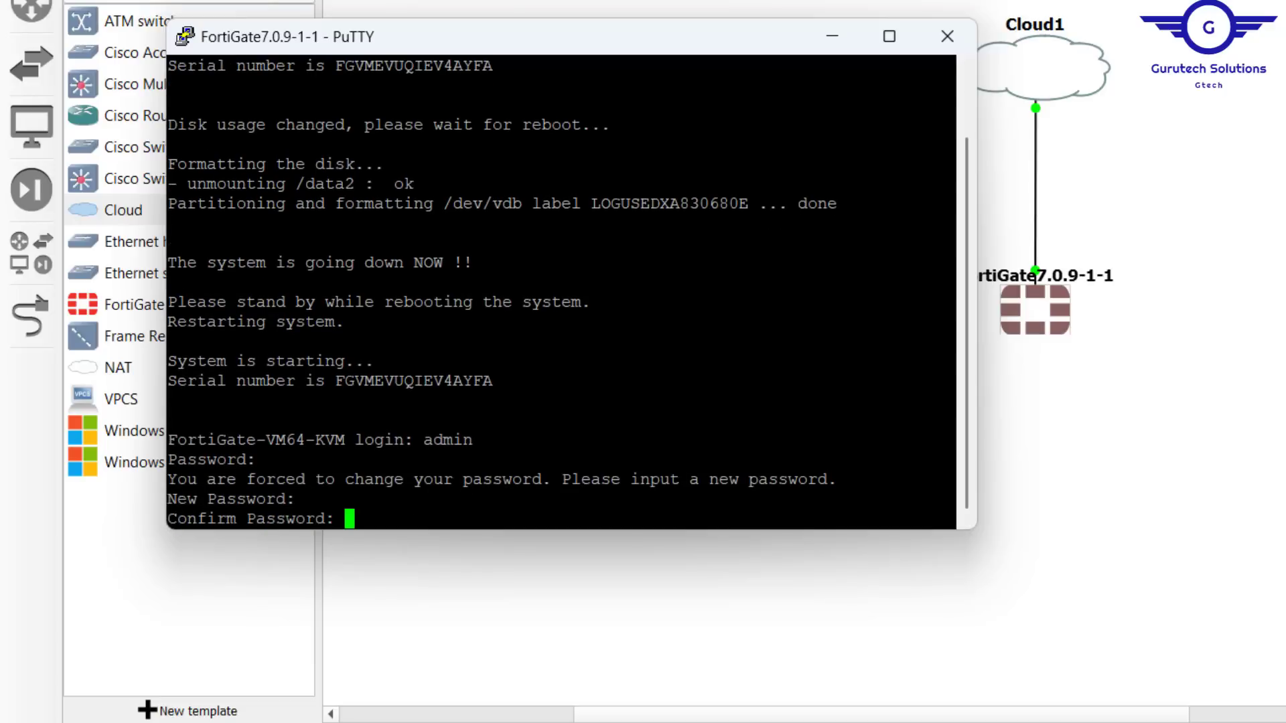
key("Return")
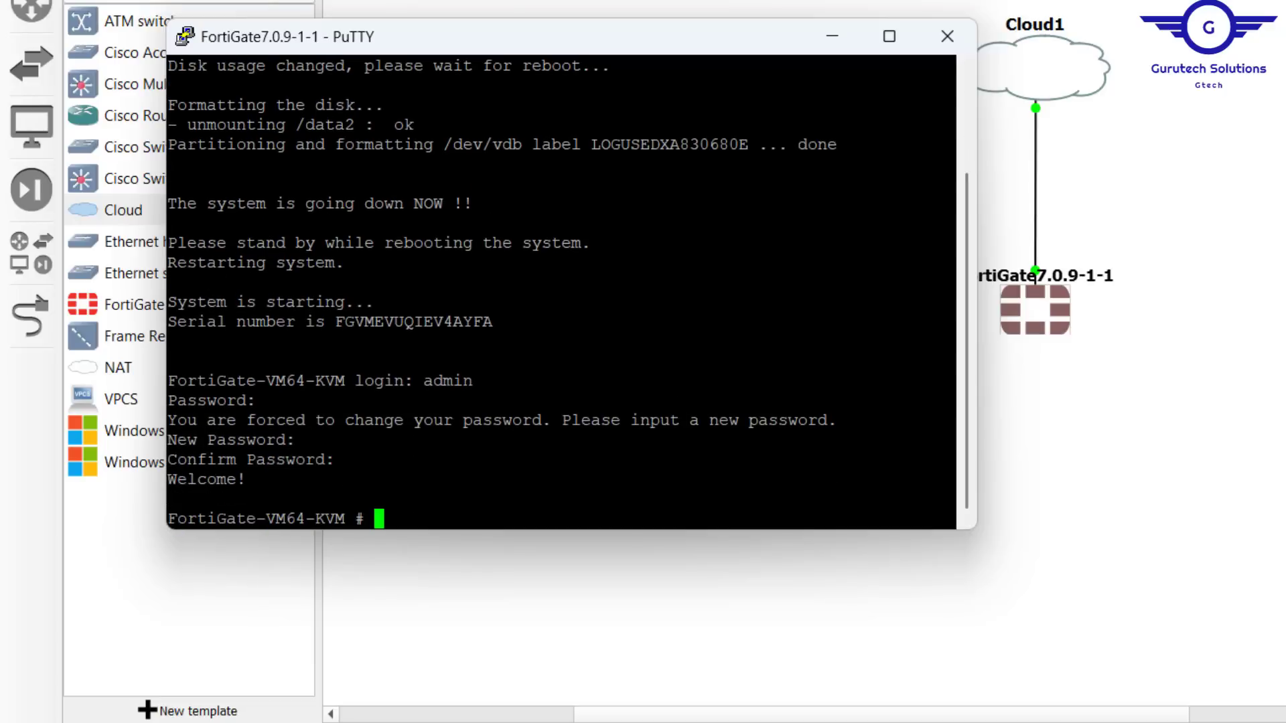
key("Return")
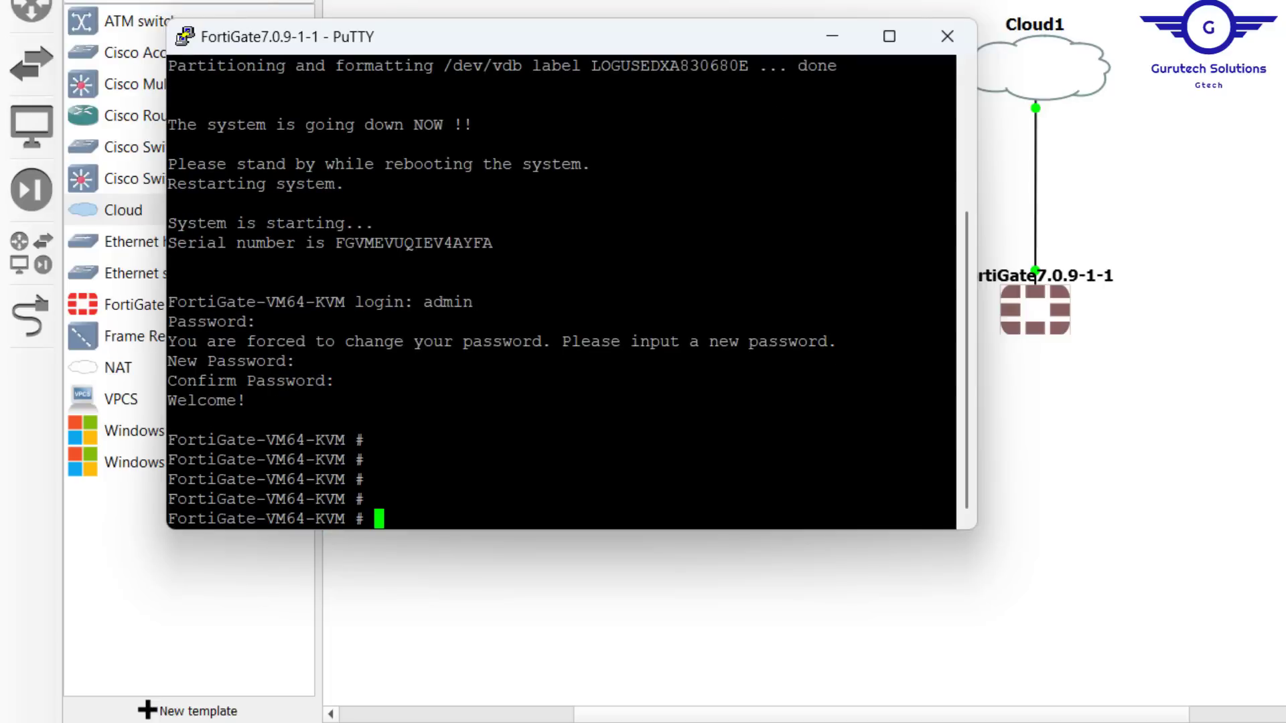
- Under config system global, set hostname Gtech-FW and end, so the prompt reads Gtech-FW
type("con")
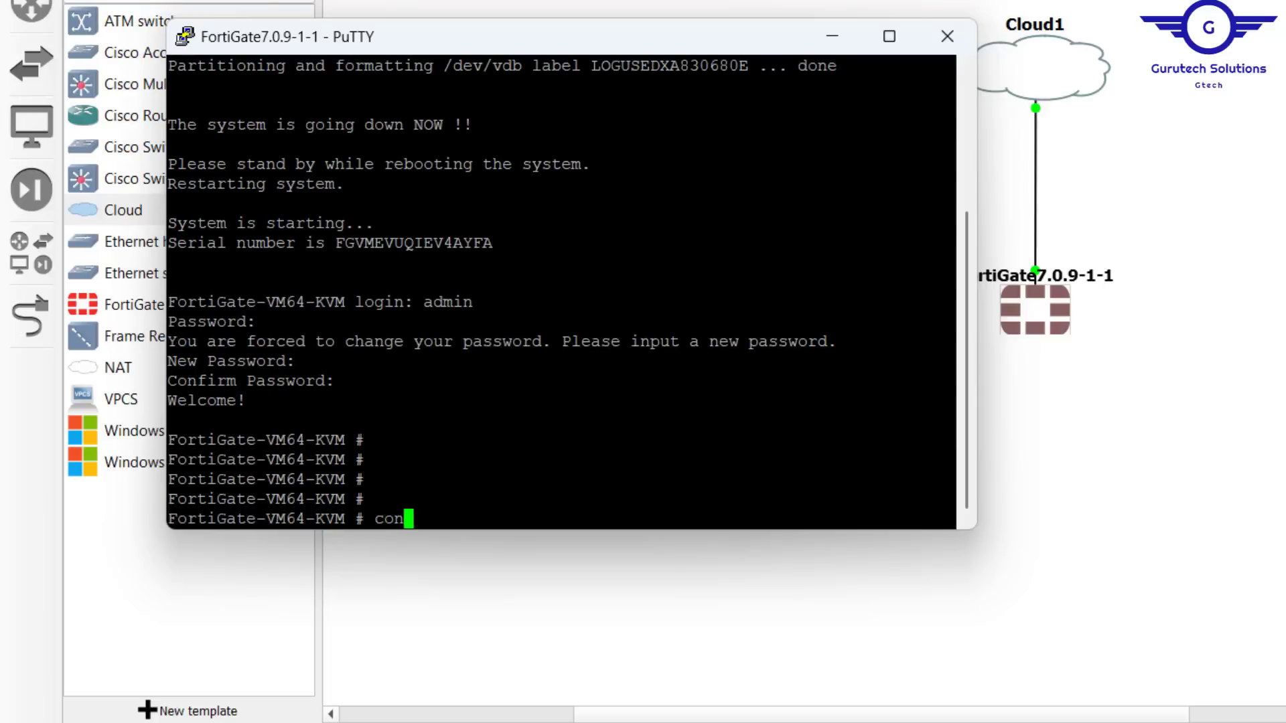
type("f sys glo")
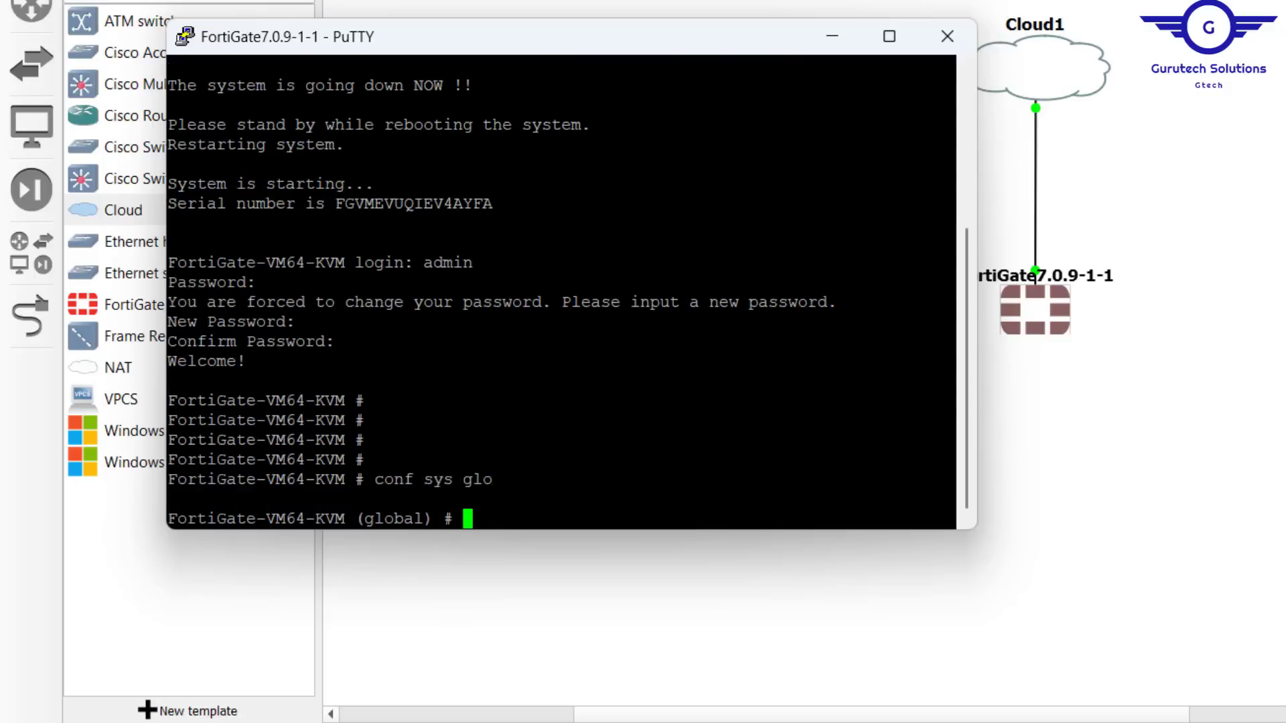
type("set")
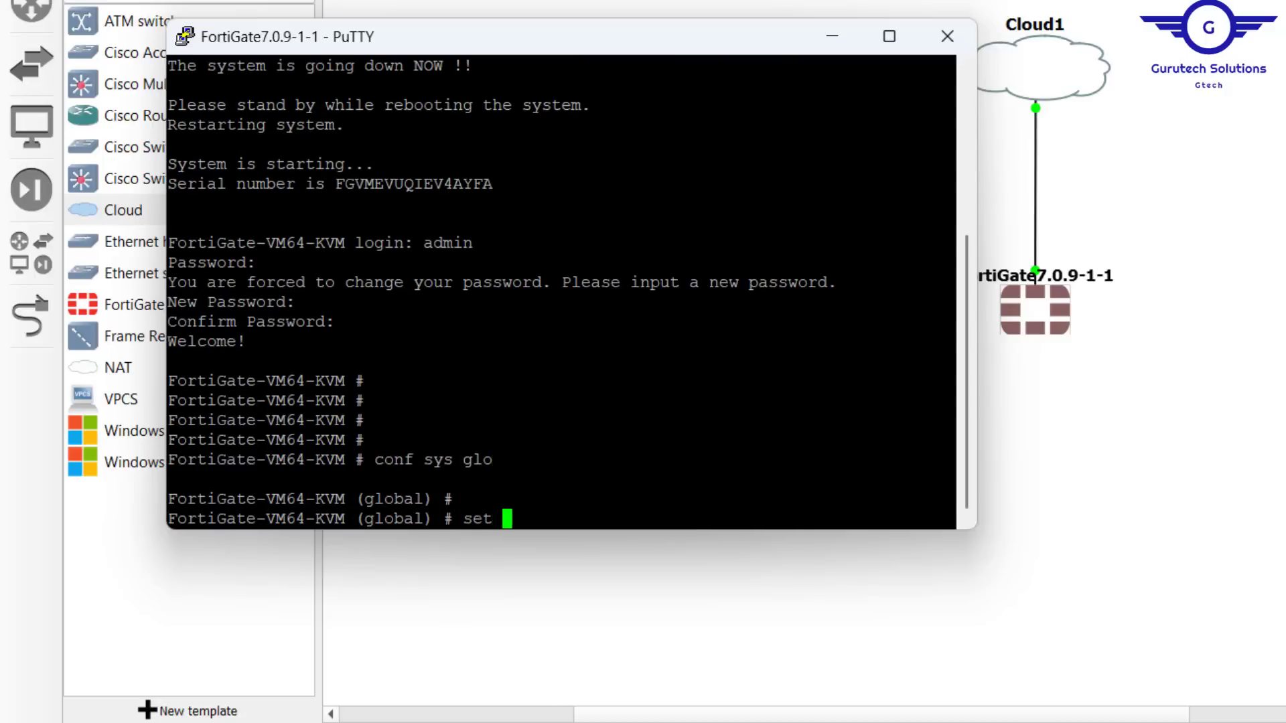
type("hostname")
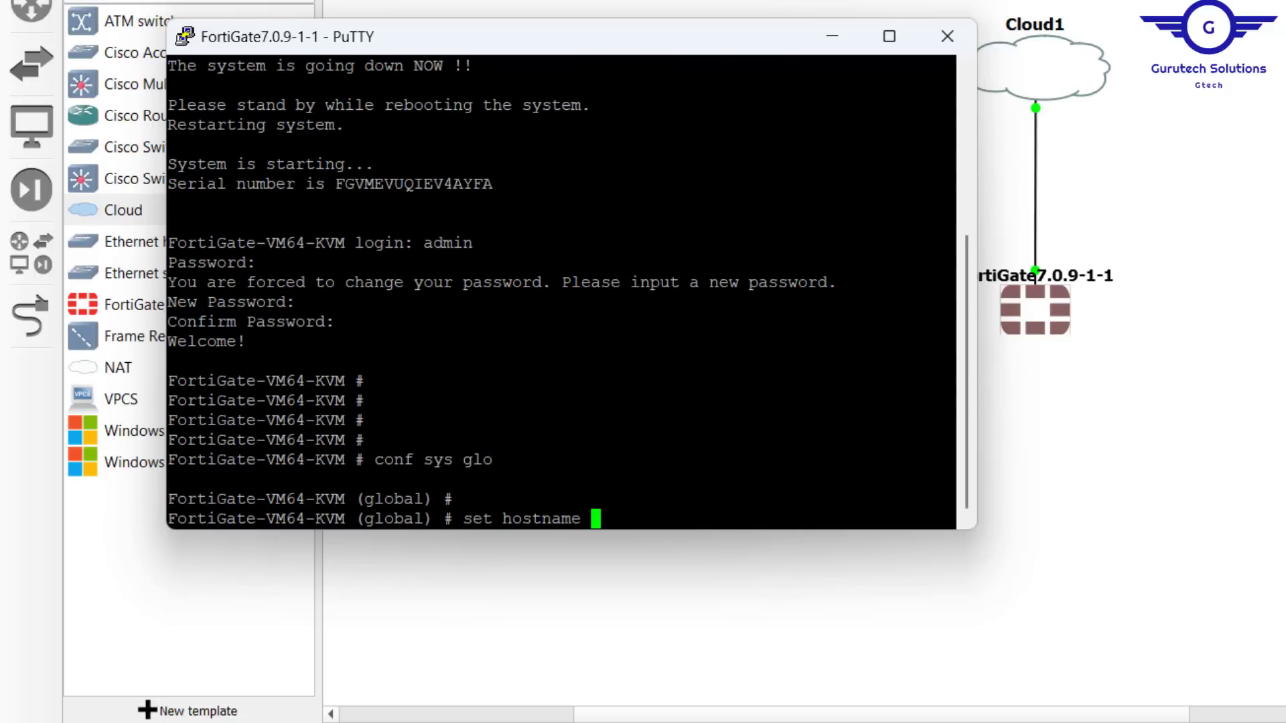
type("Gt")
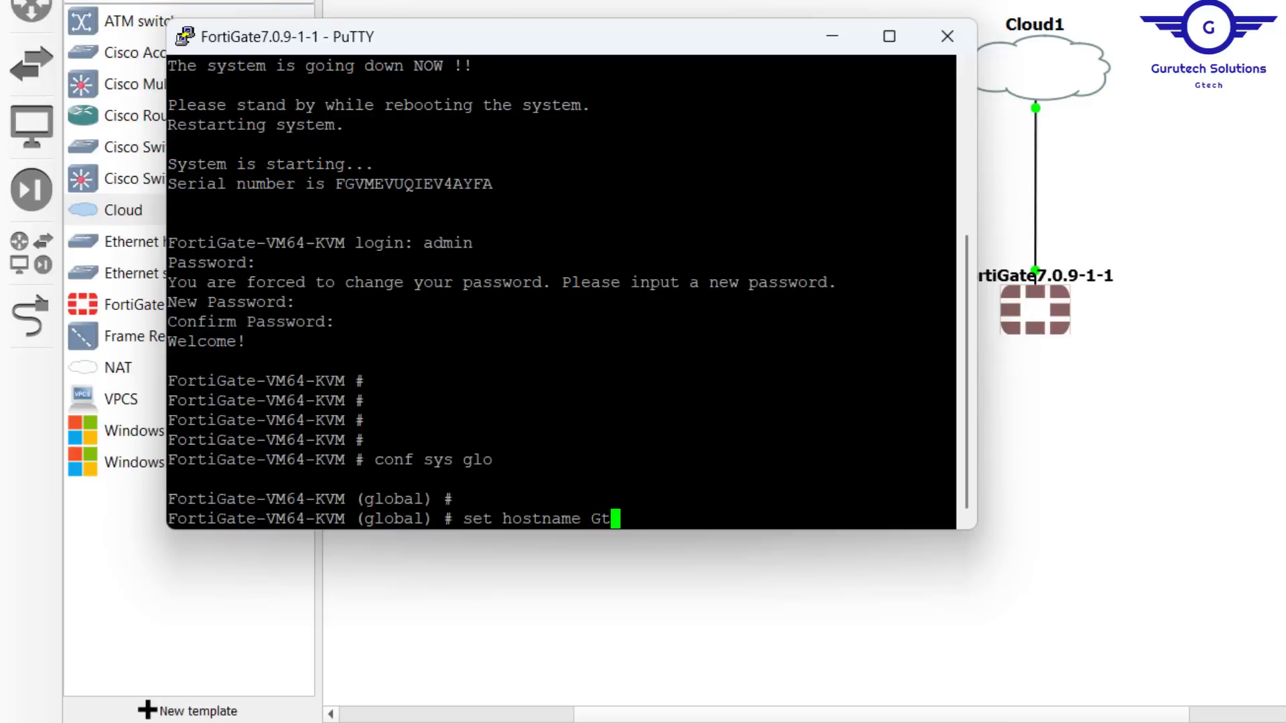
type("ech-F")
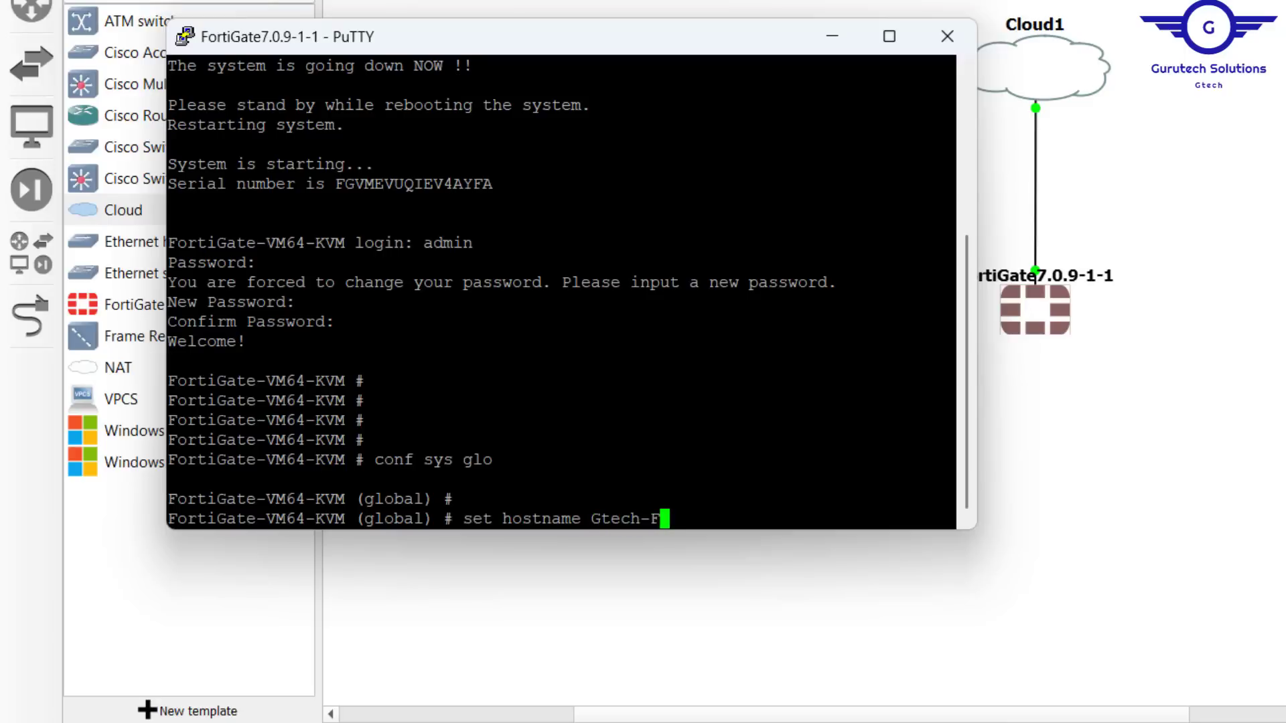
key("Return")
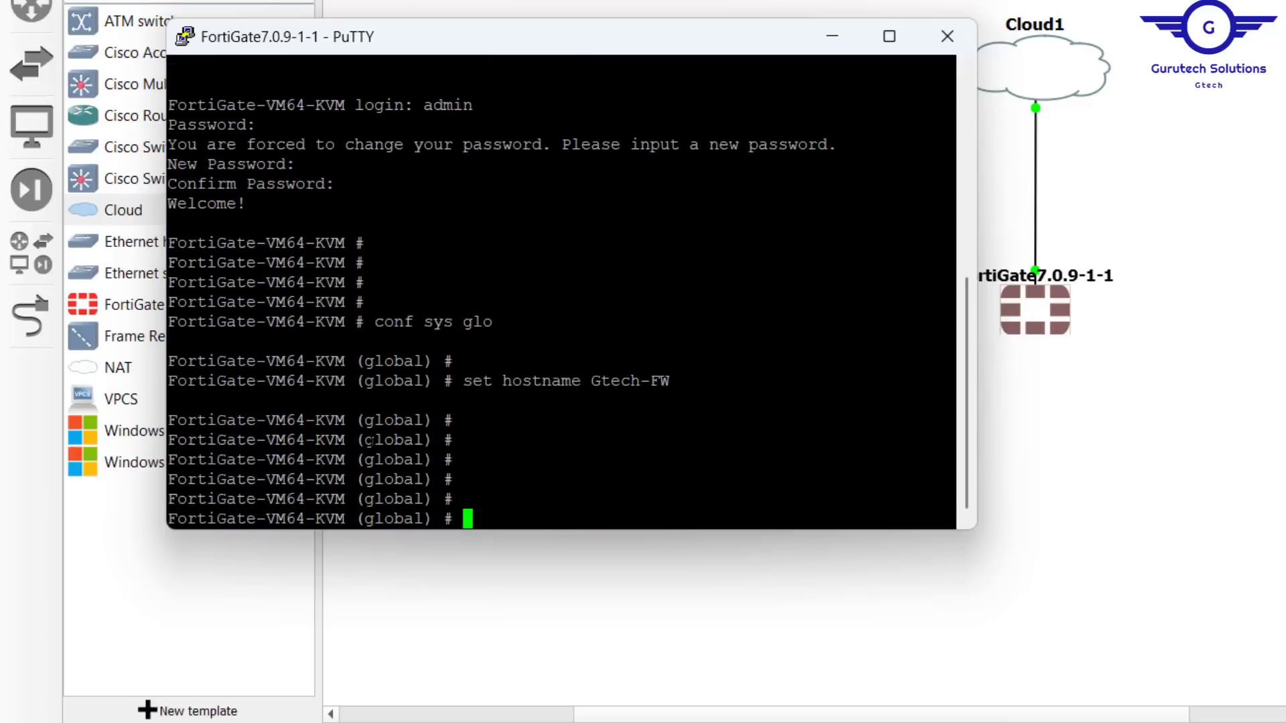
type("end")
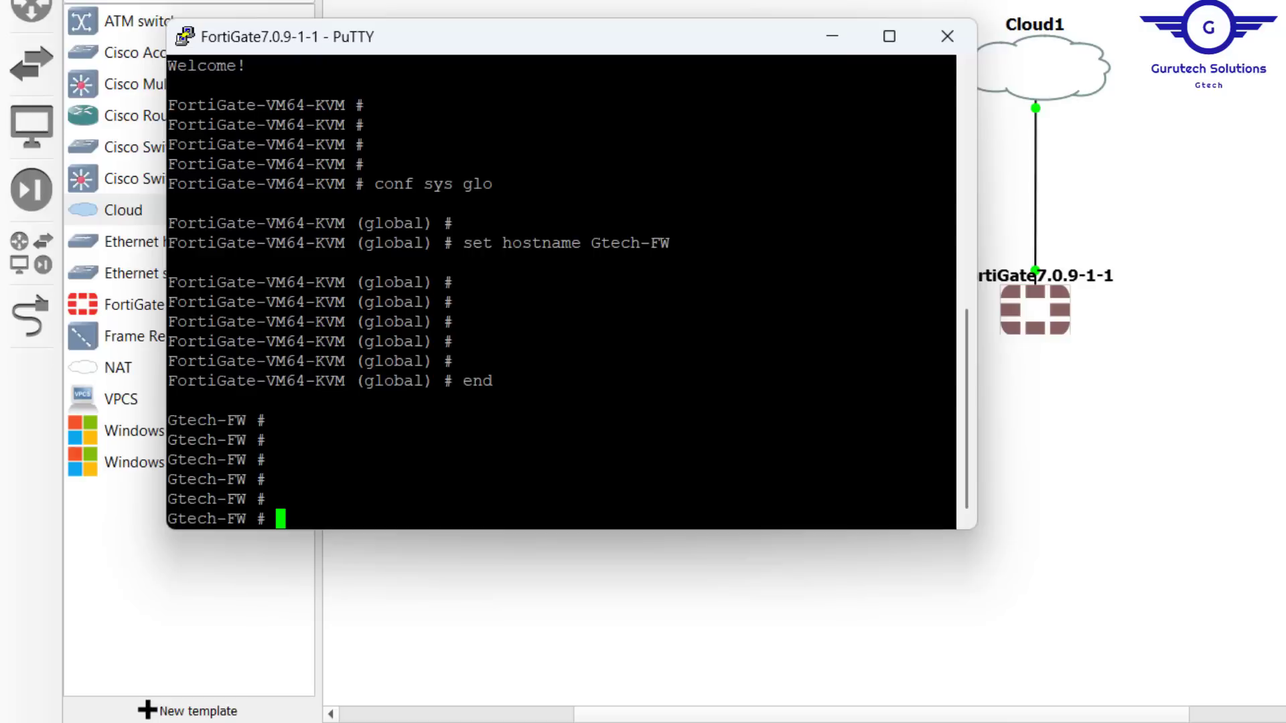
double_click(206, 459)
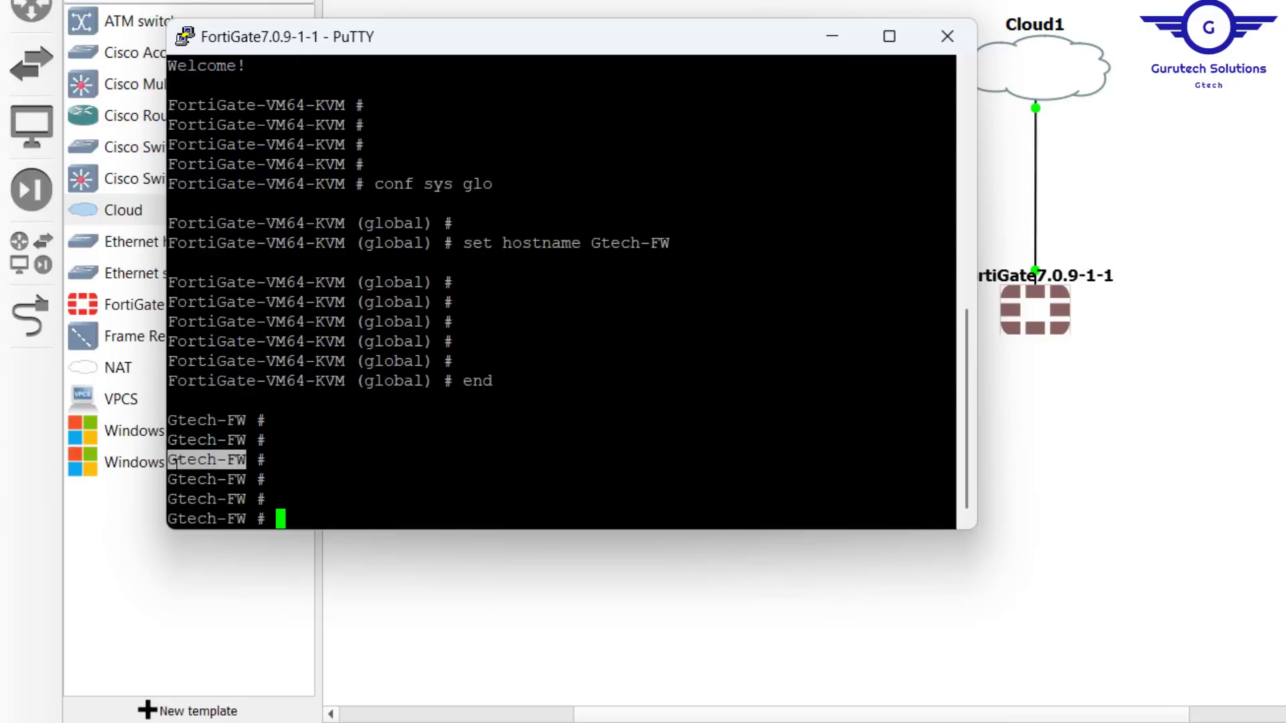
mouse_move(1097, 293)
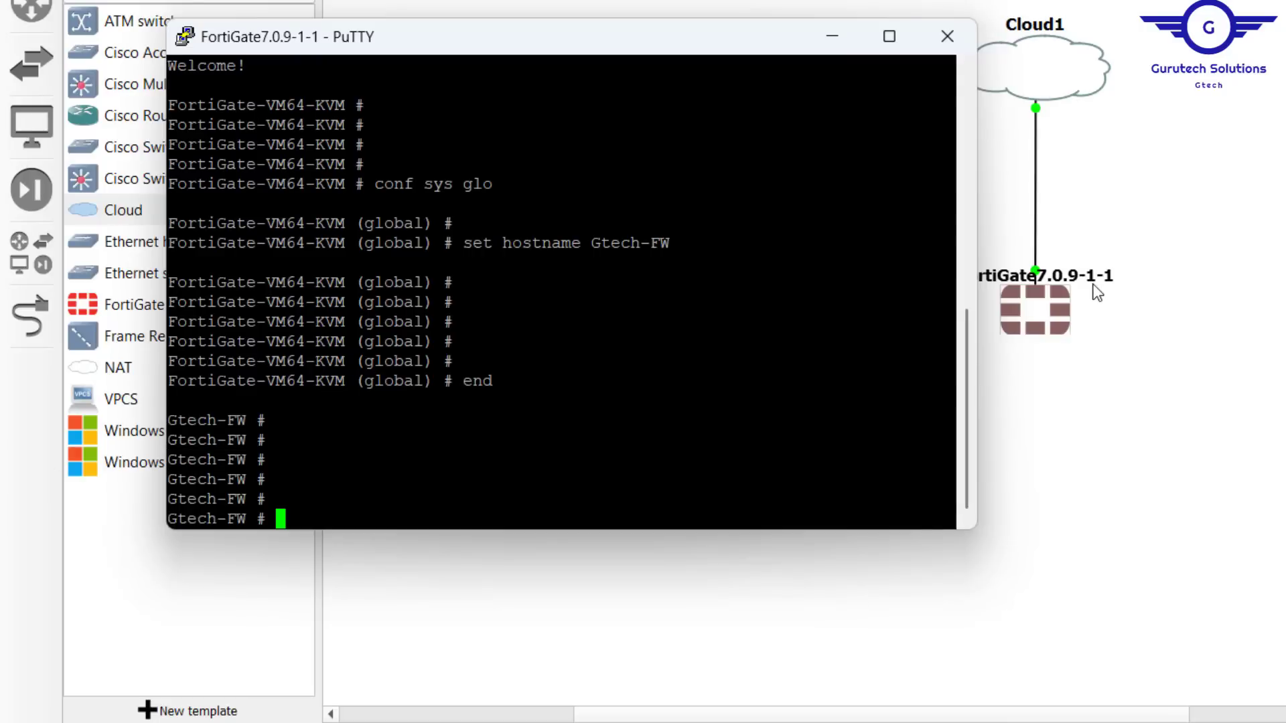
mouse_move(1205, 197)
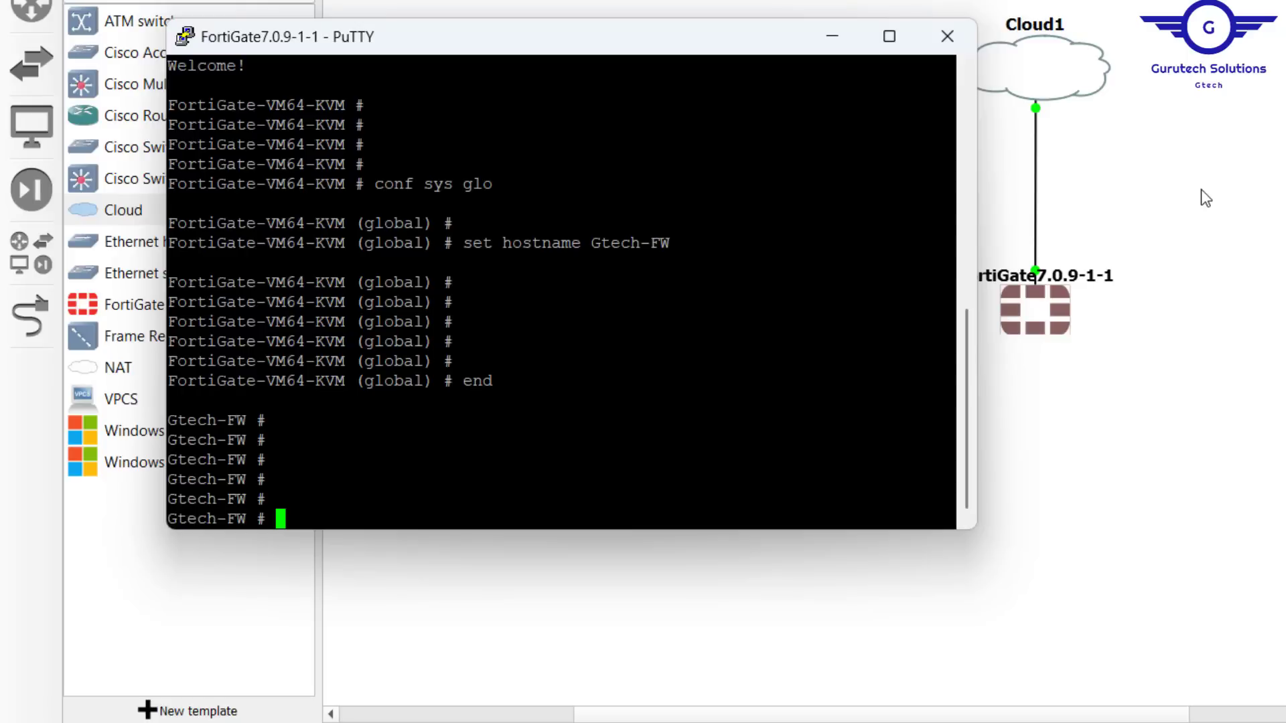
mouse_move(1061, 224)
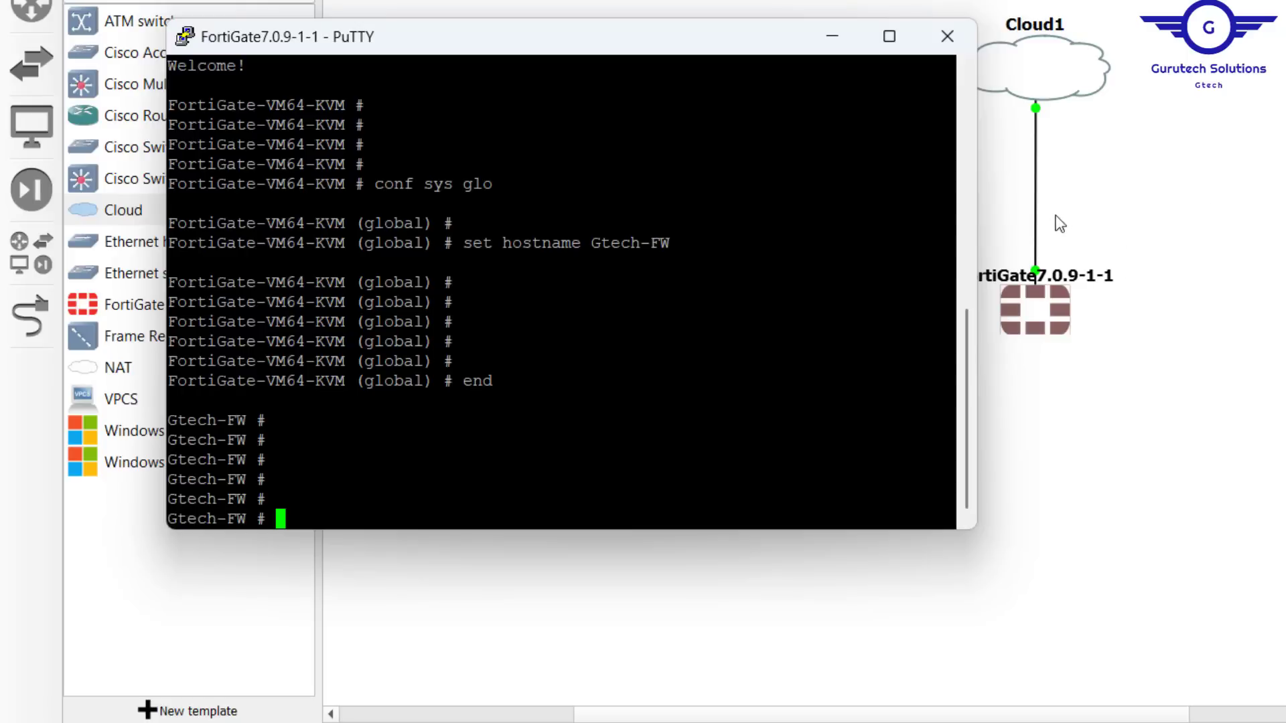
mouse_move(1181, 280)
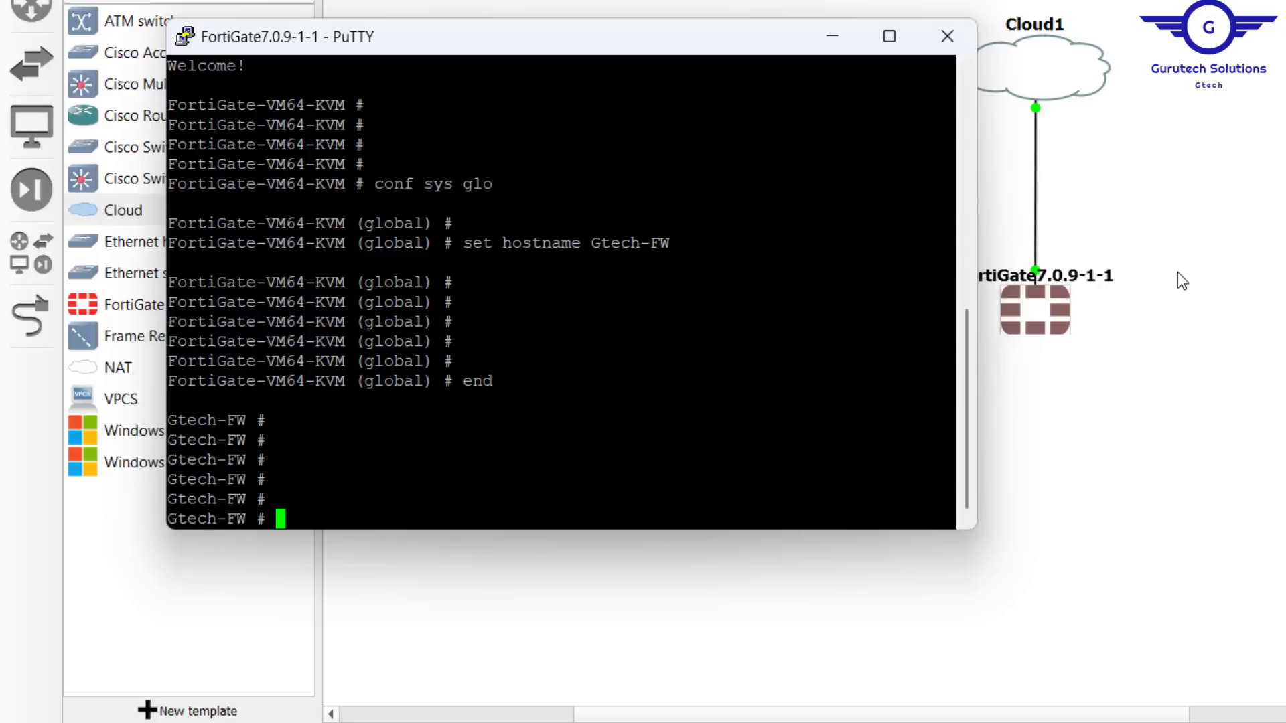
mouse_move(1050, 53)
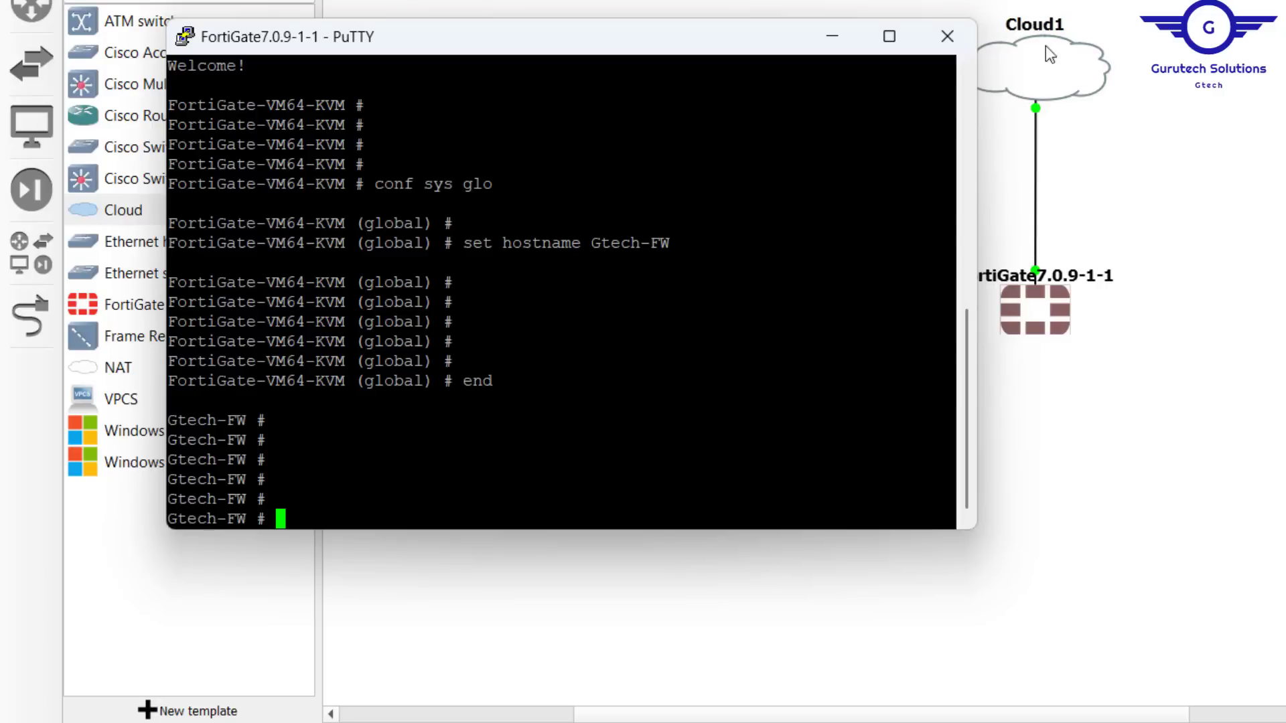
- Enter config system interface on the console and select the FortiGate node to check its Cloud1 link
left_click(947, 36)
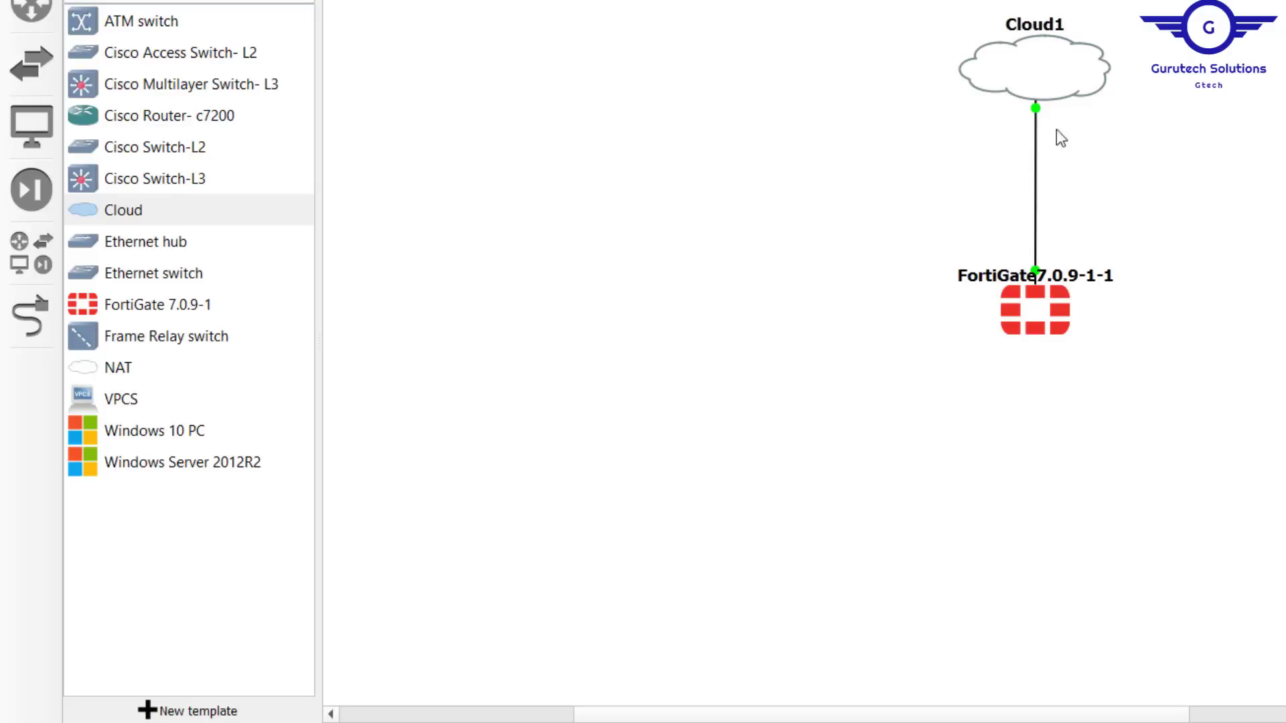
mouse_move(1105, 123)
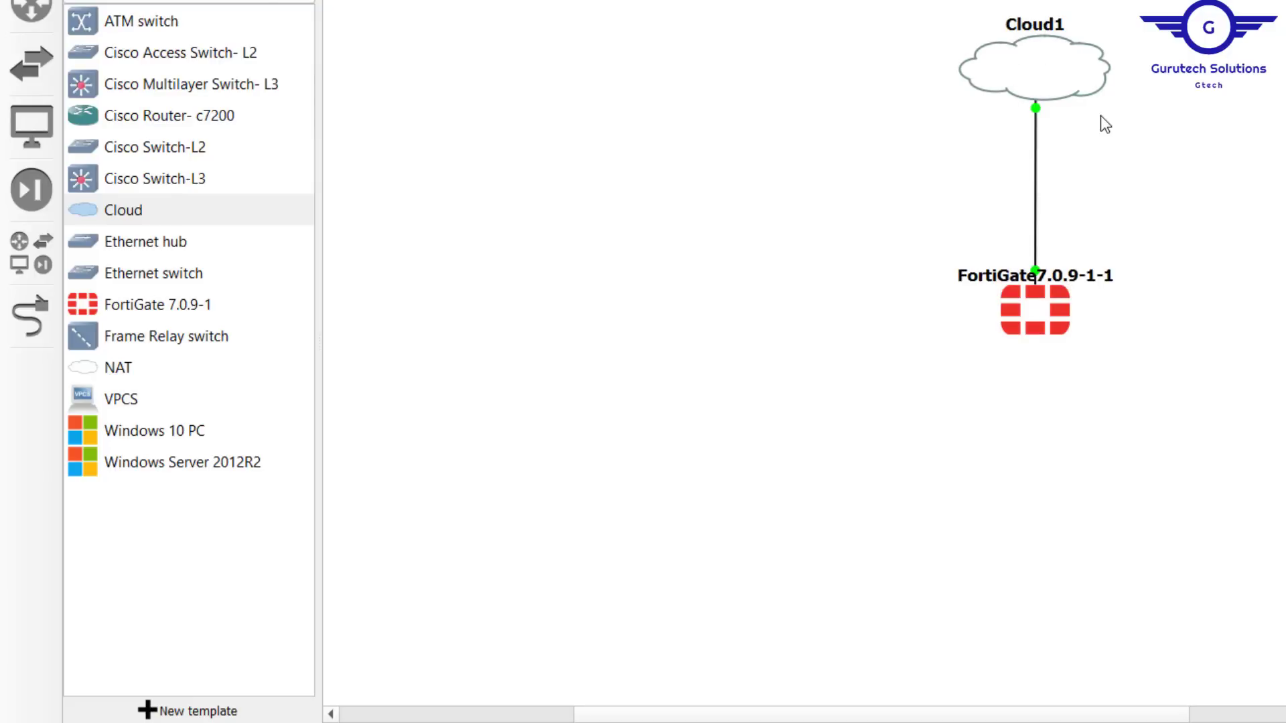
mouse_move(1062, 342)
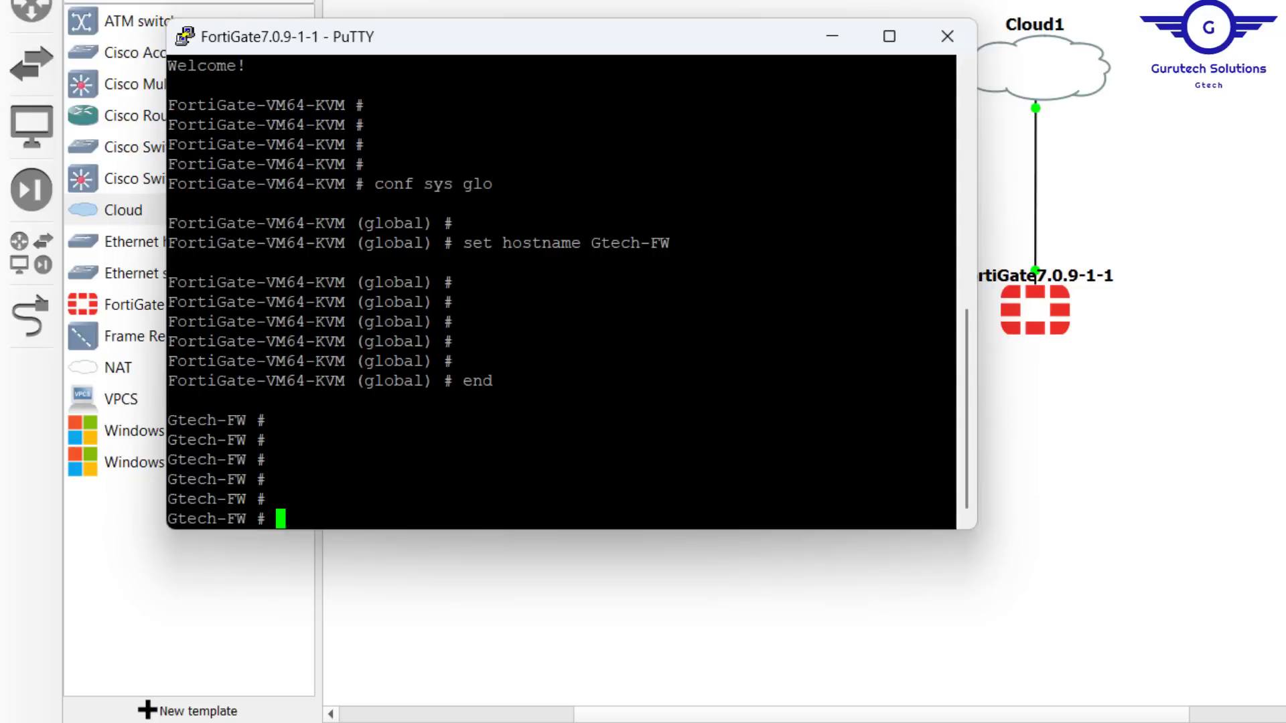
type("con")
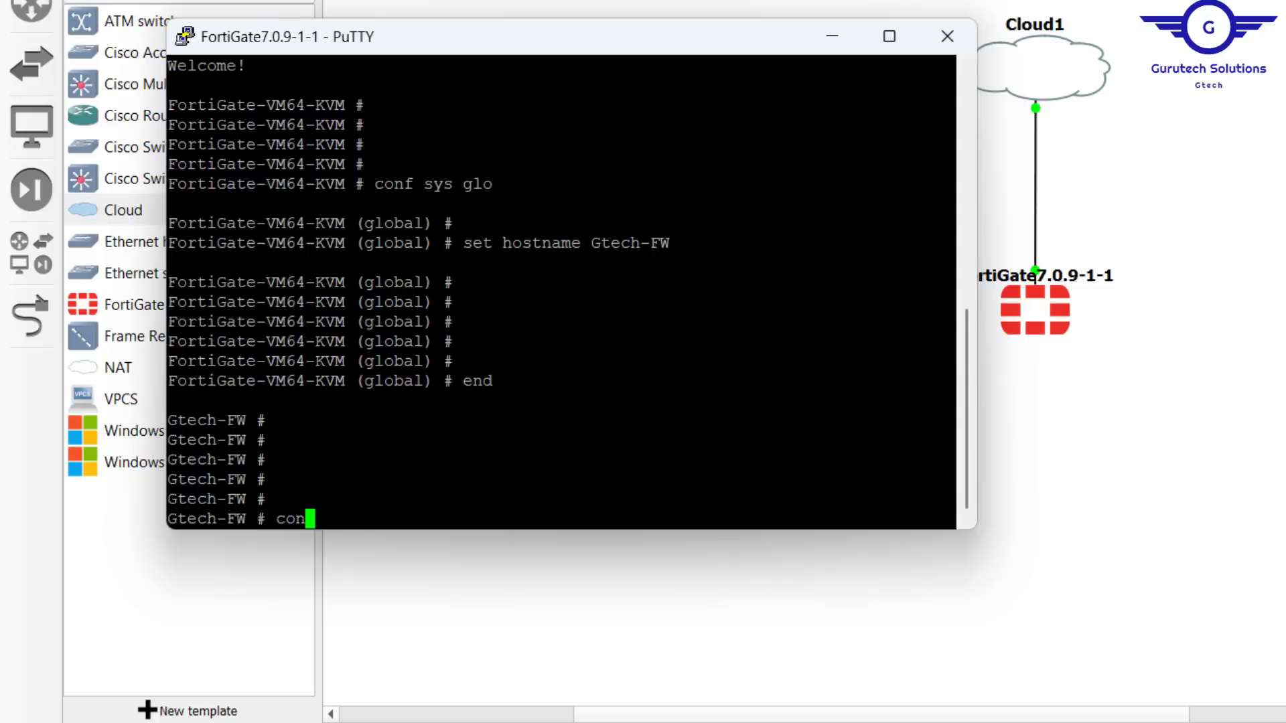
type("fi sys int")
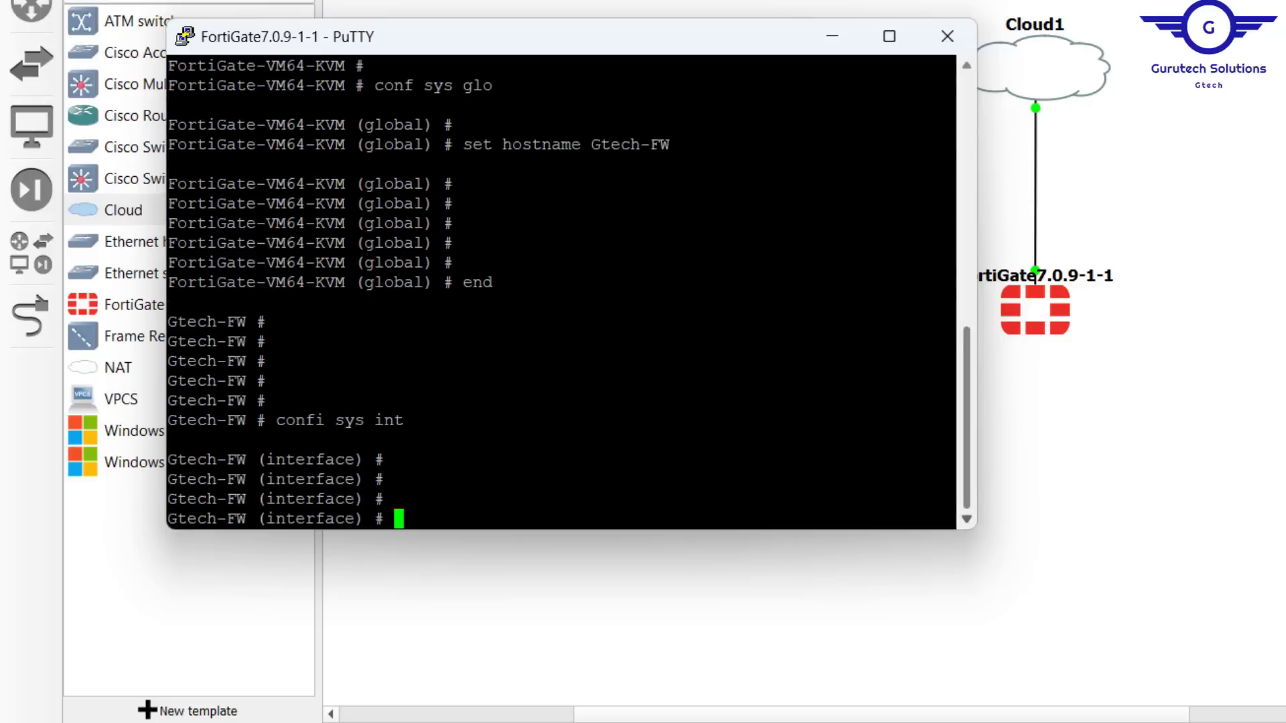
left_click(947, 36)
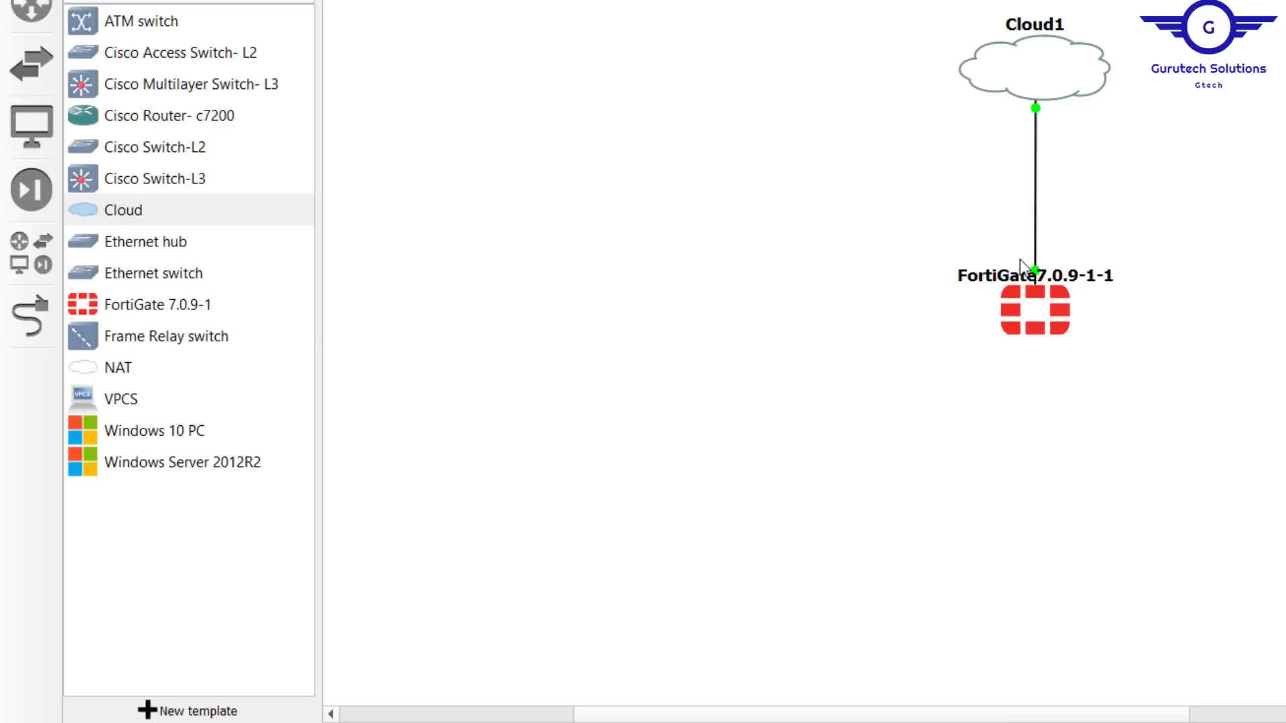
left_click(1035, 309)
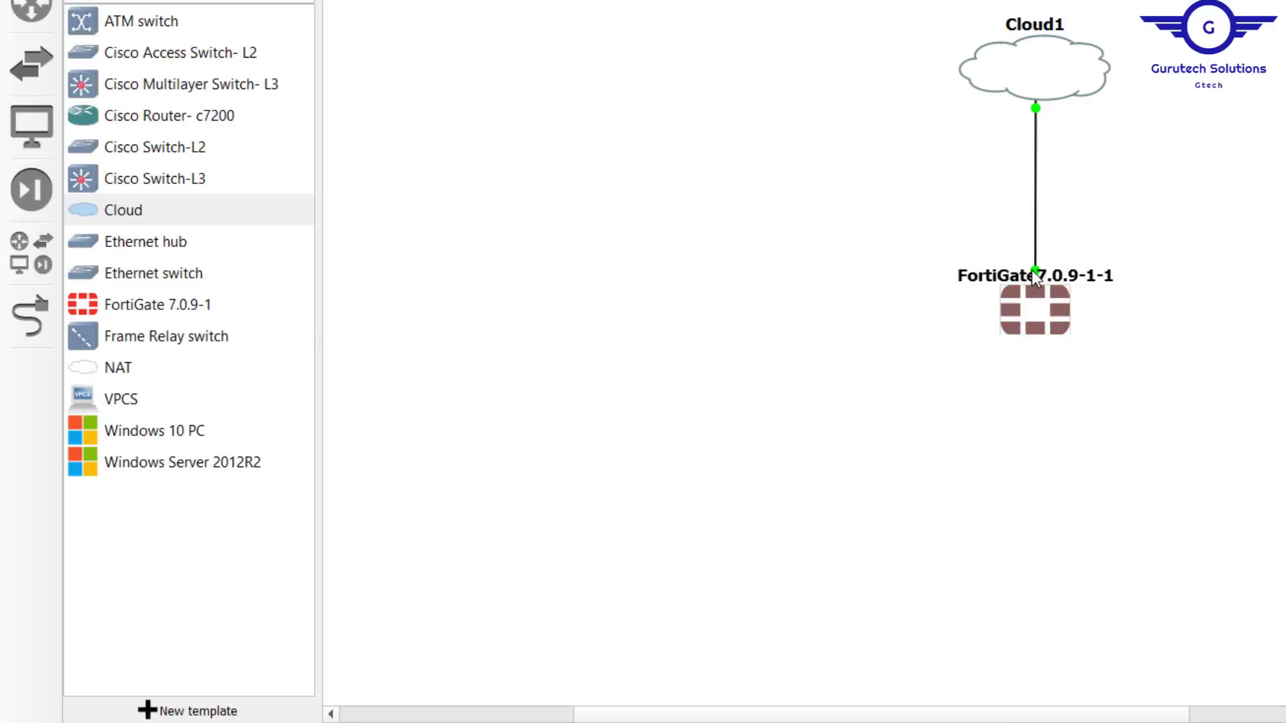
mouse_move(1036, 278)
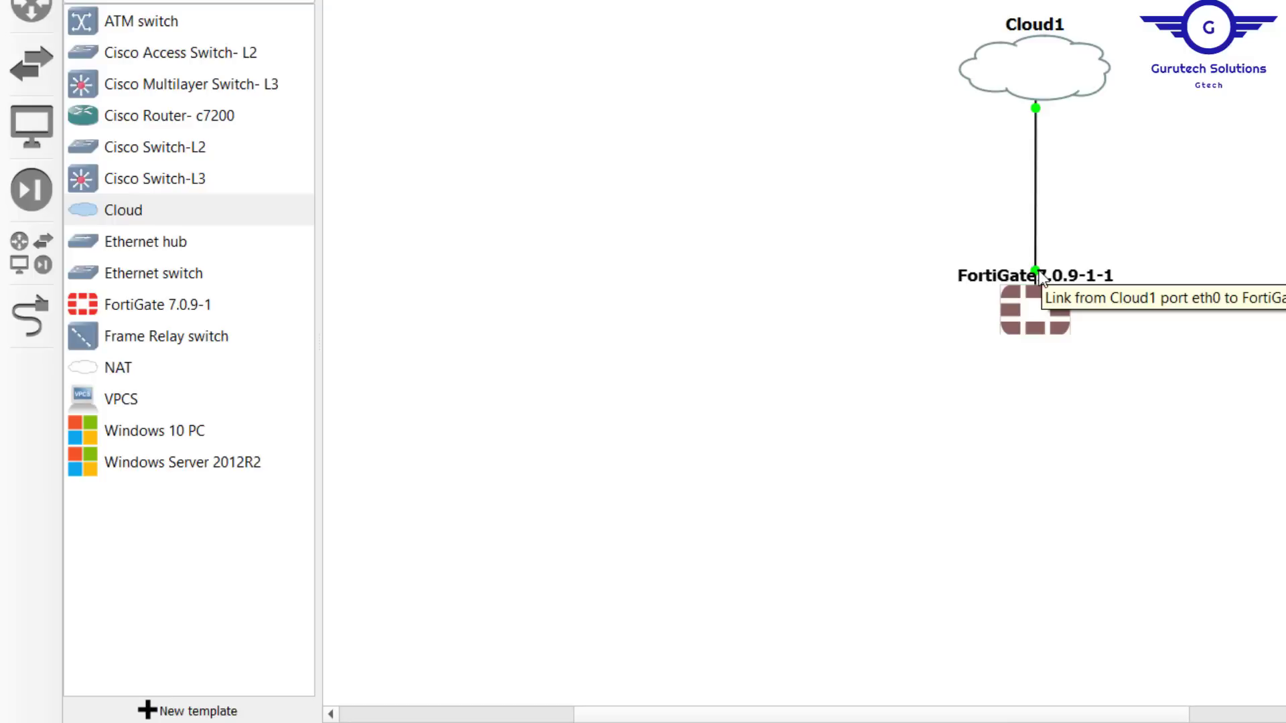
mouse_move(1050, 262)
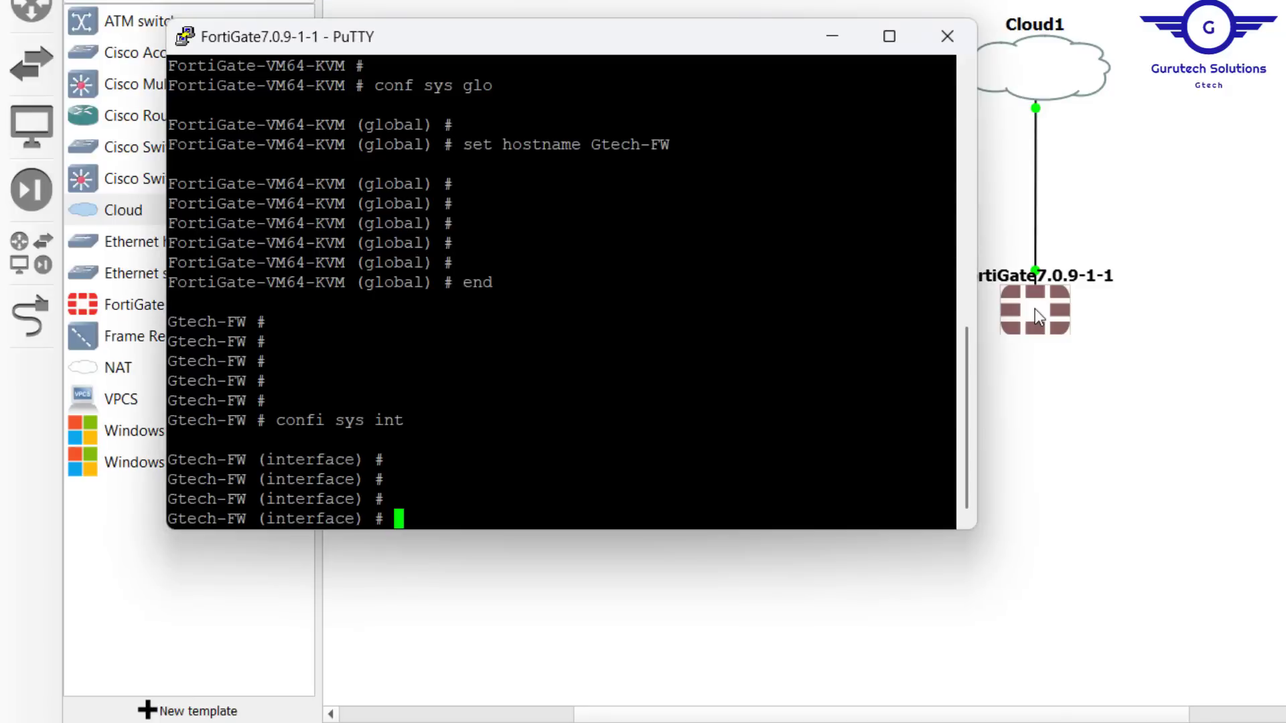
- Edit port1, show its current configuration and copy the allowaccess service list
type("e")
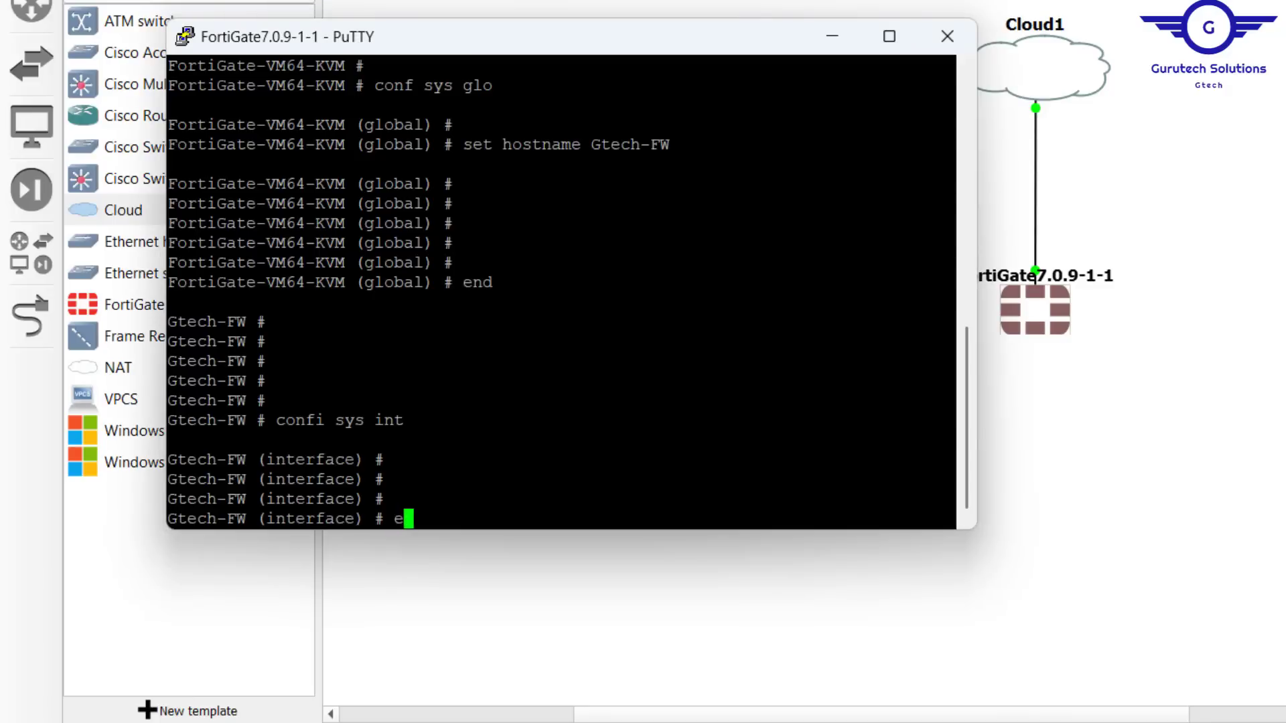
type("dit port1")
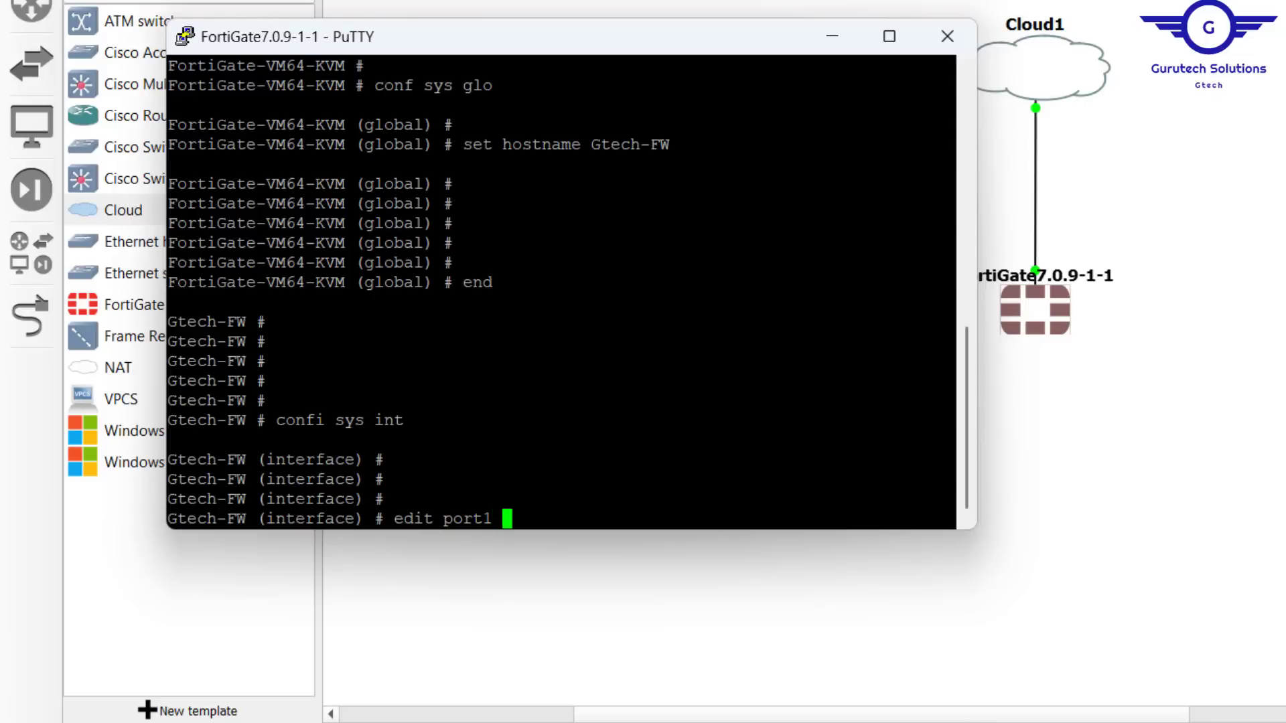
type("show")
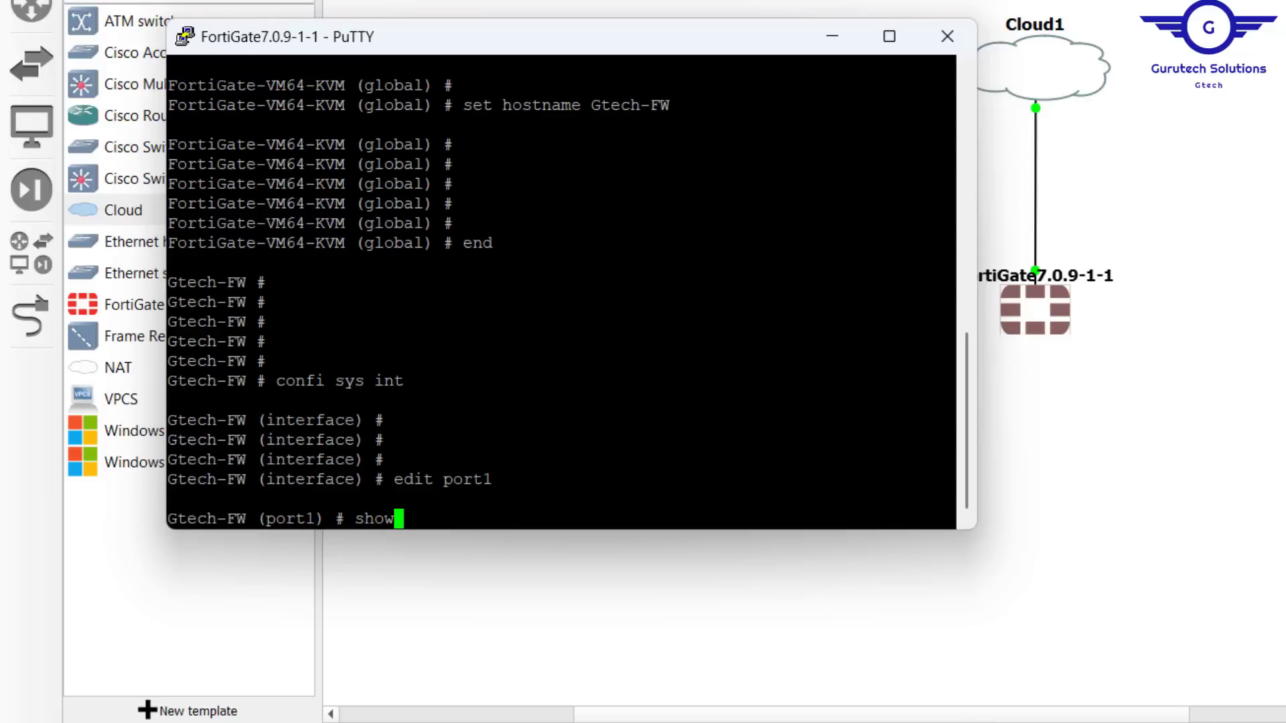
key("Return")
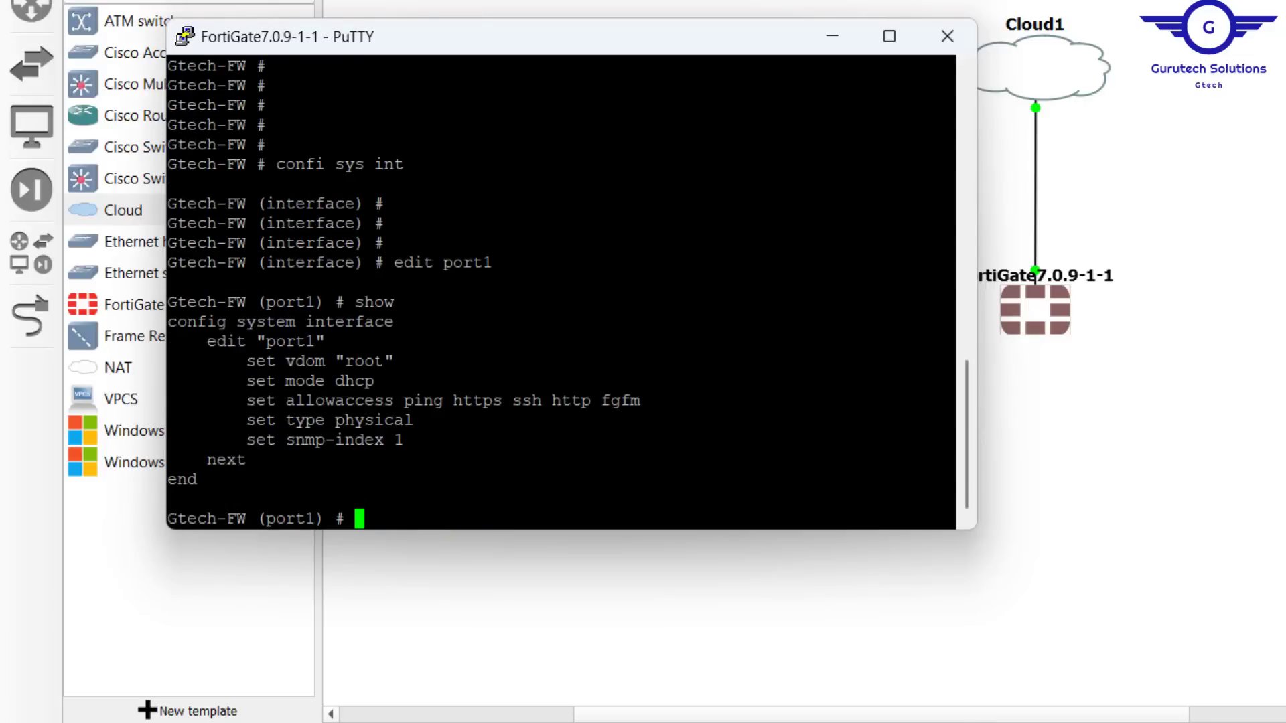
double_click(354, 380)
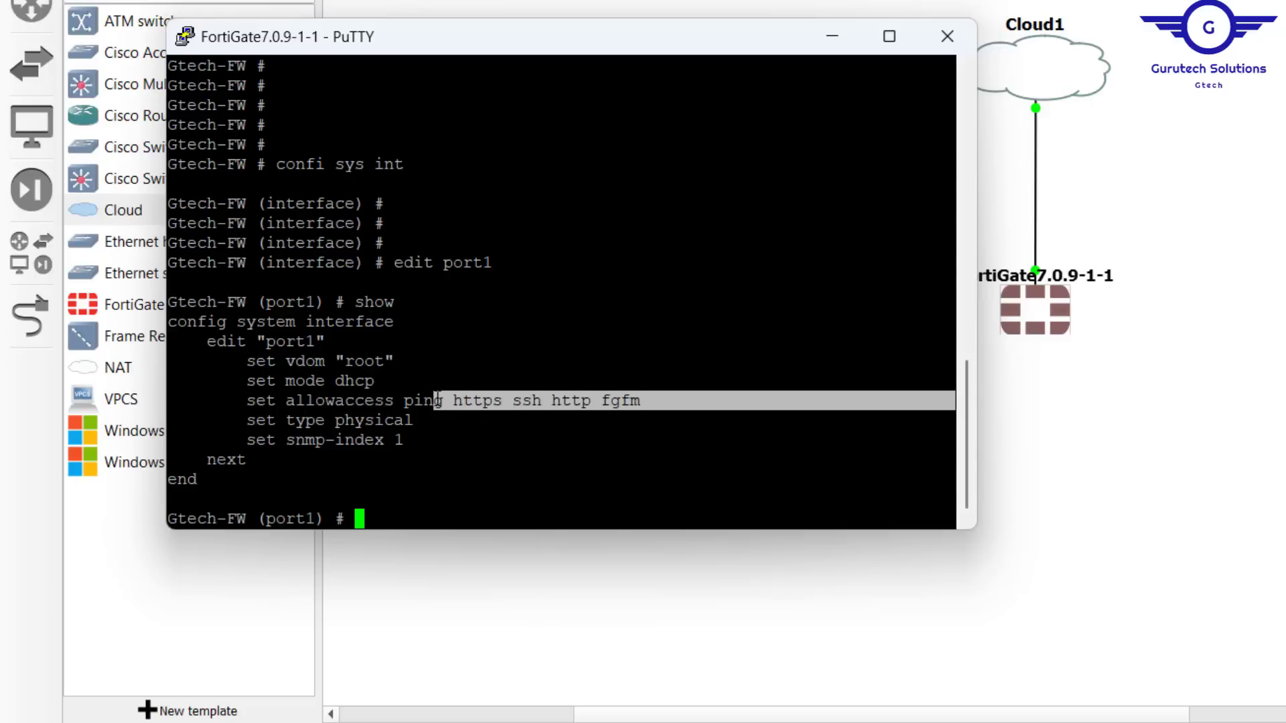
- Set port1 mode to static and begin the set ip command
type("s")
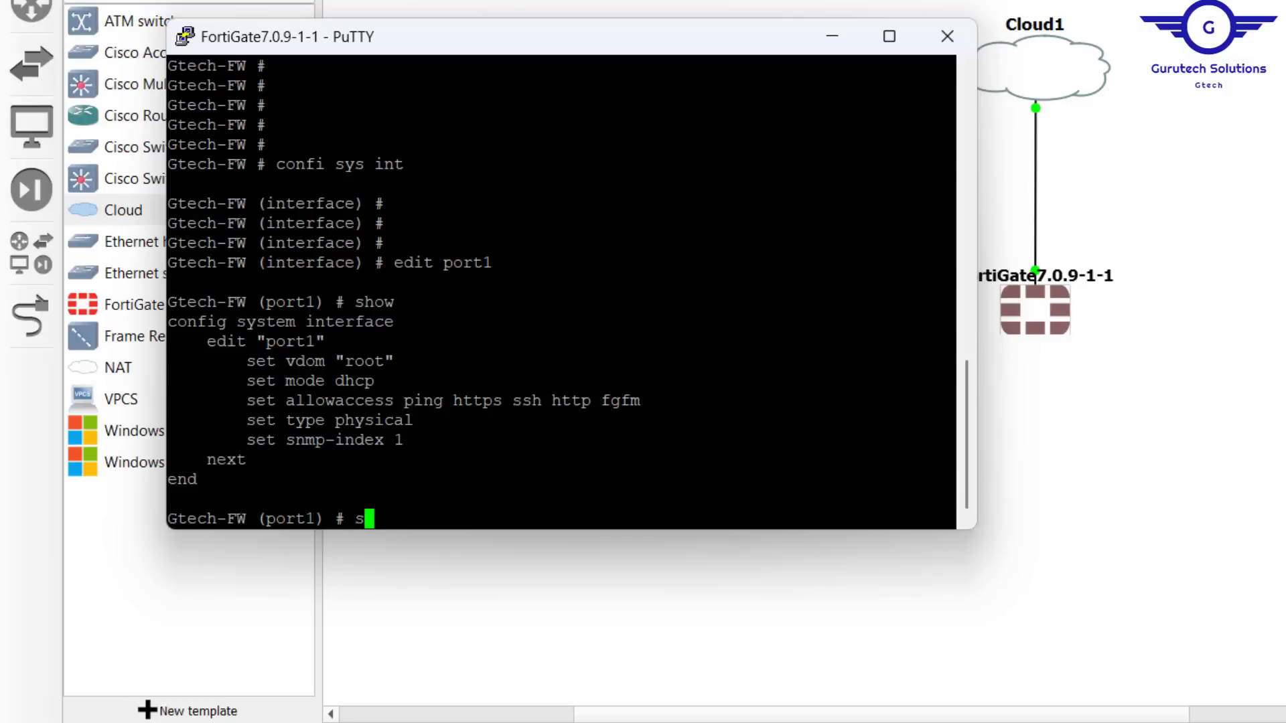
type("et mode")
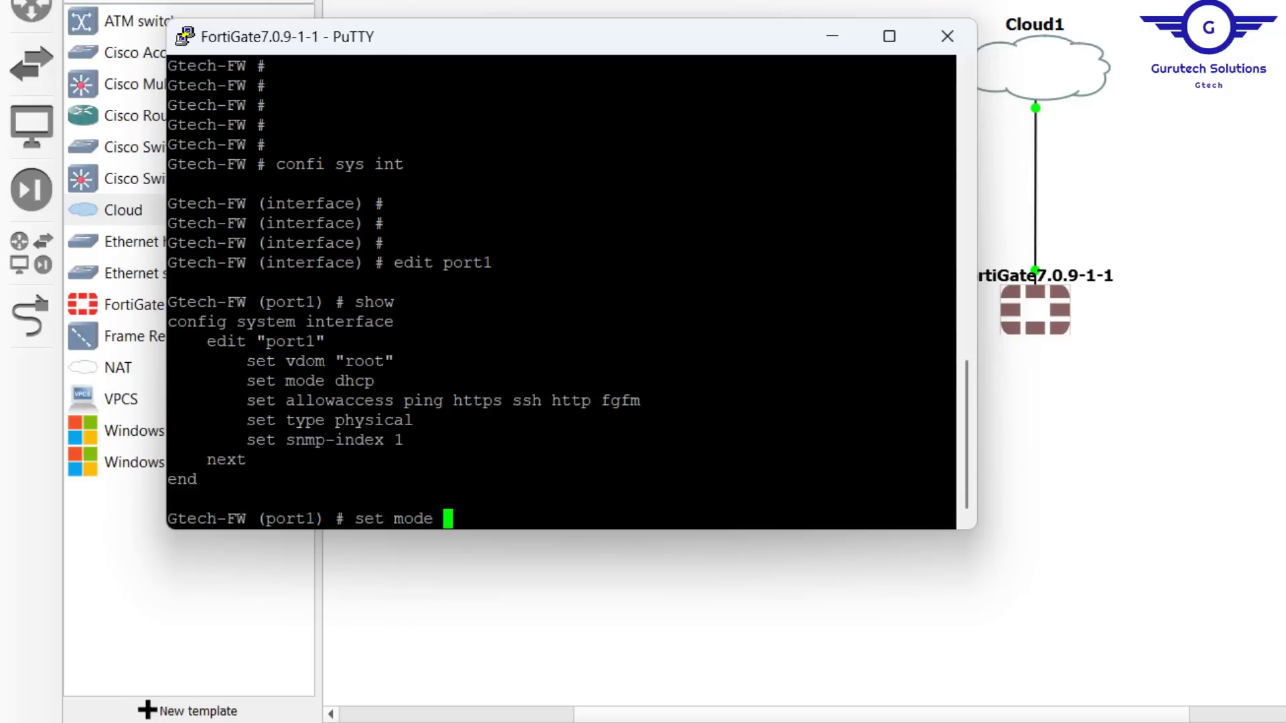
type("static")
type("set")
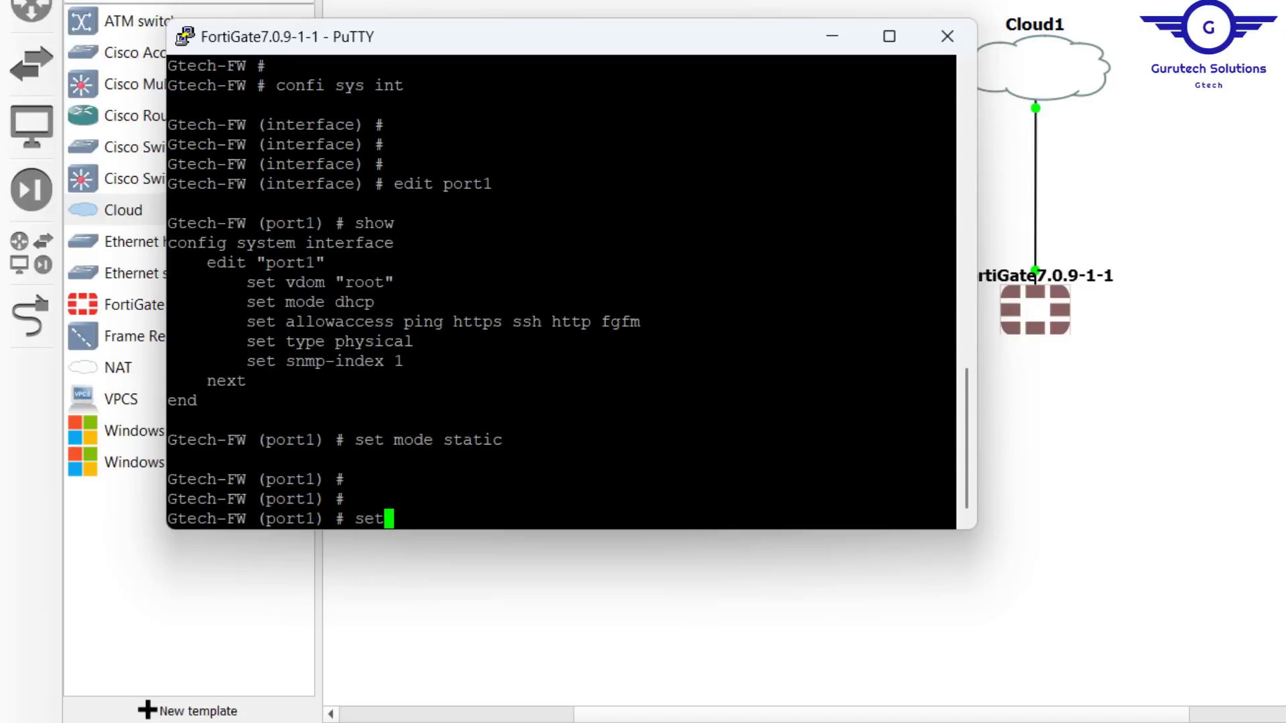
type("ip")
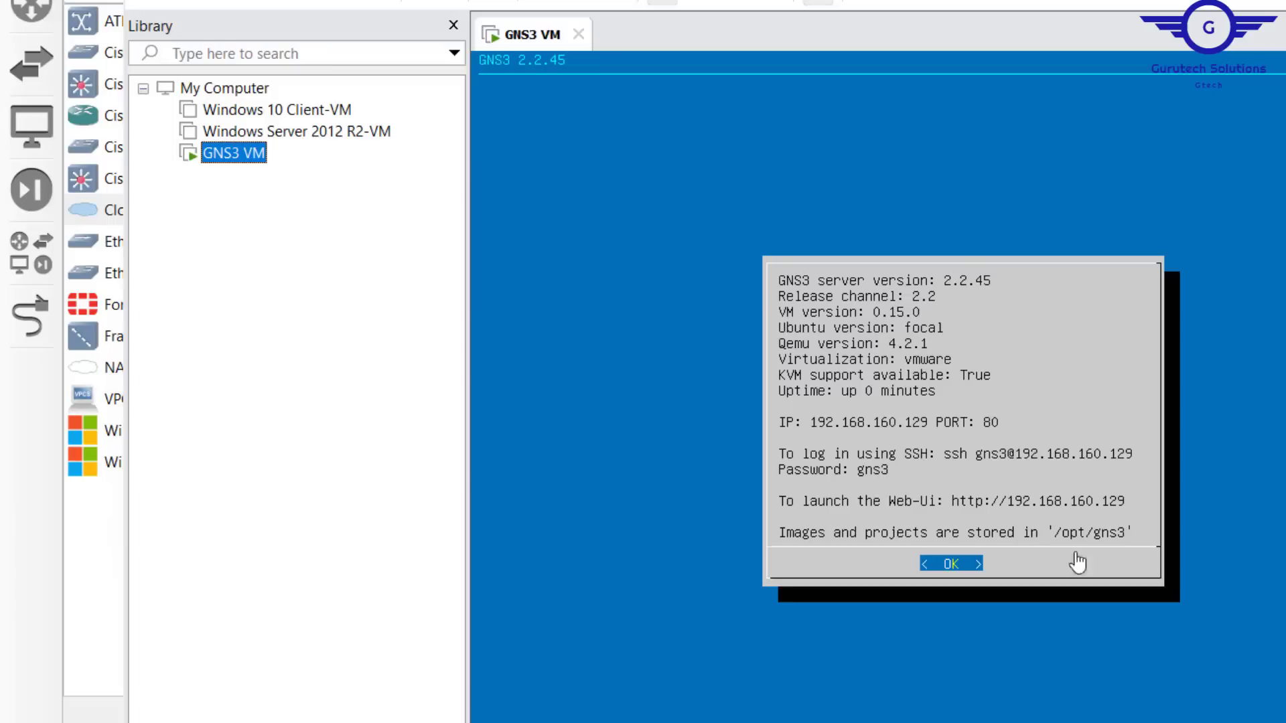
mouse_move(856, 436)
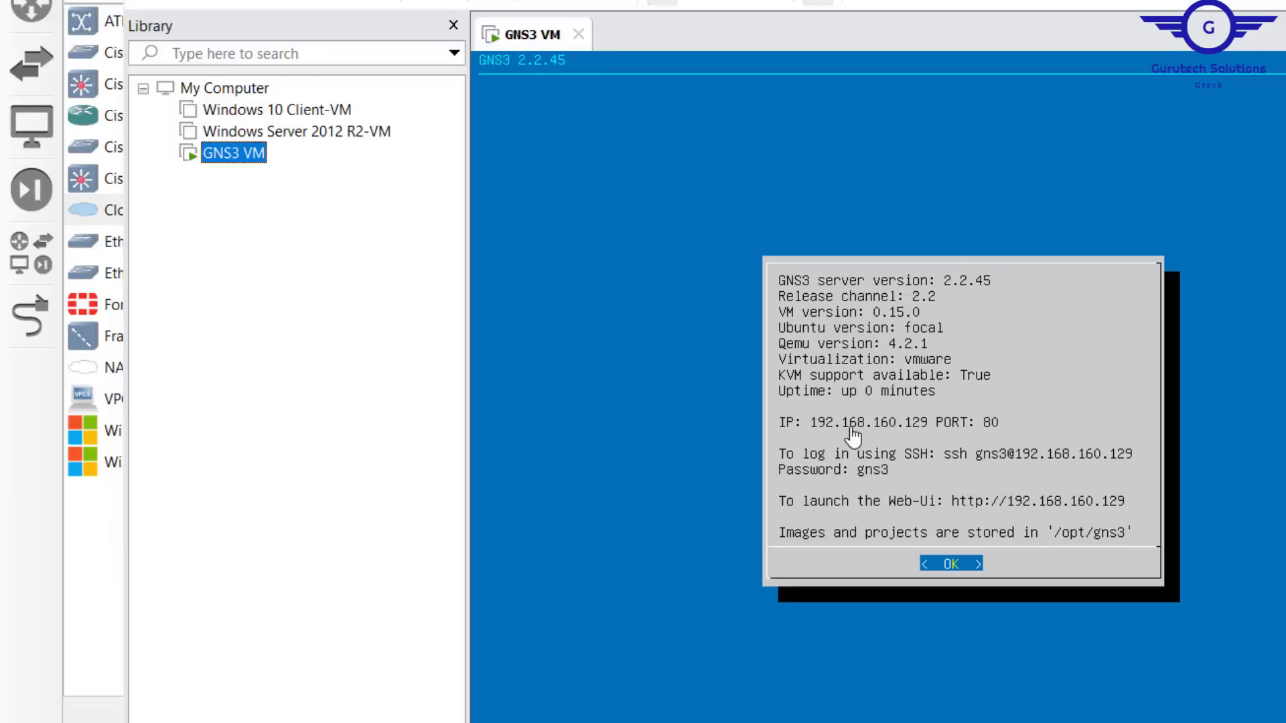
mouse_move(873, 430)
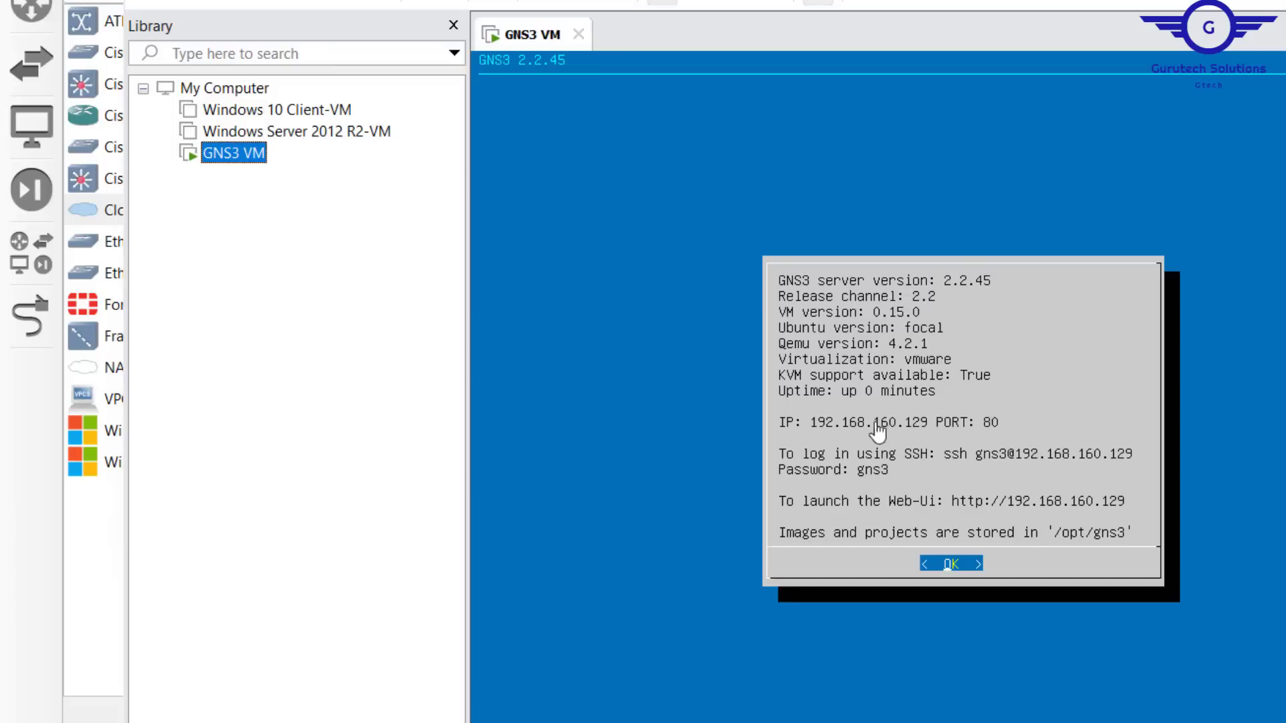
mouse_move(920, 426)
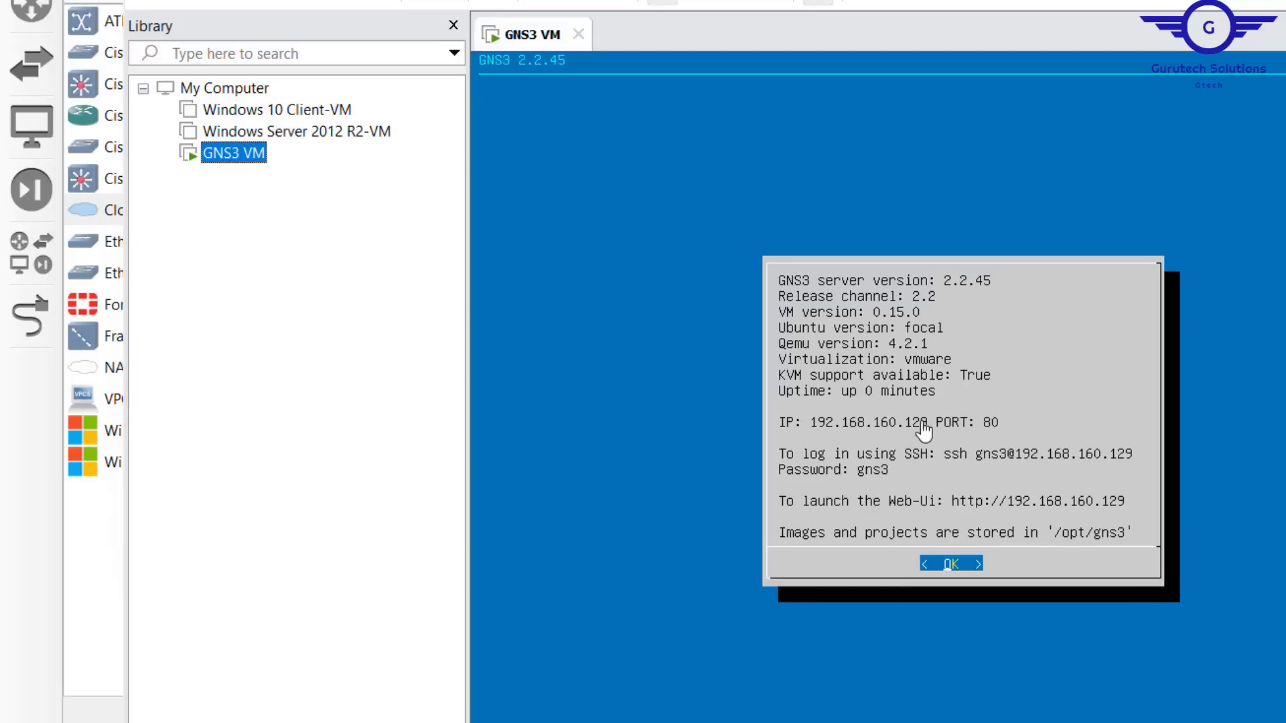
mouse_move(1042, 436)
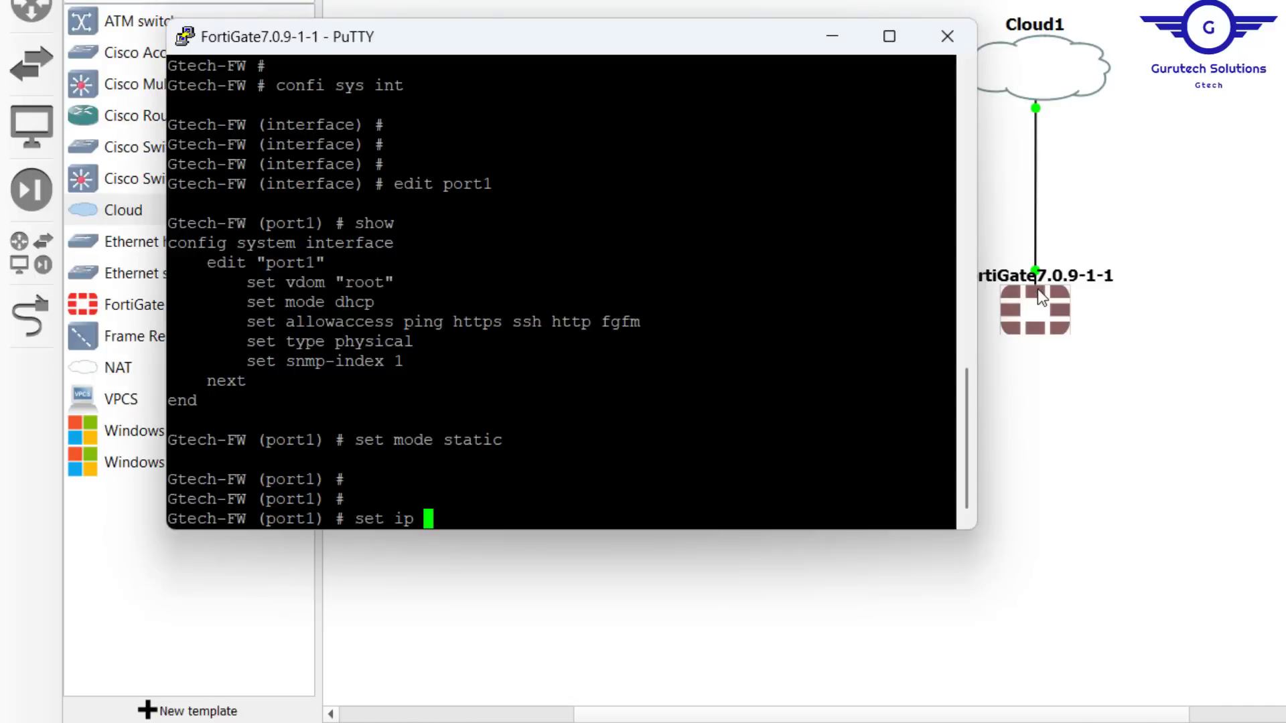
- Complete set ip 192.168.160.140/24 for port1, checking the GNS3 VM address in VMware along the way
type("192.1")
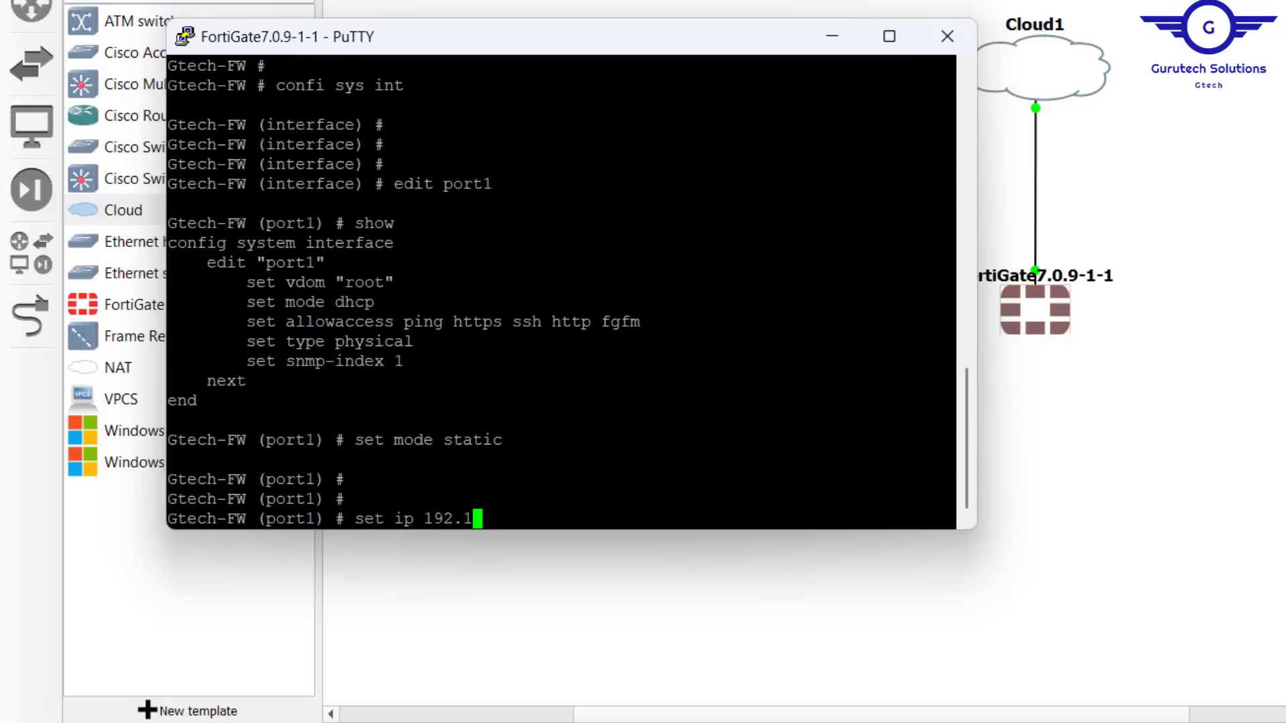
type("68.")
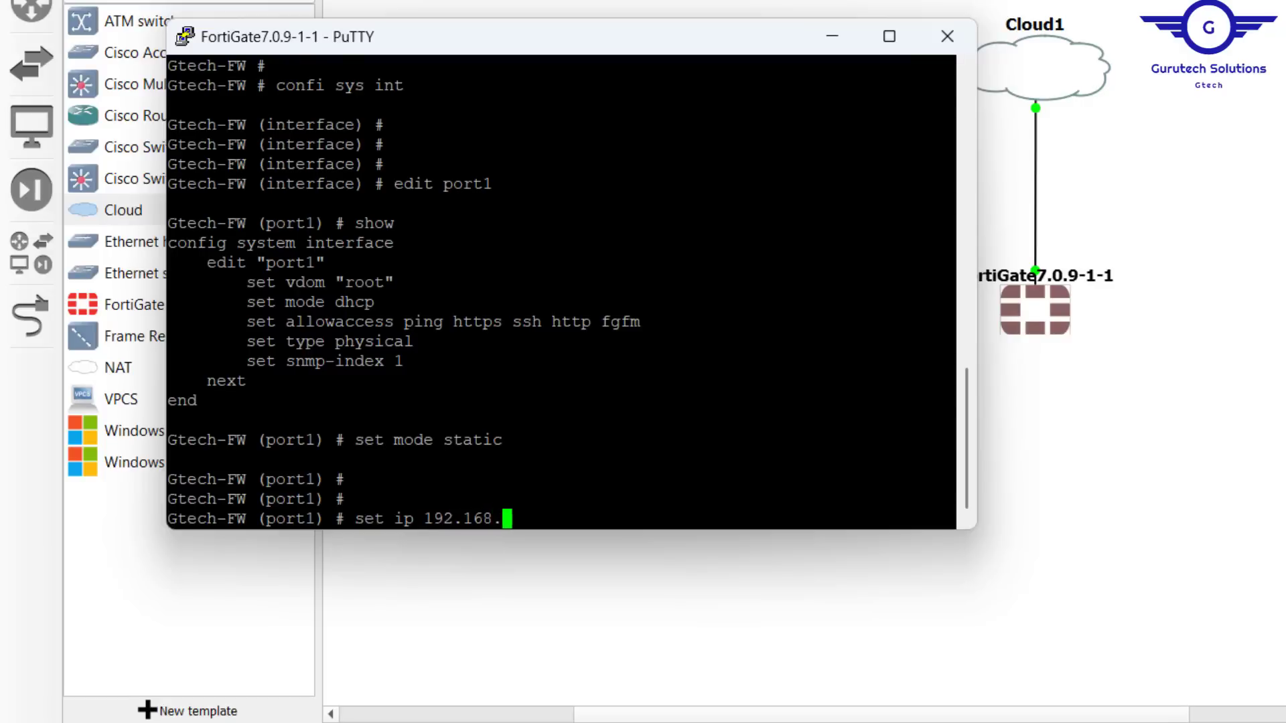
type("160")
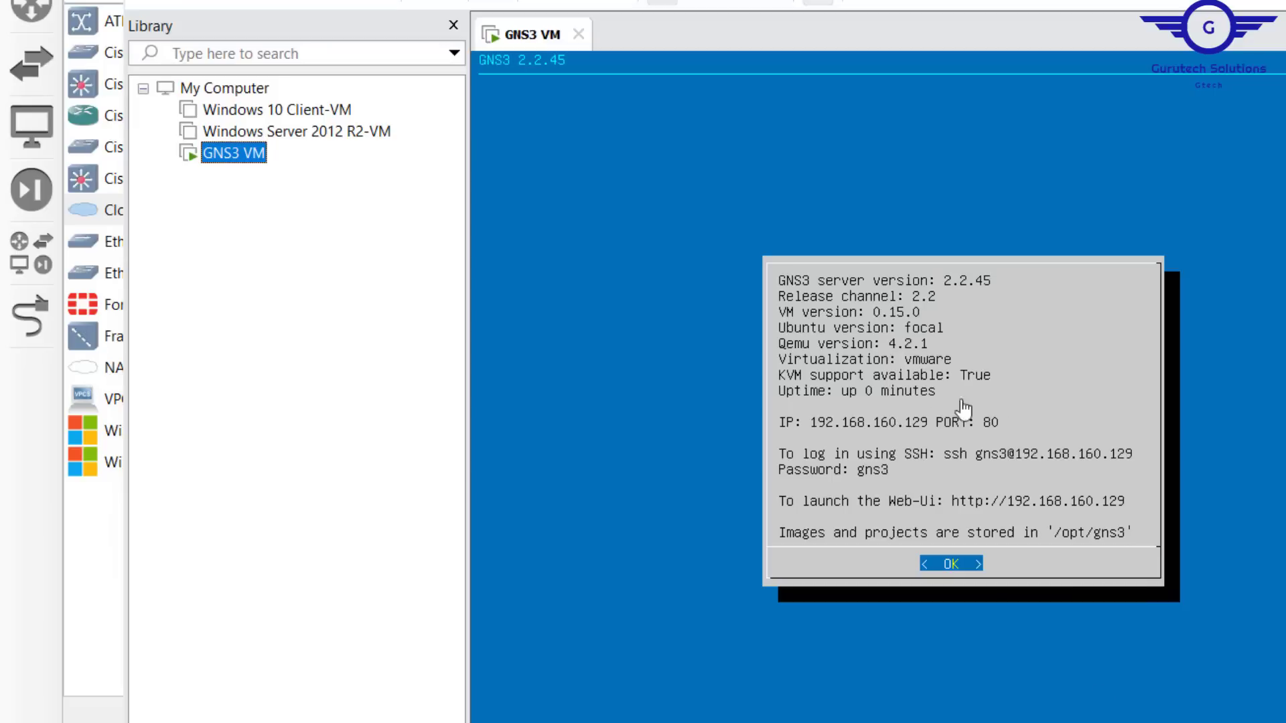
left_click(950, 564)
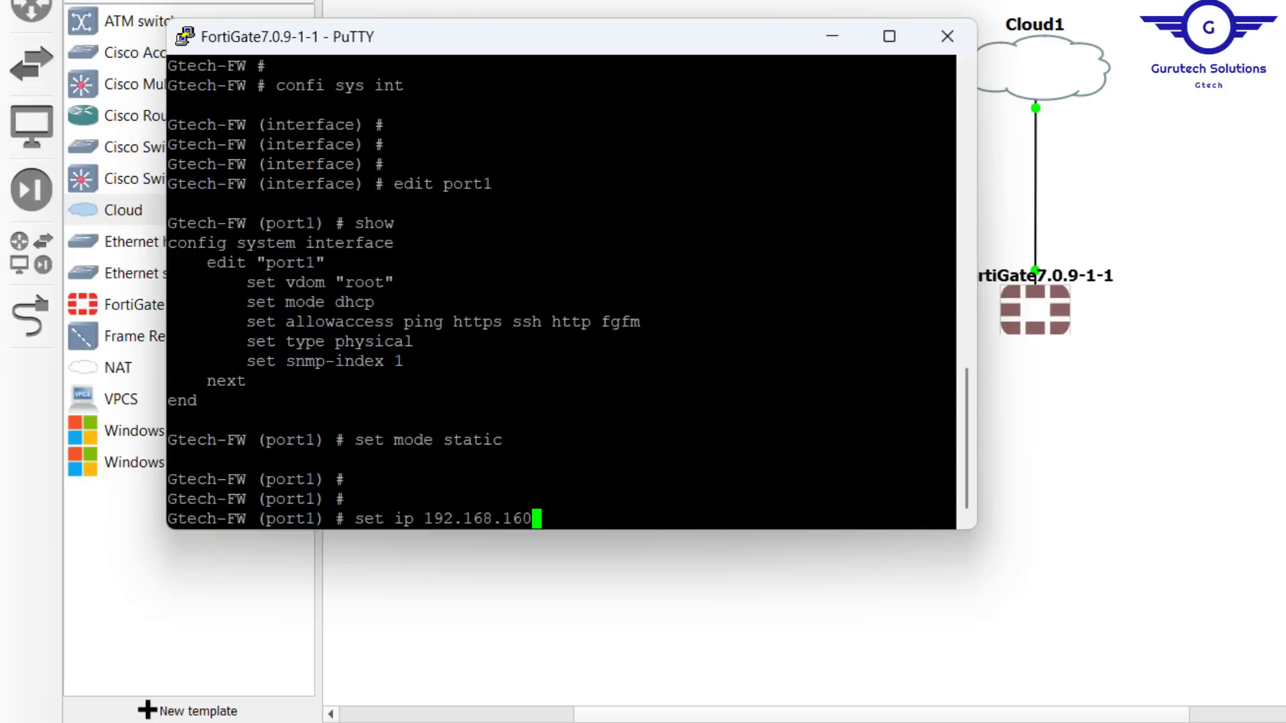
type(".")
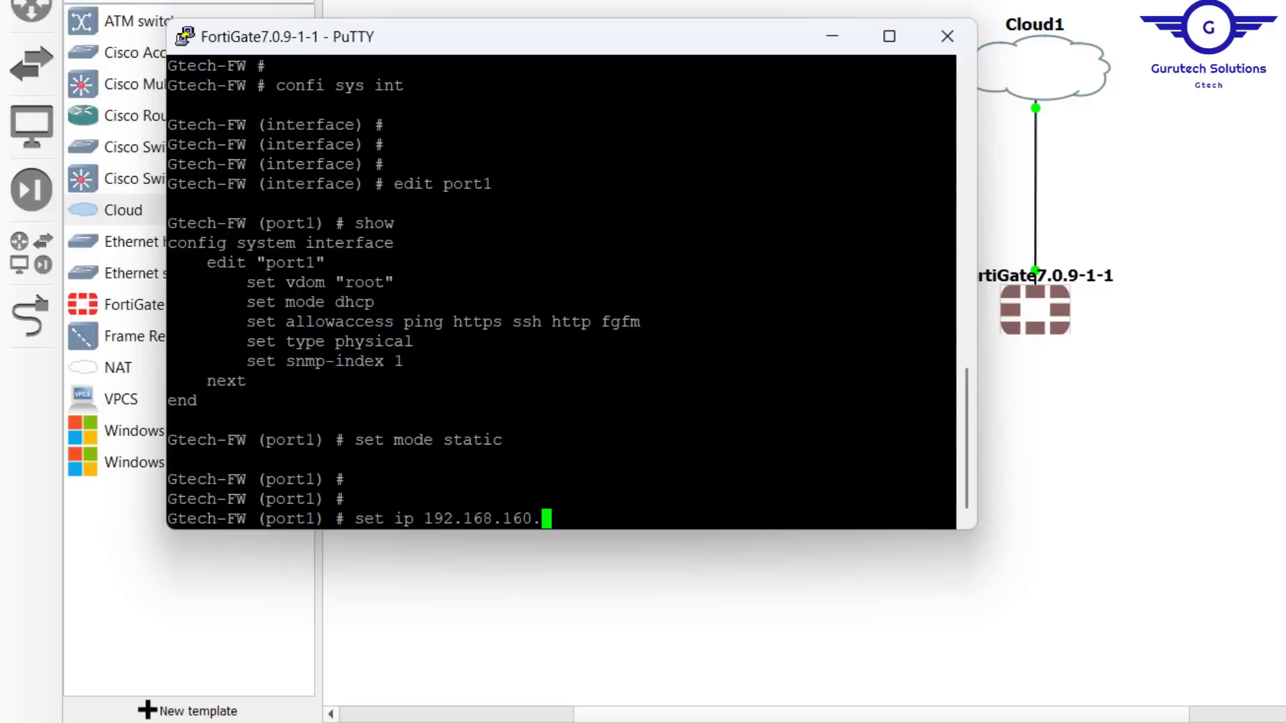
type("140")
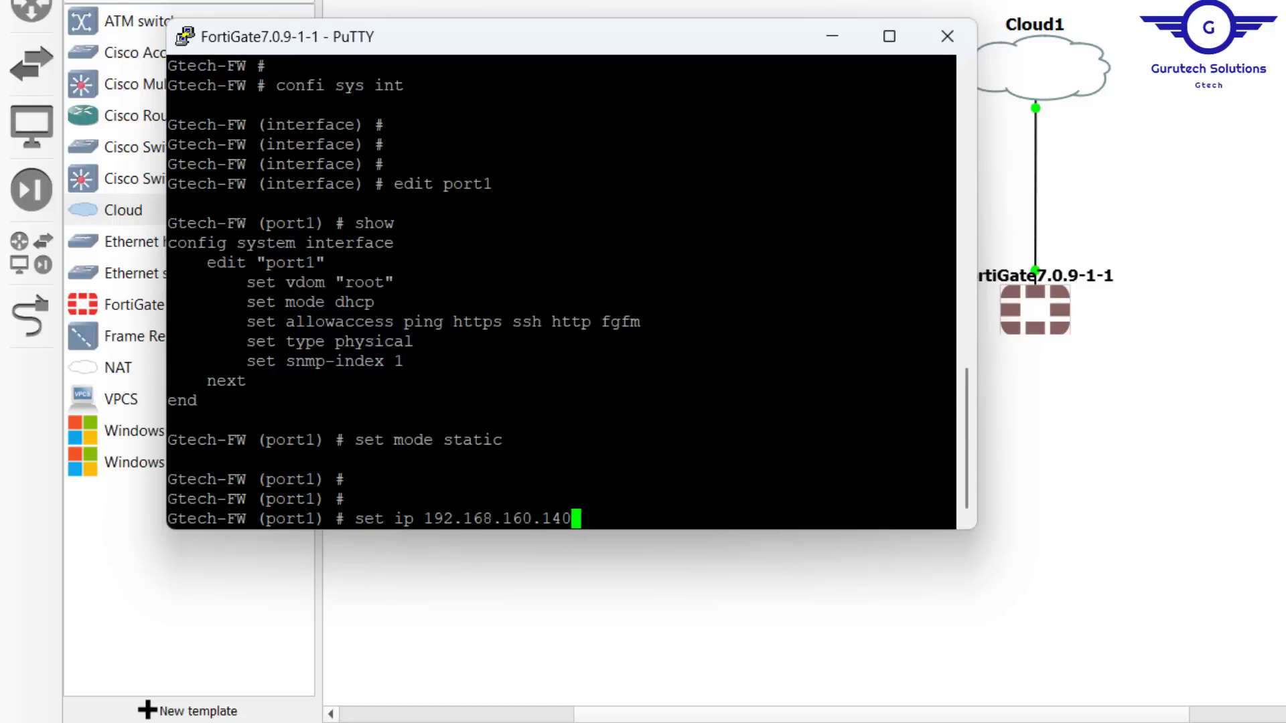
type("/24")
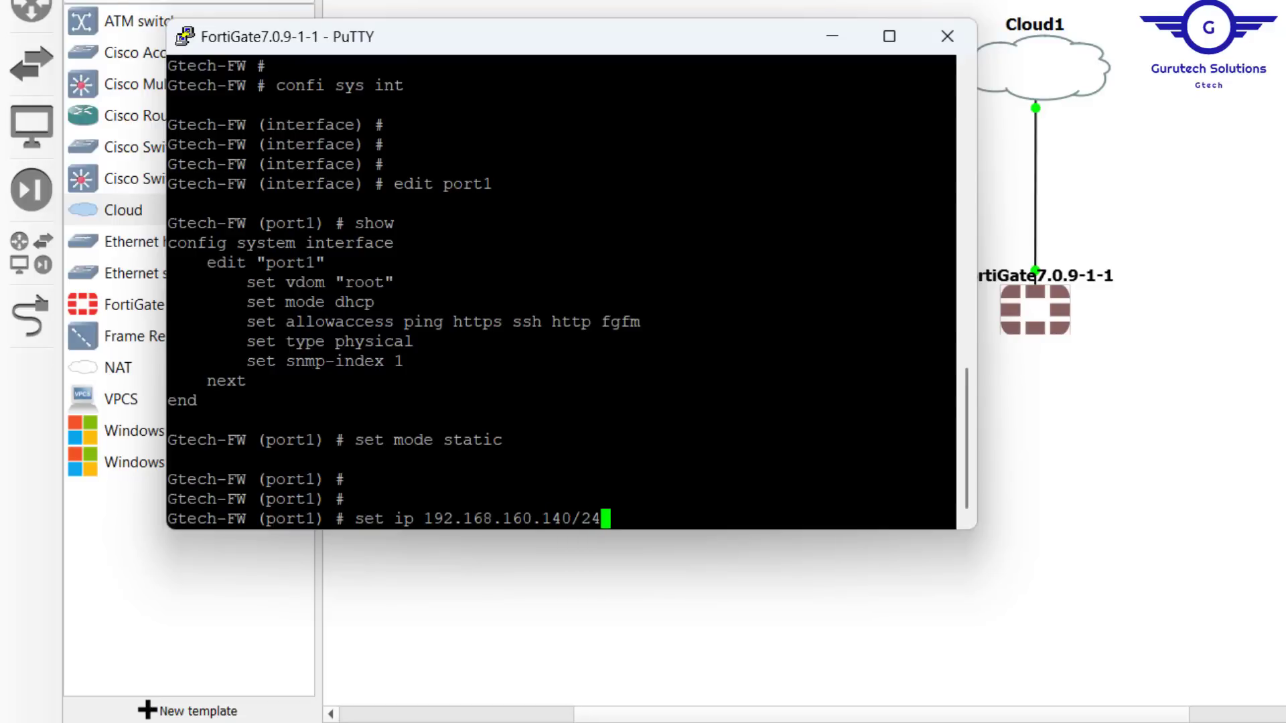
- Apply the static address and set allowaccess ping https ssh http fgfm on port1
key("Return")
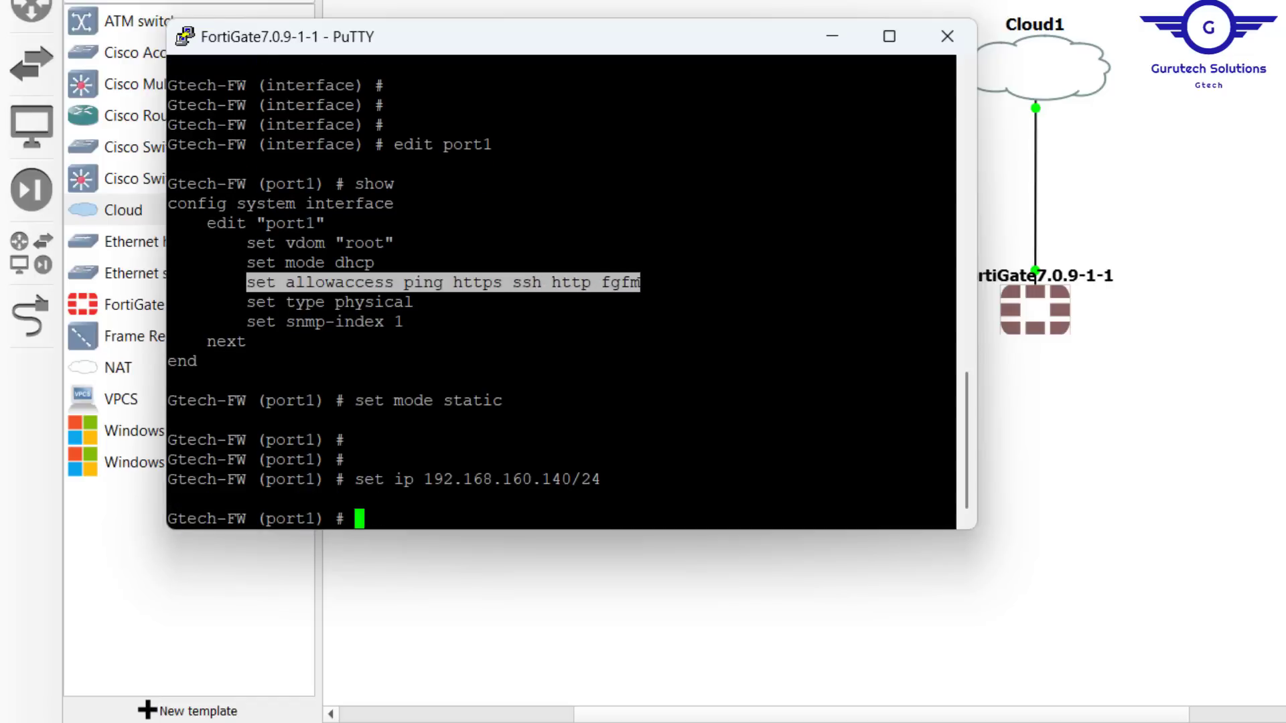
type("set allowaccess ping https ssh http fgfm")
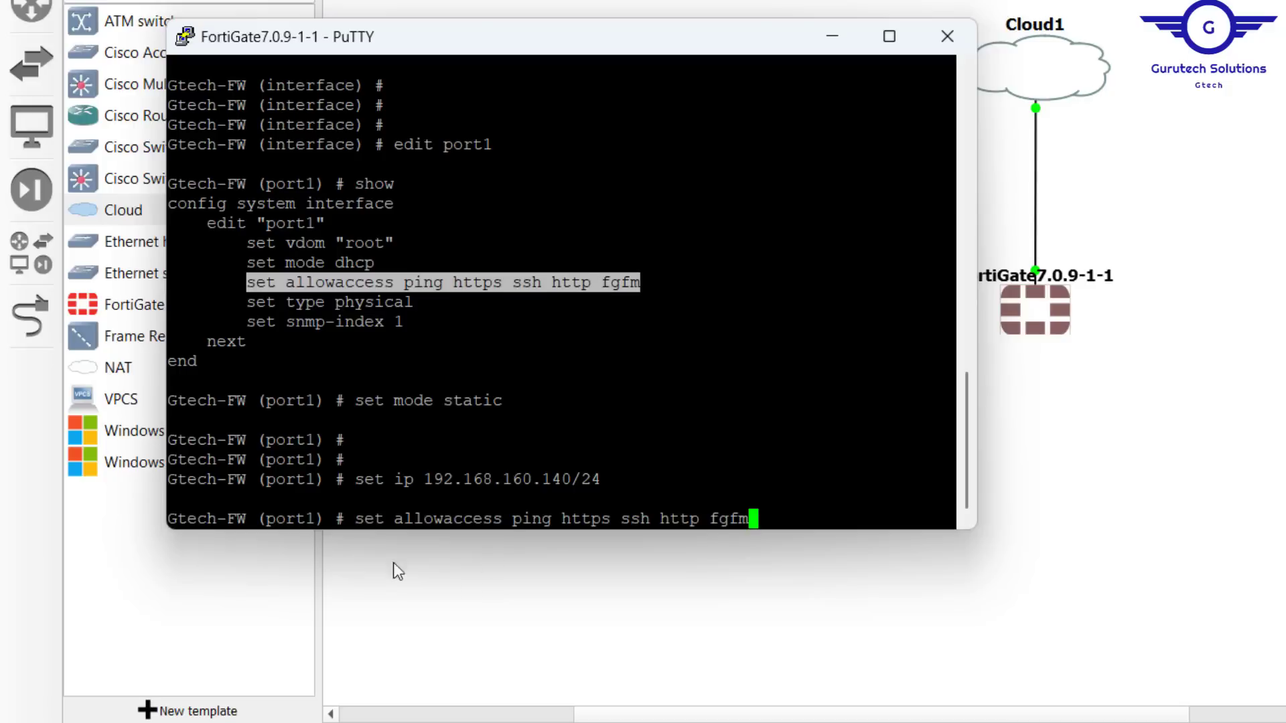
mouse_move(662, 529)
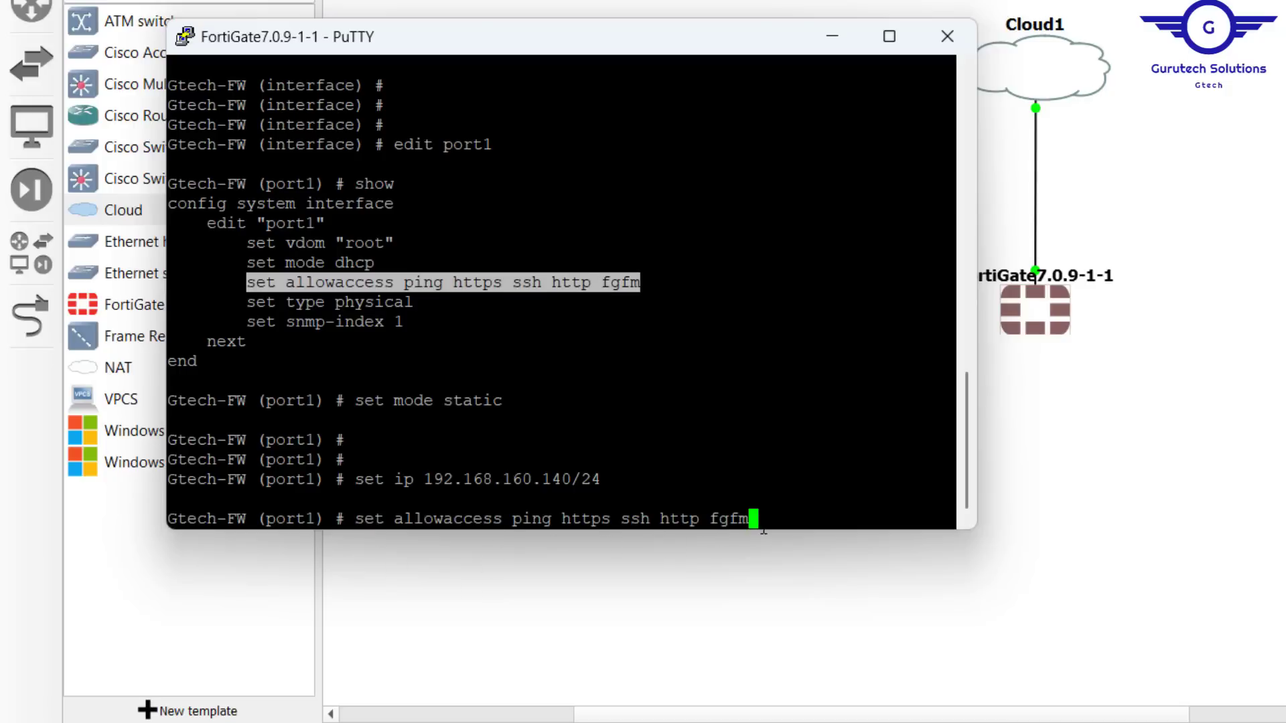
key("Return")
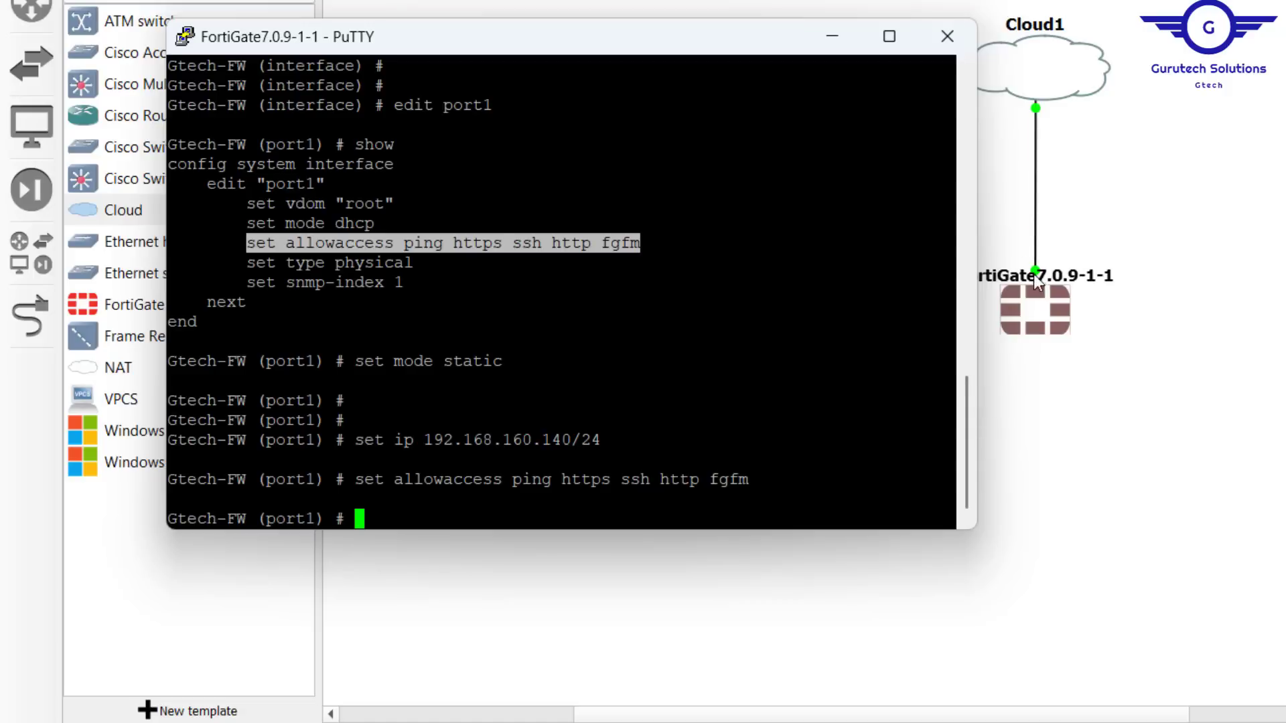
mouse_move(1037, 118)
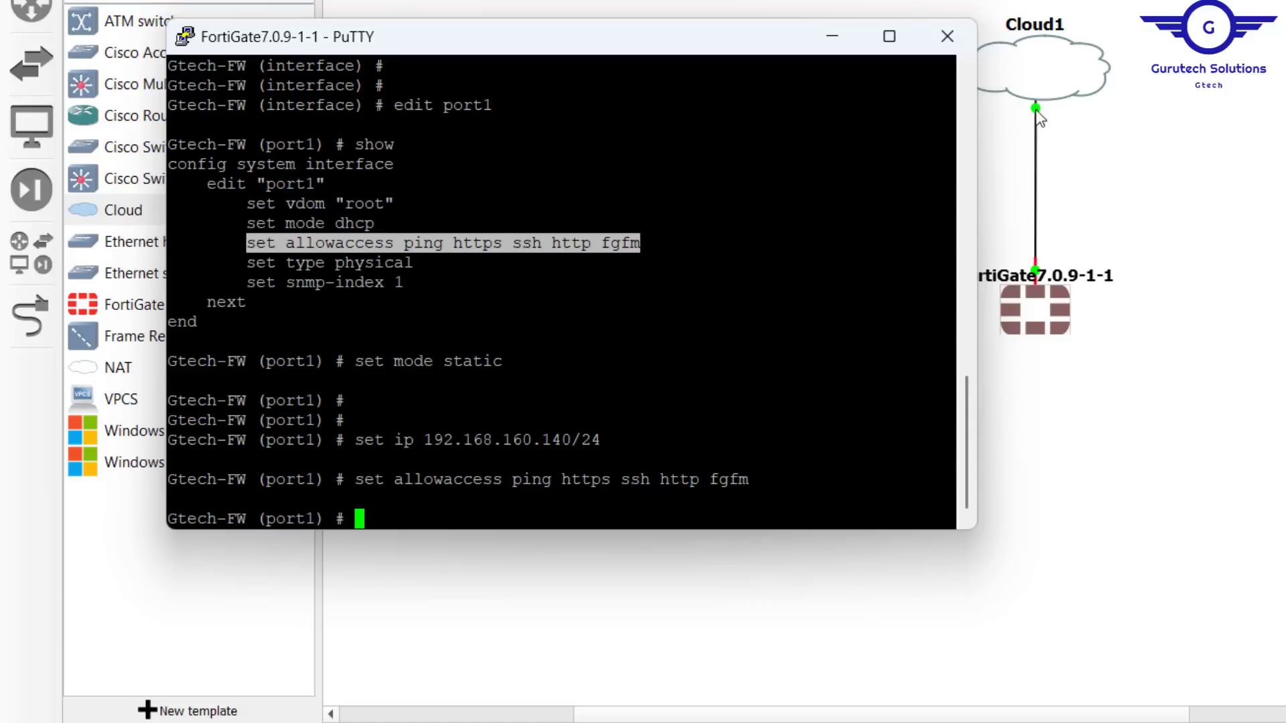
mouse_move(937, 350)
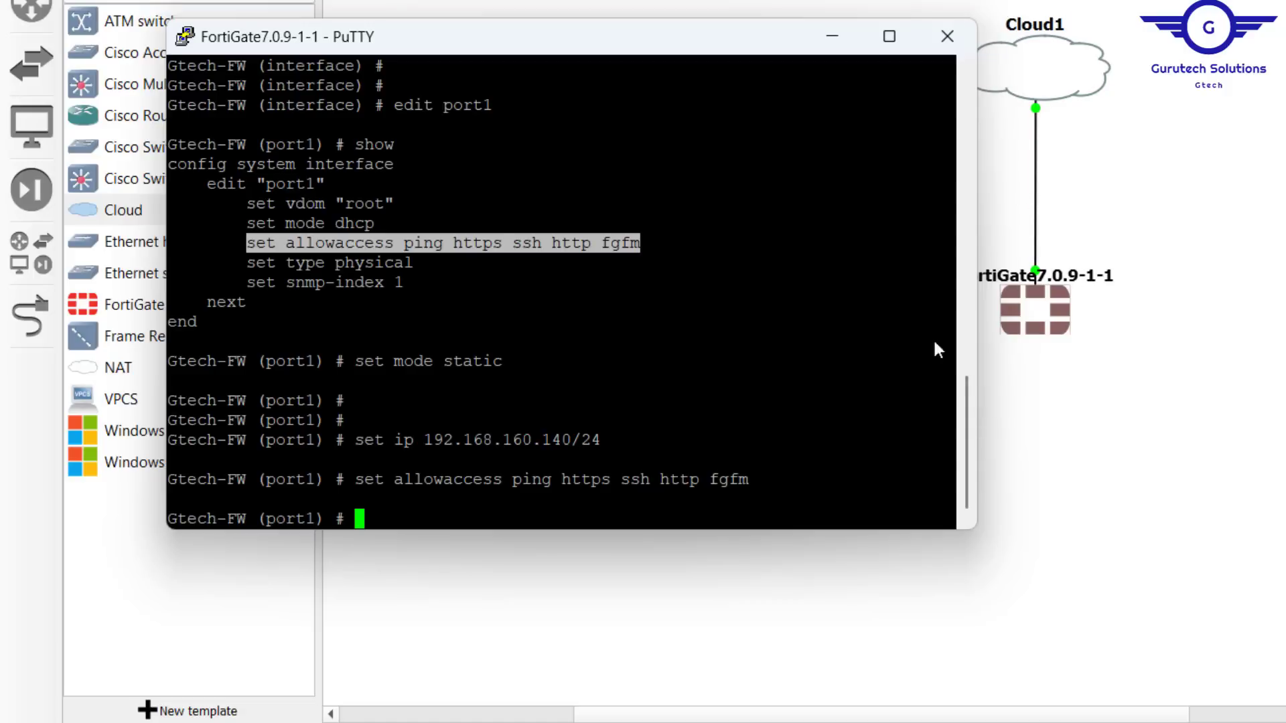
- Set port1 role wan and alias WAN, then end to save the interface changes
type("set role wan")
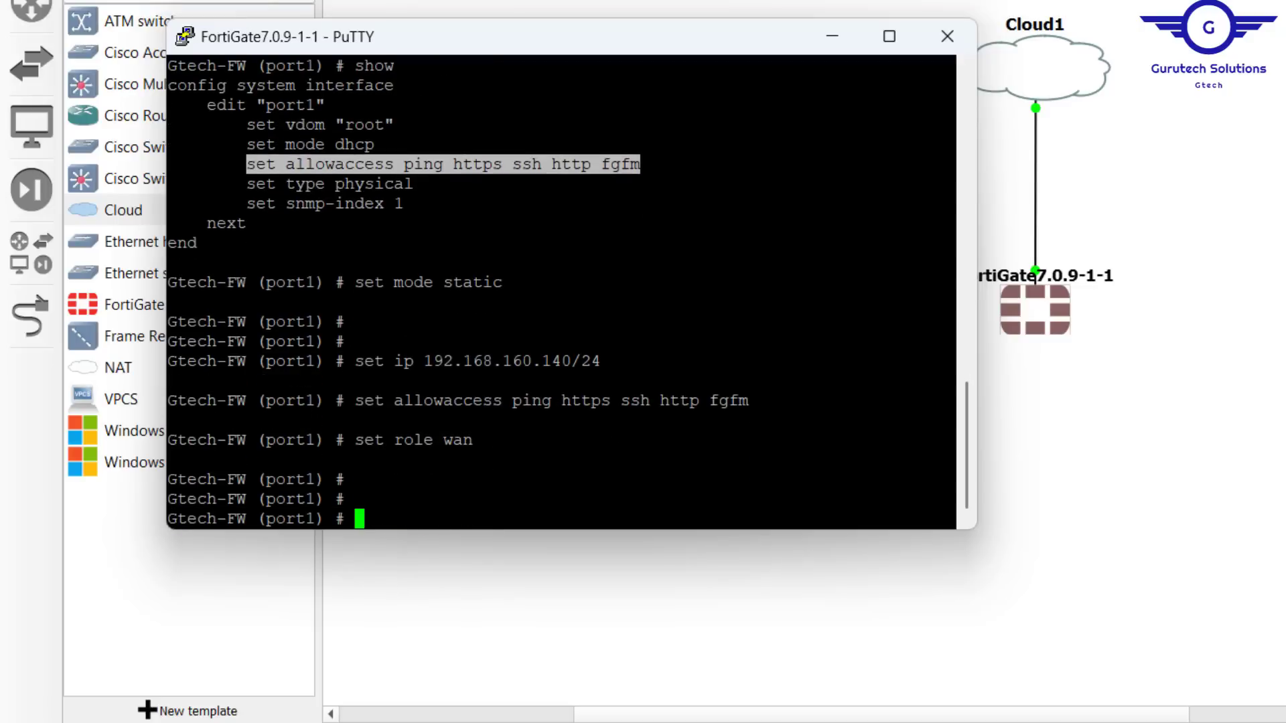
type("set al")
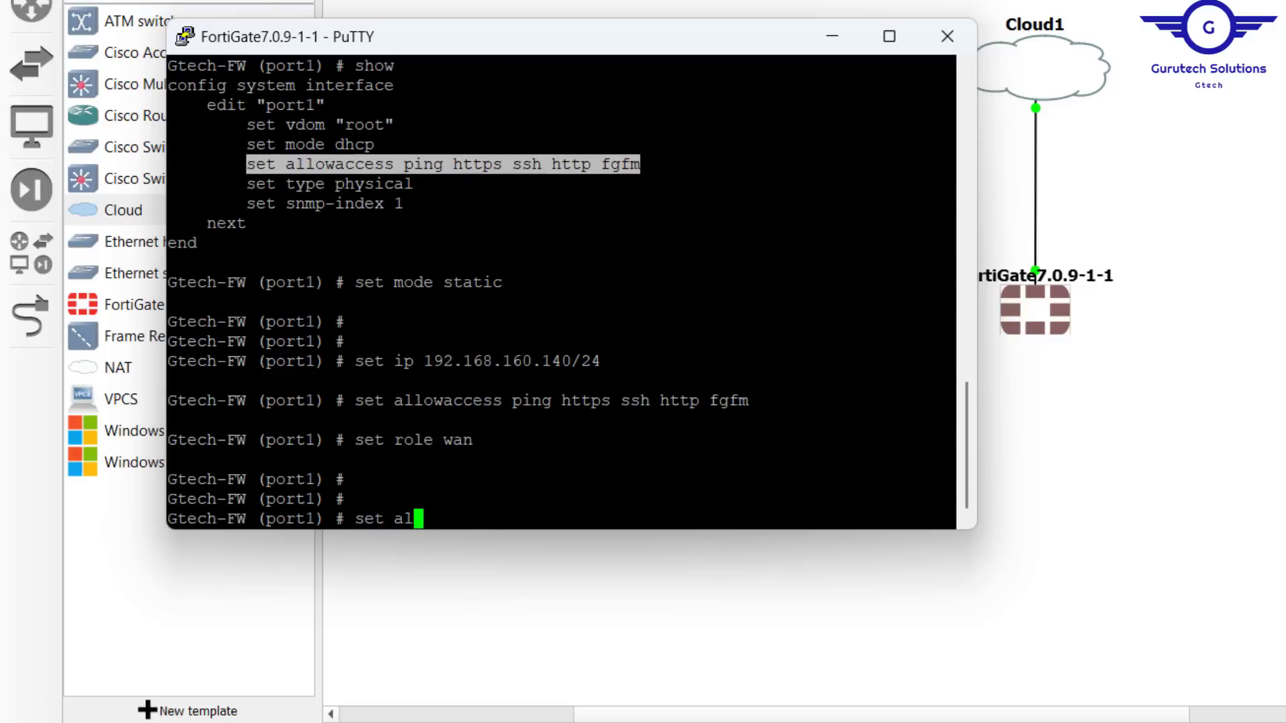
type("ias WAN")
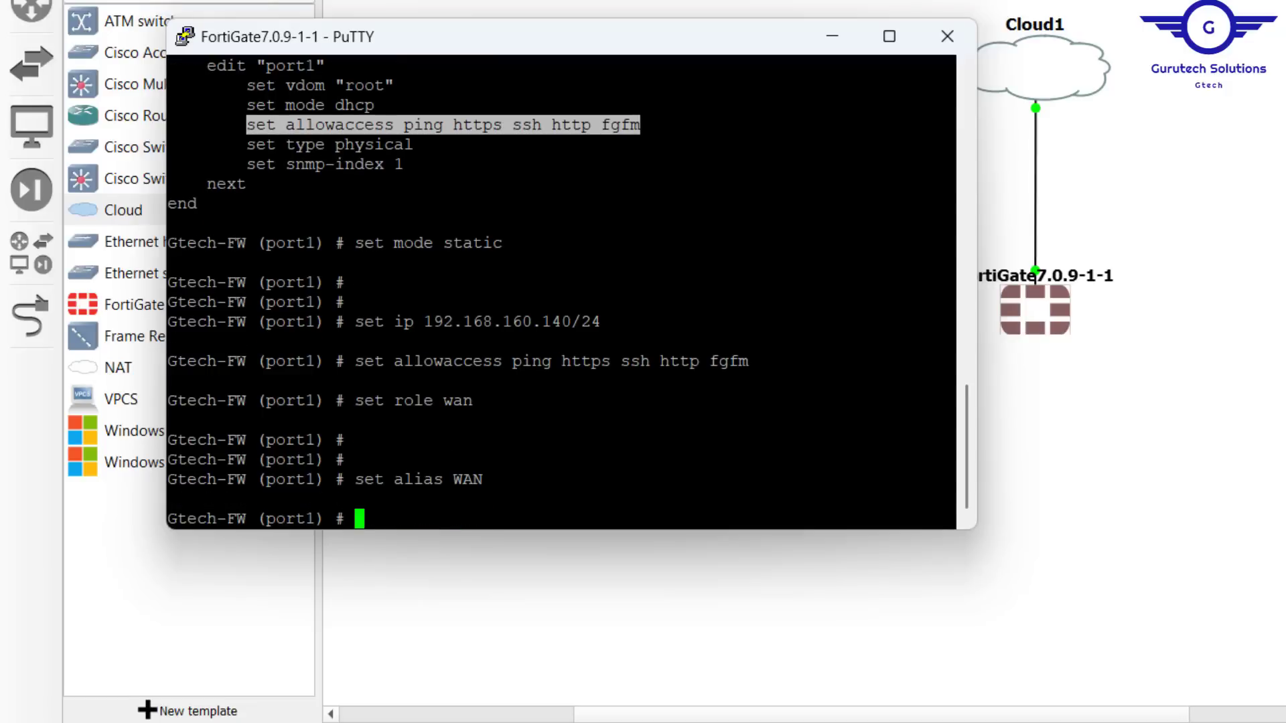
type("end")
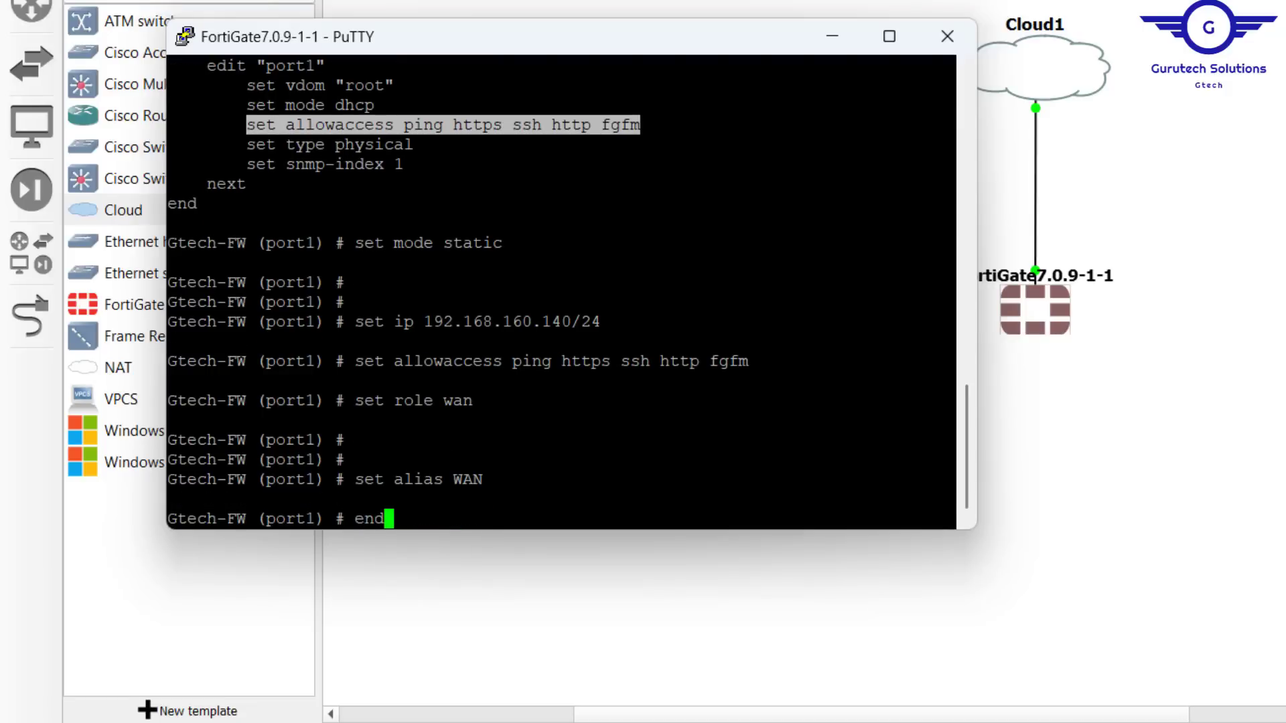
key("Return")
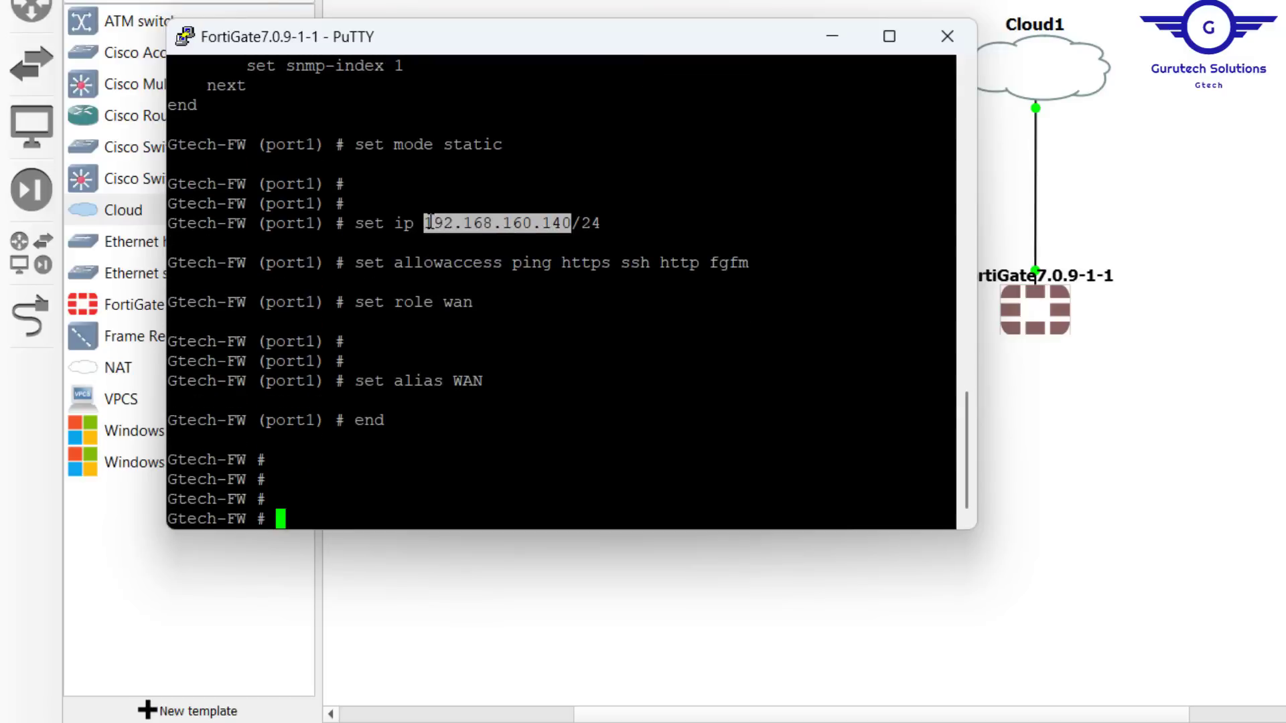
- Start a new PowerShell tab and ping the firewall at 192.168.160.140
type("192.168.160.140")
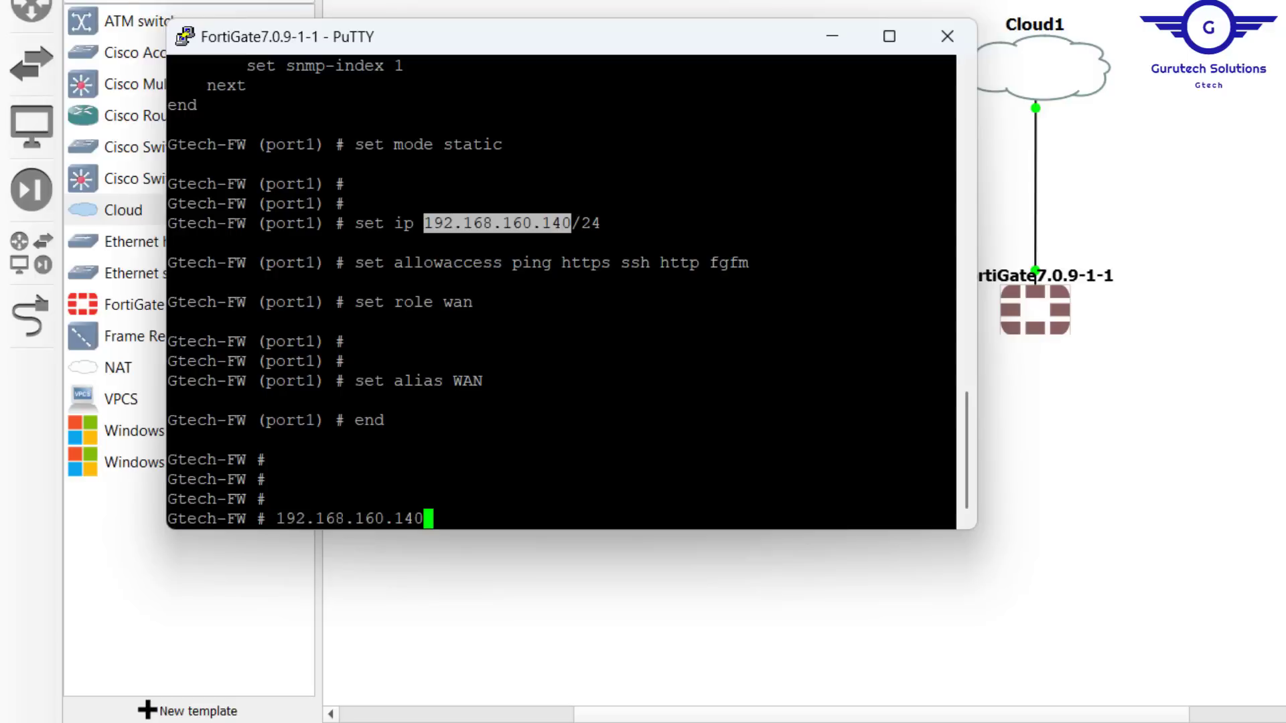
mouse_move(1035, 521)
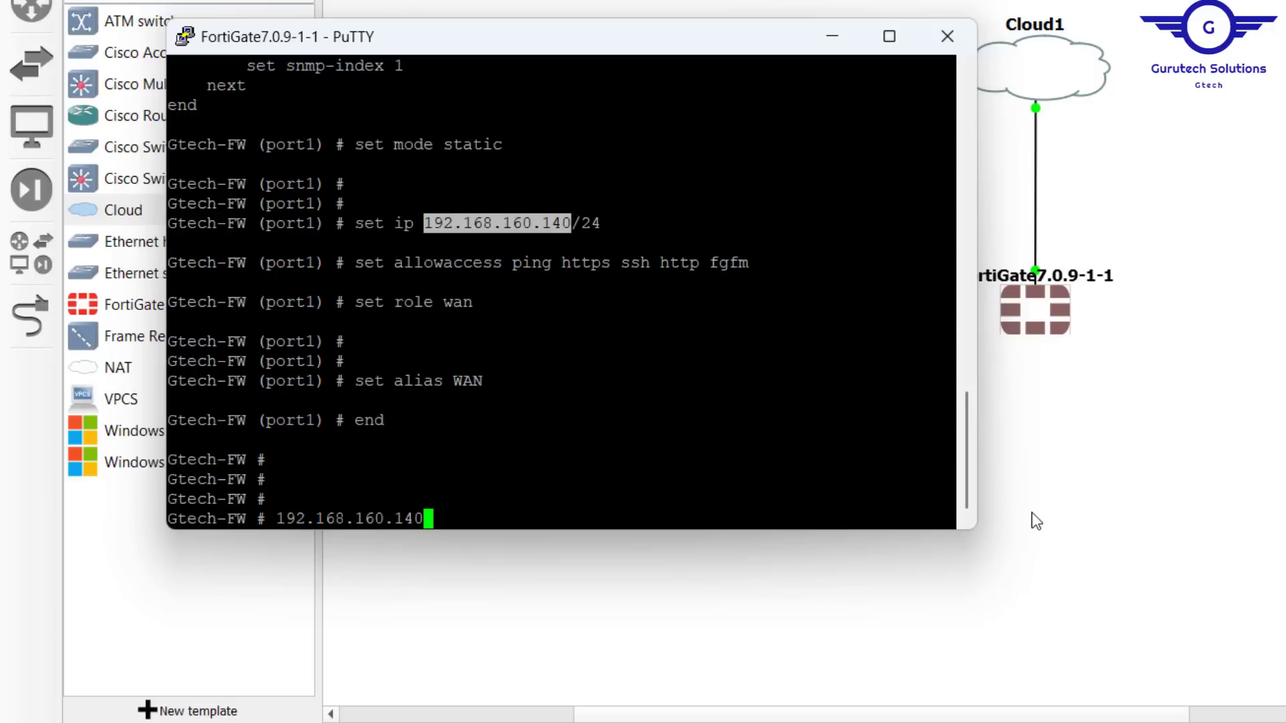
mouse_move(1122, 473)
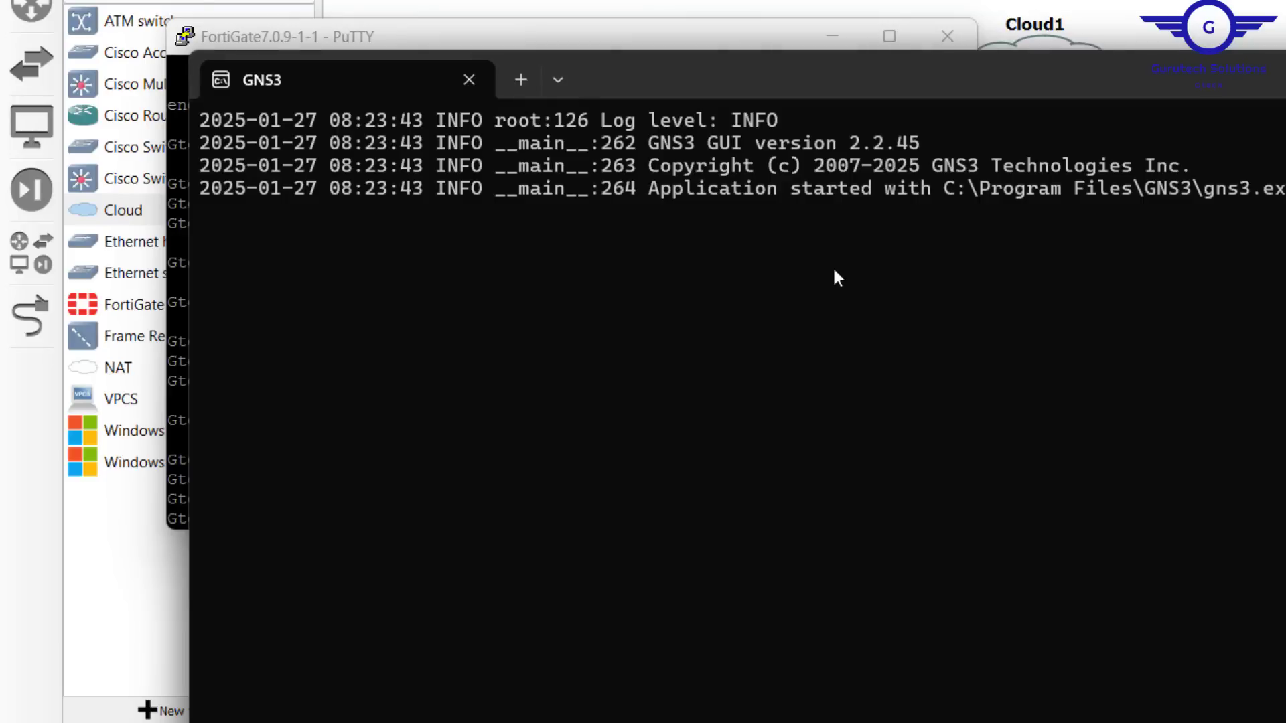
left_click(816, 79)
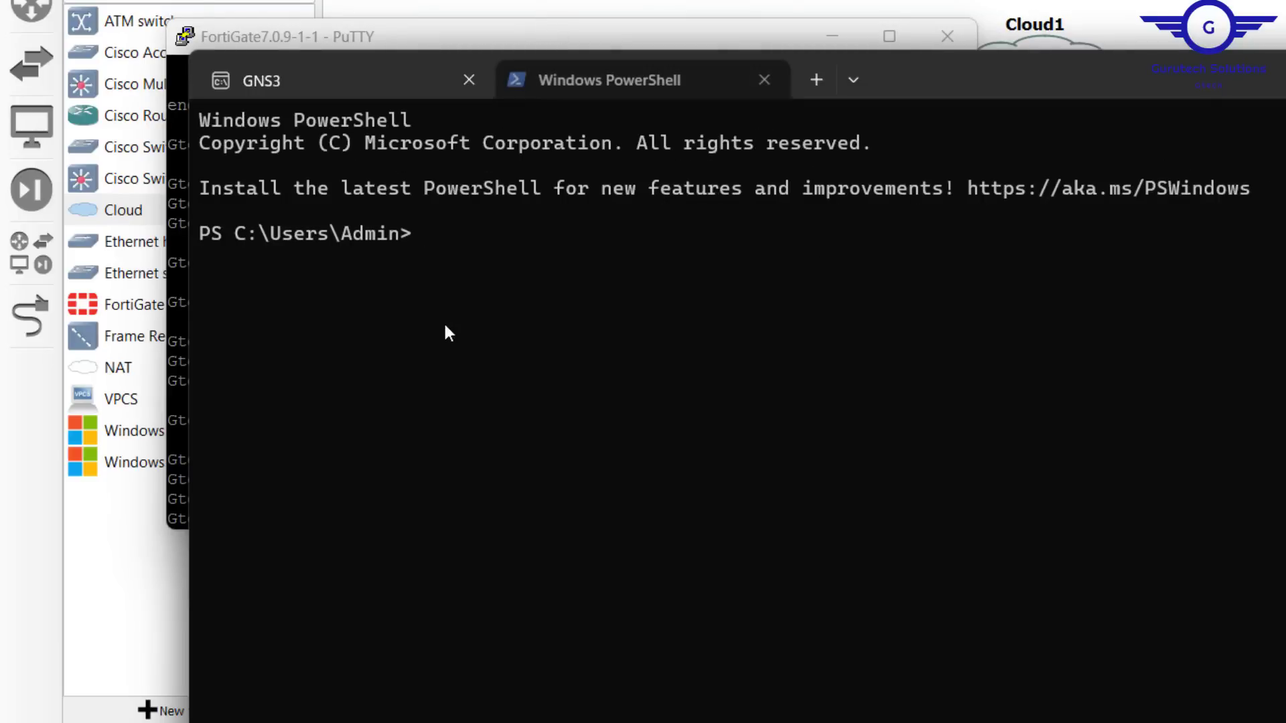
type("ping")
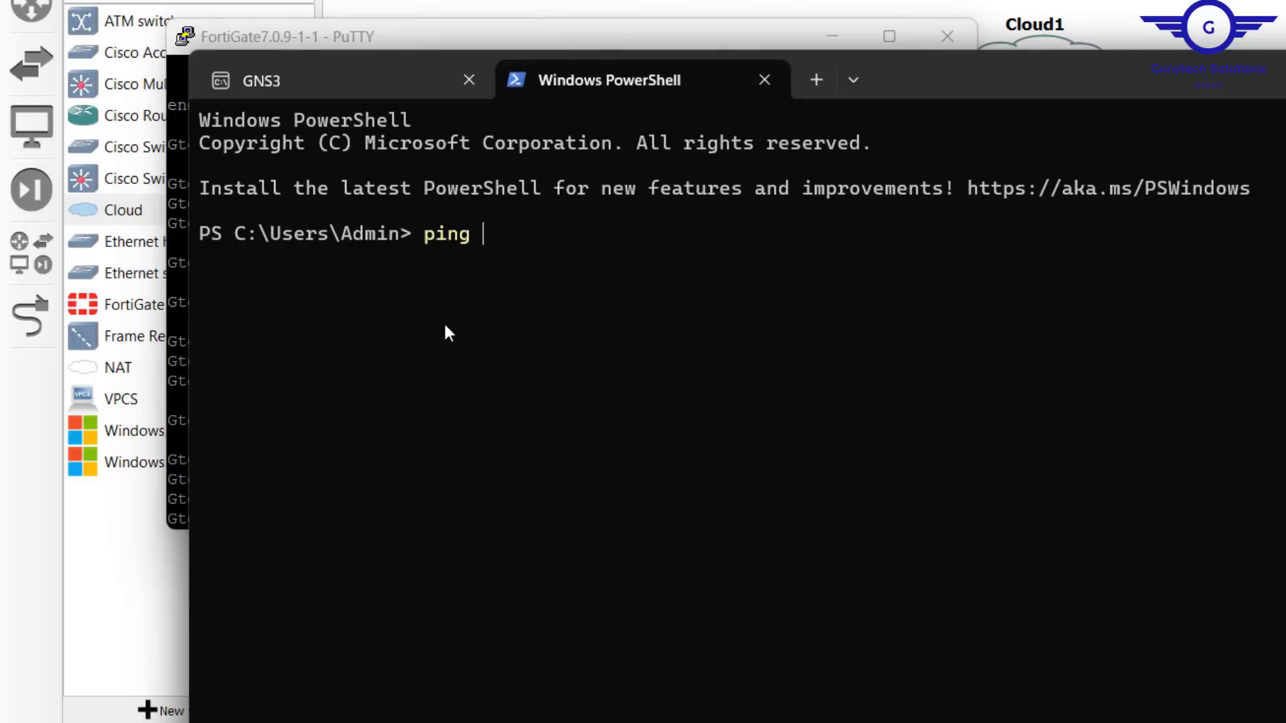
type("192.168.160.140")
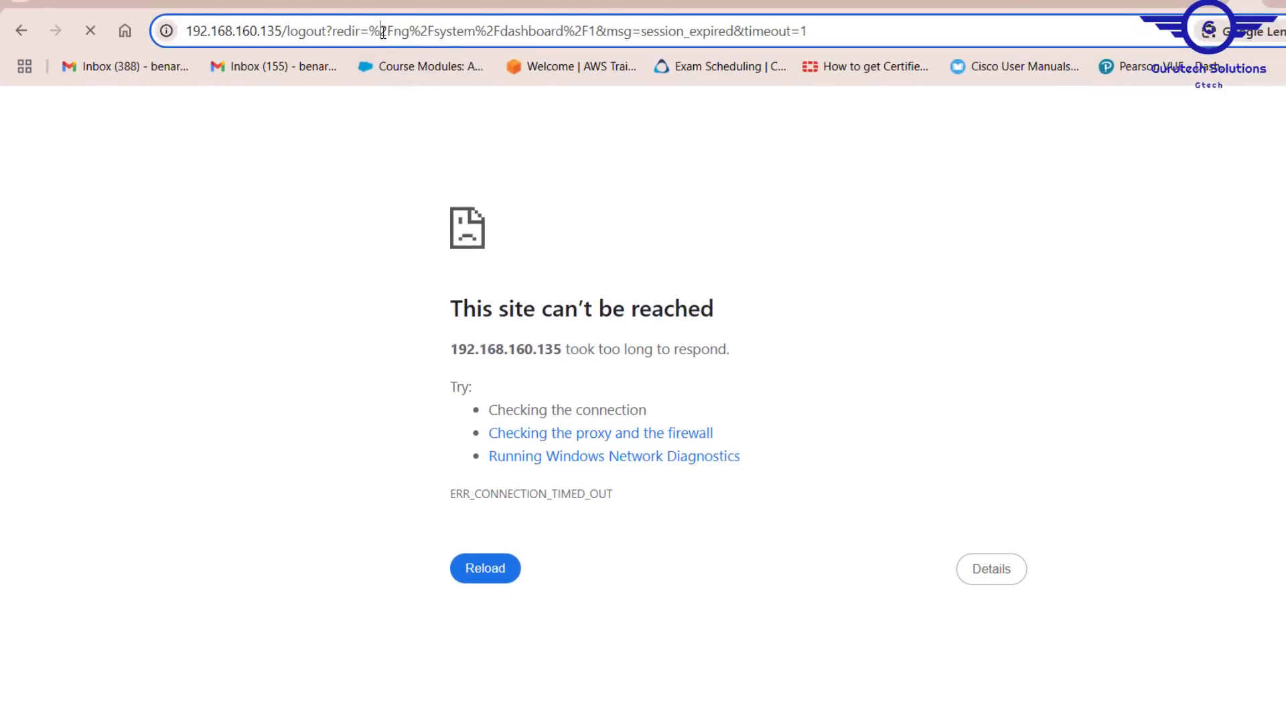
- Browse to 192.168.160.140 and continue past the insecure connection warning
type("192.168.160.140")
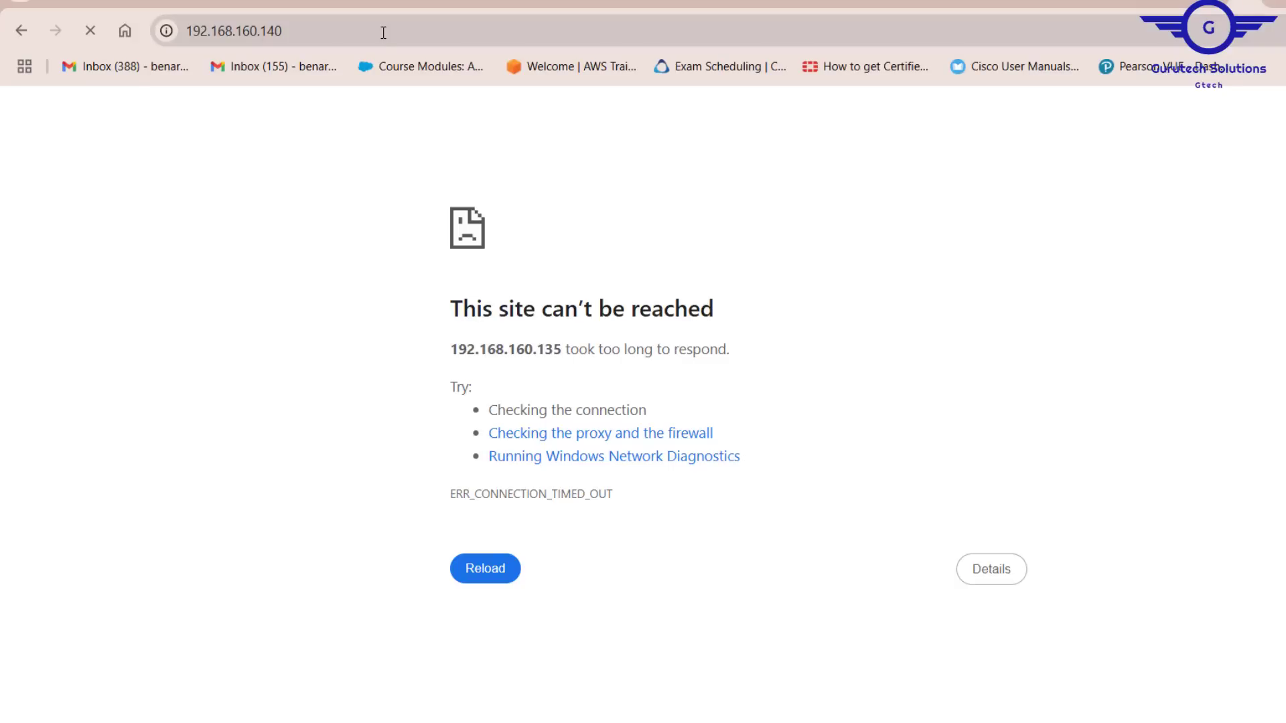
left_click(485, 568)
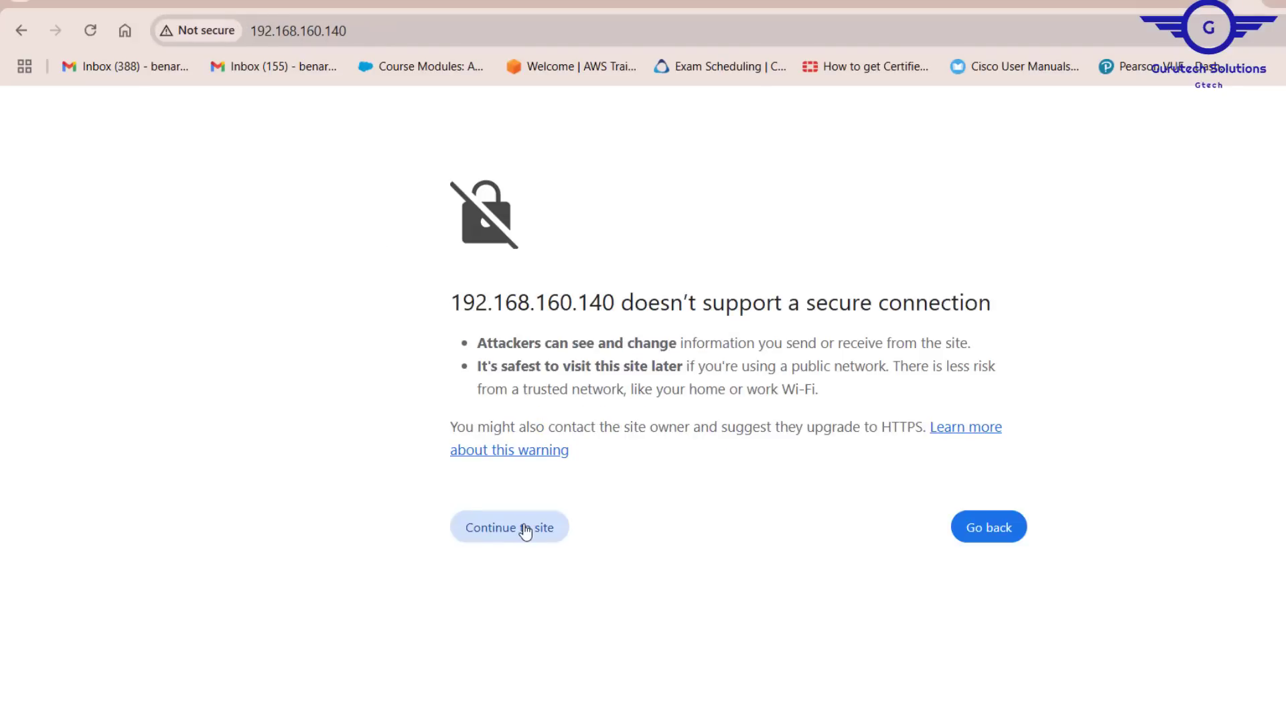
left_click(509, 528)
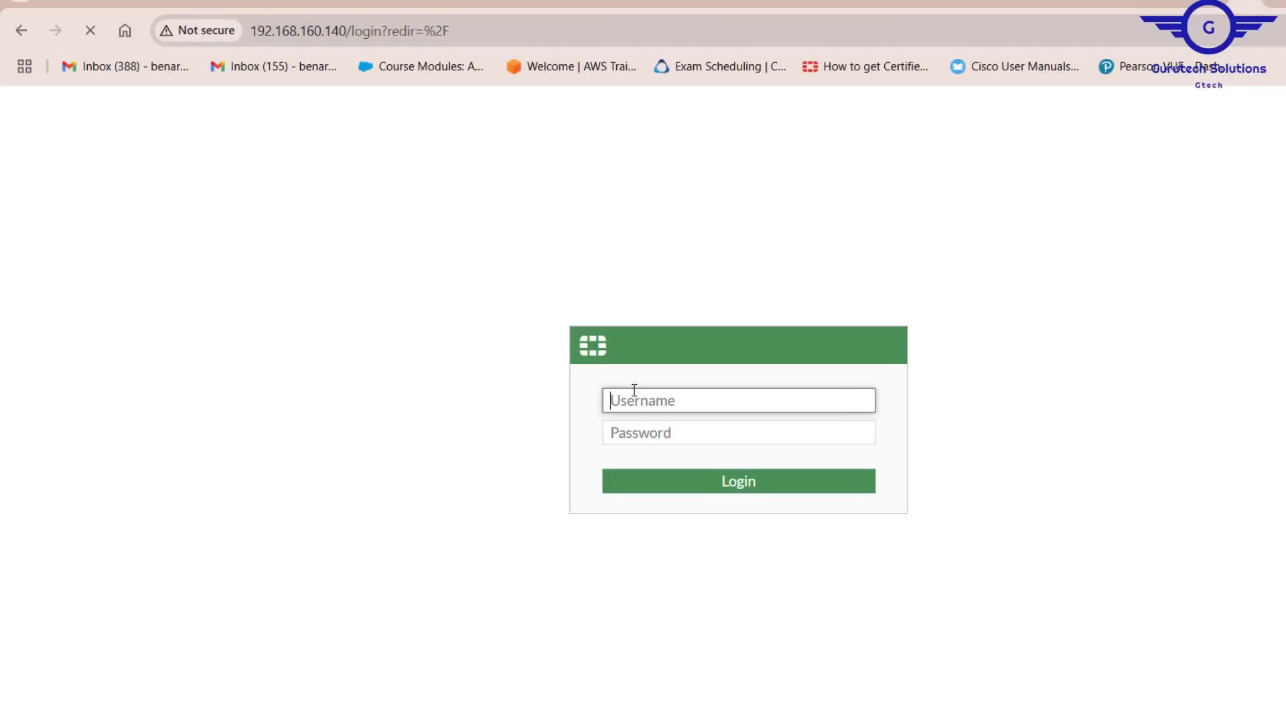
- Sign in to the FortiGate web GUI as admin, reaching the setup prompt
type("admin")
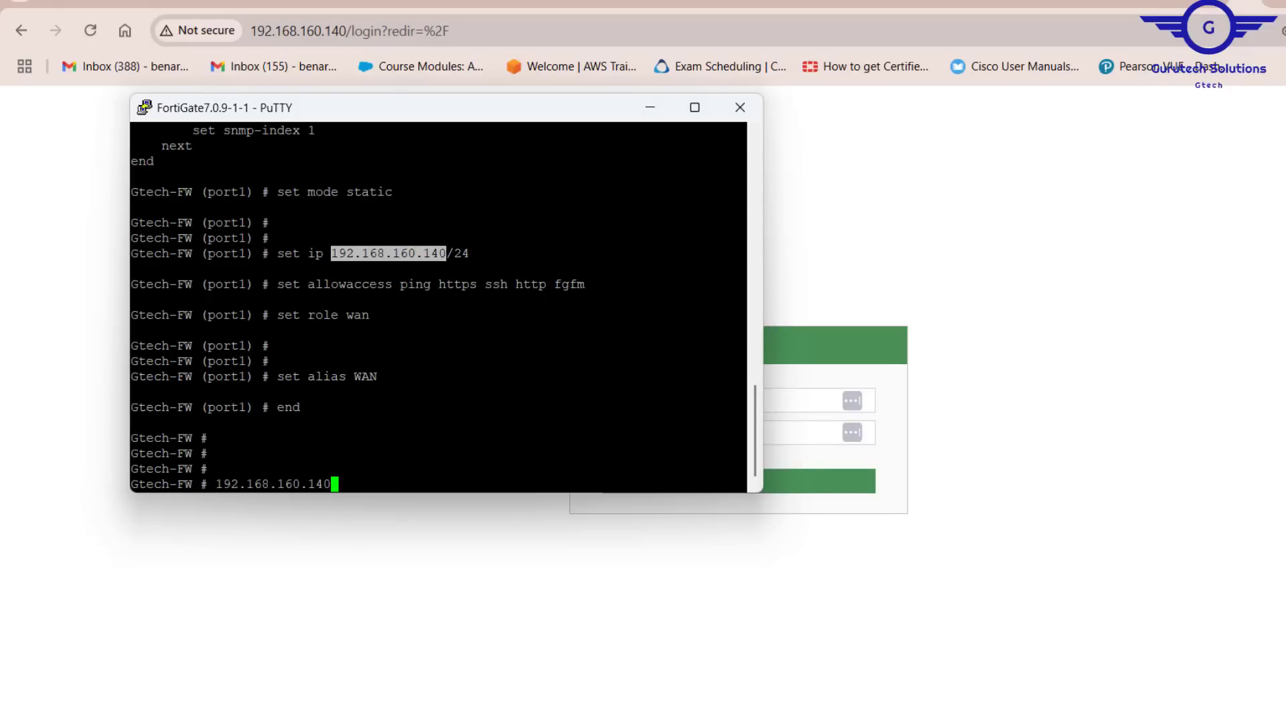
left_click(740, 107)
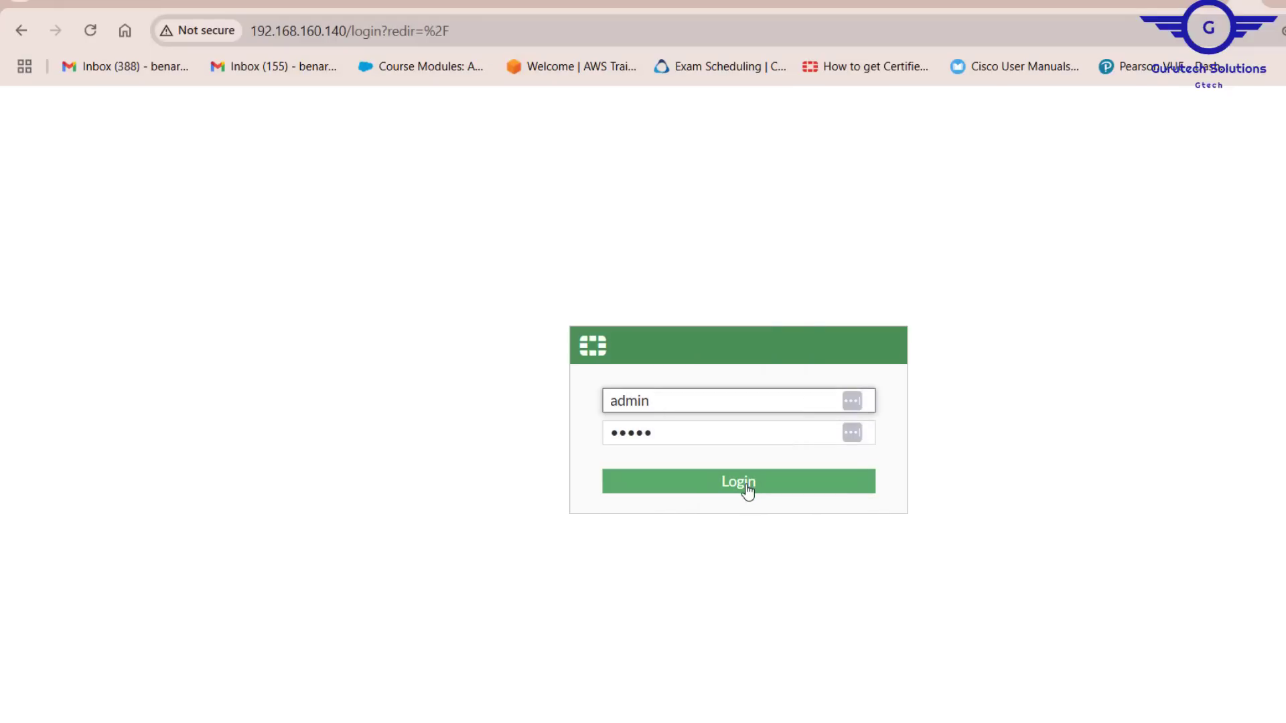
left_click(737, 481)
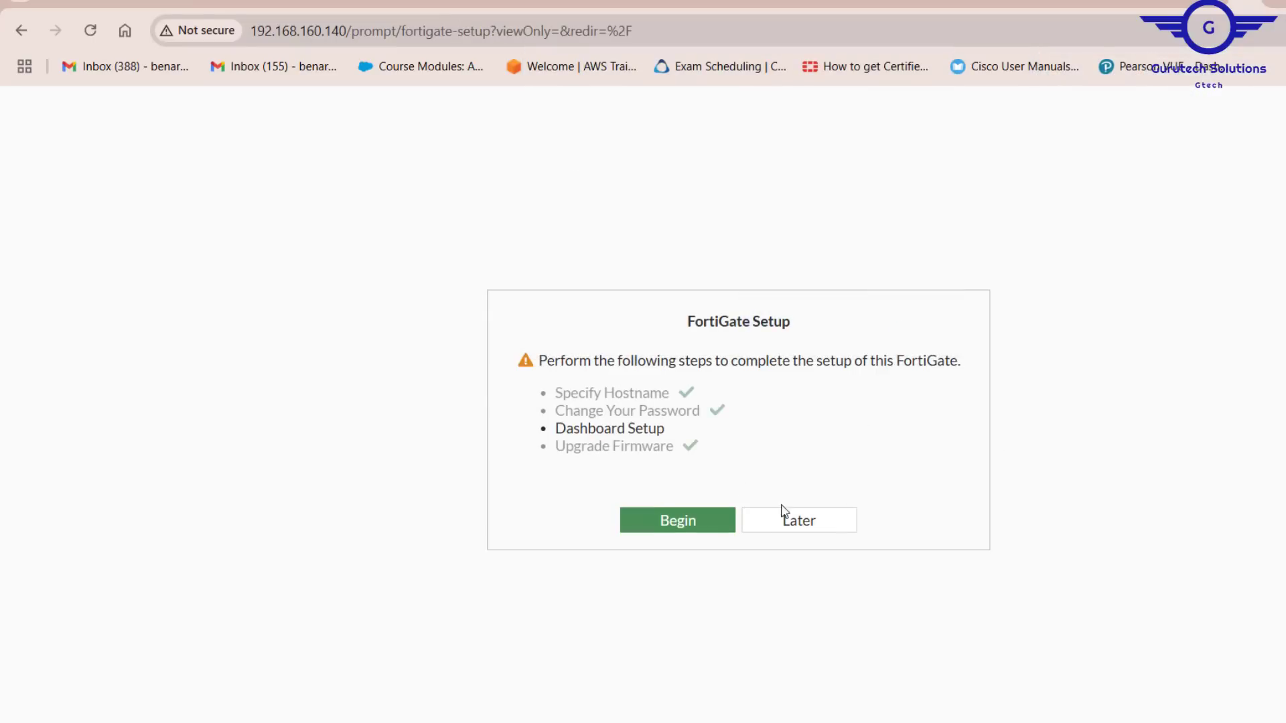
- Defer setup with Later and dismiss the FortiOS 7.0.0 overview to reach the dashboard
left_click(798, 520)
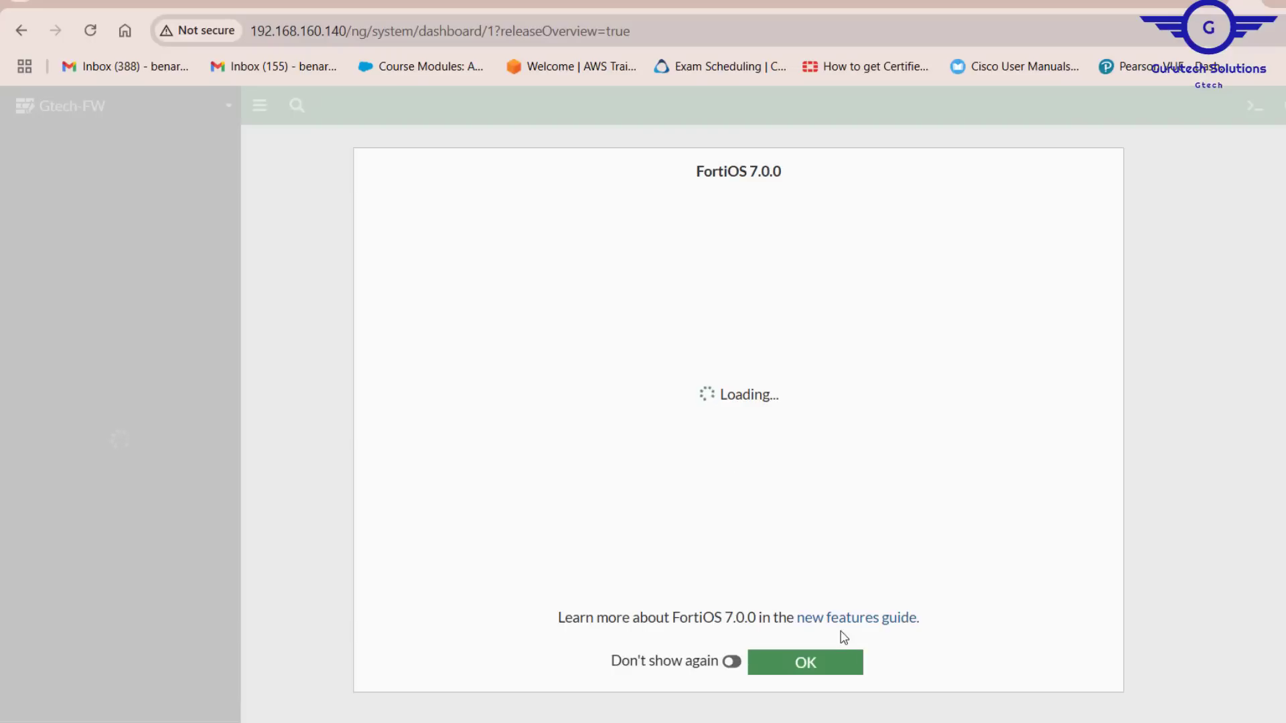
left_click(804, 662)
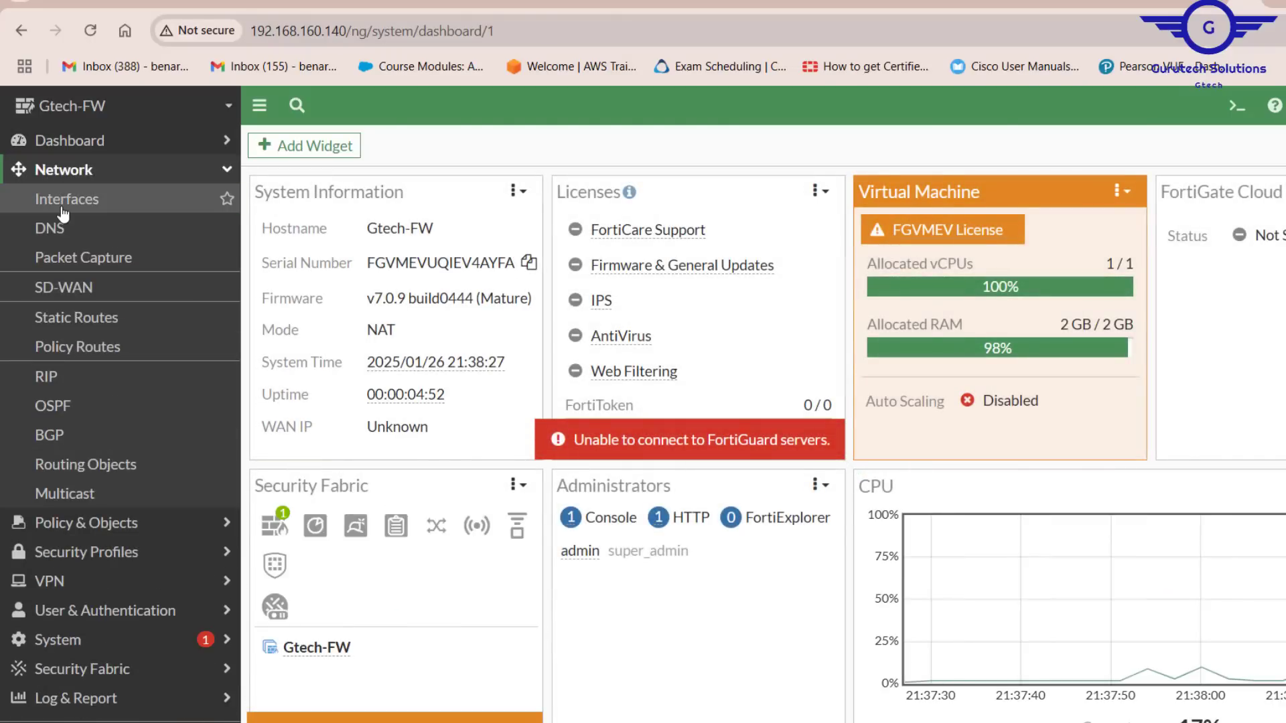
- Review WAN (port1) in Network > Interfaces: alias WAN, WAN role, static 192.168.160.140/255.255.255.0, admin access
left_click(67, 198)
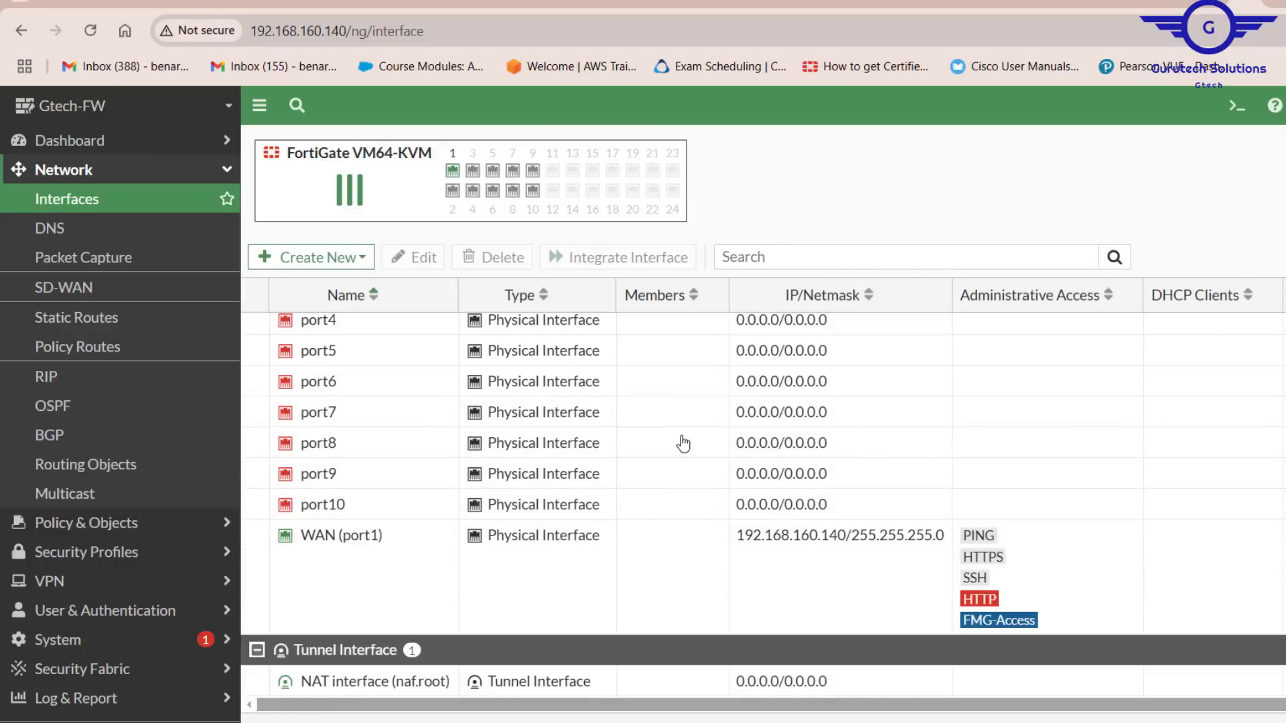
double_click(339, 535)
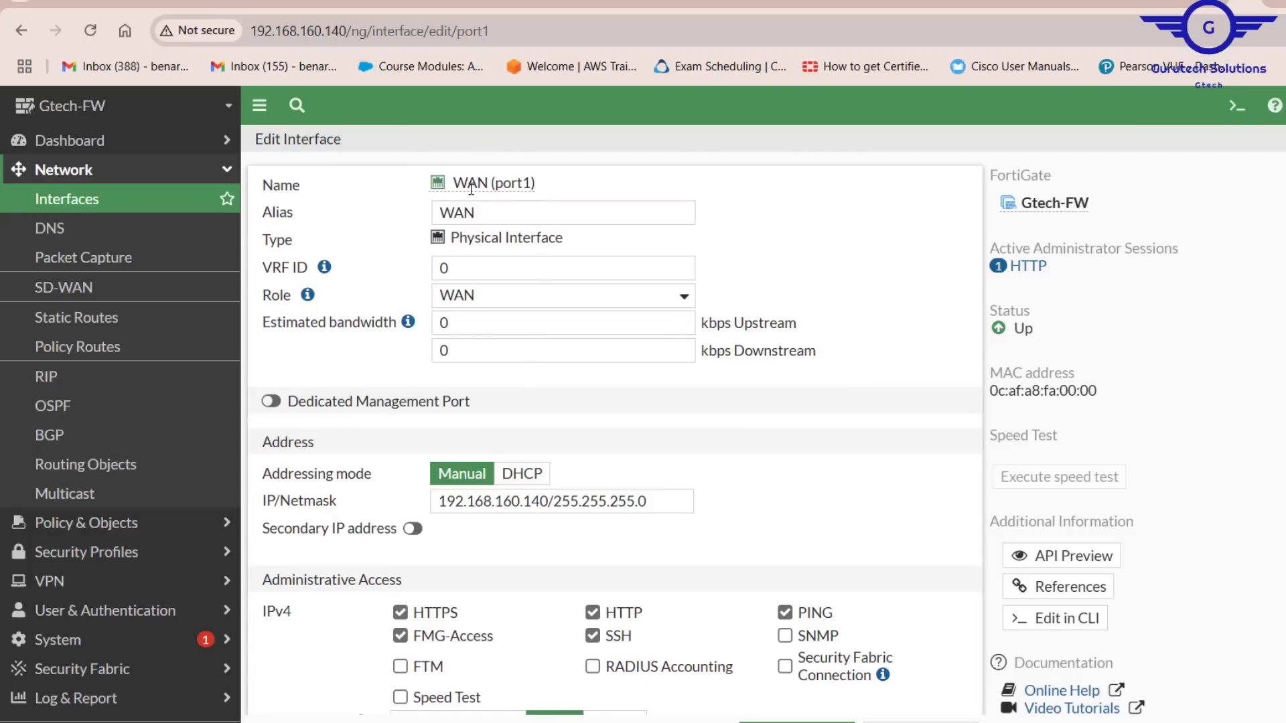
triple_click(561, 211)
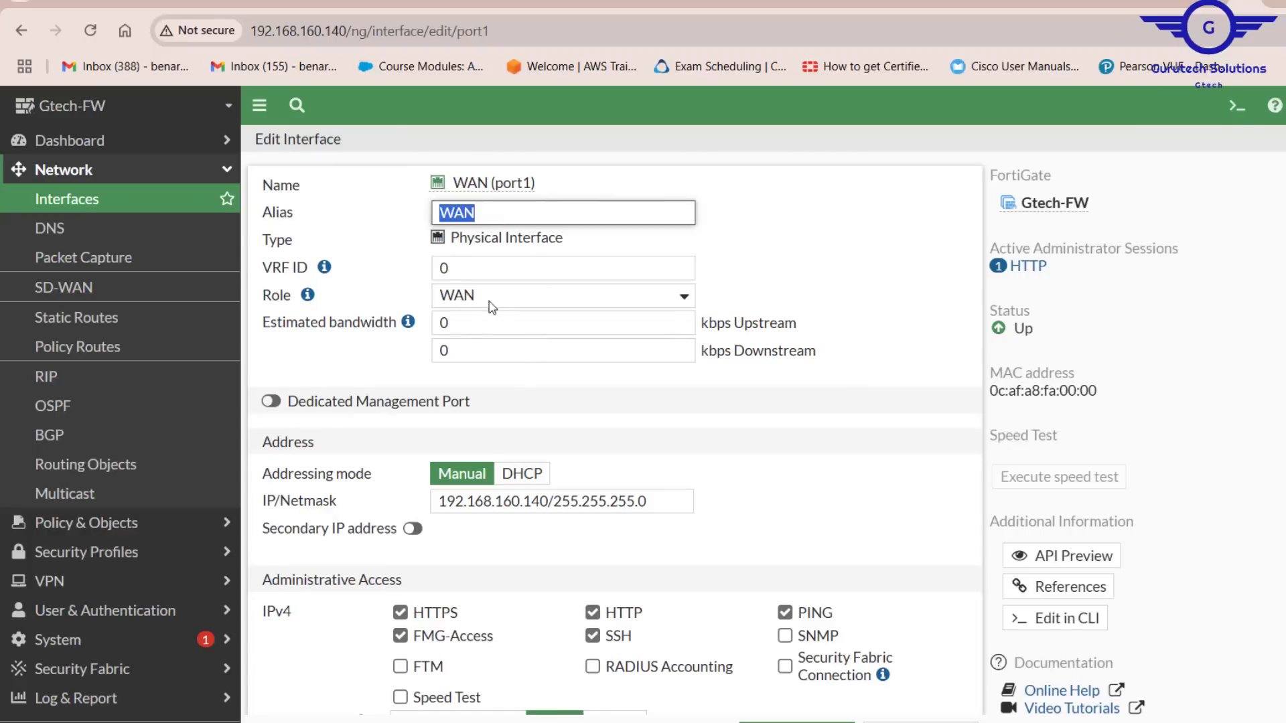
scroll("down", 3)
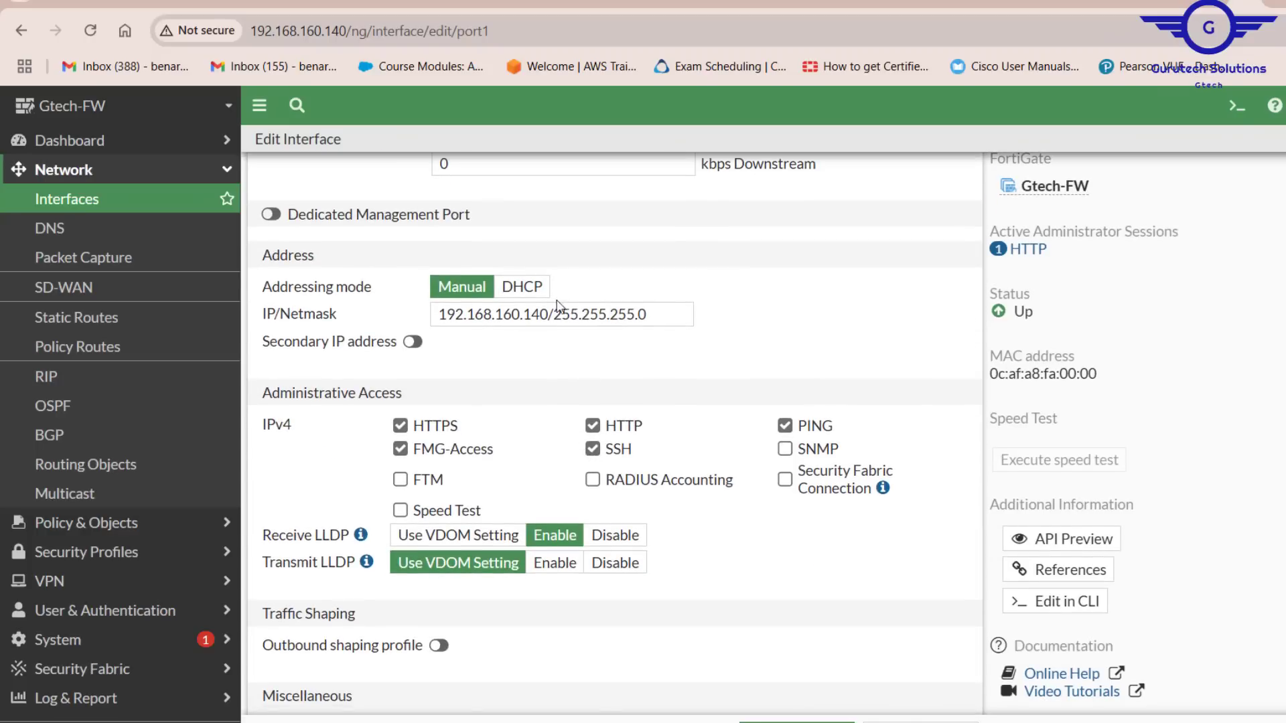
scroll("down", 3)
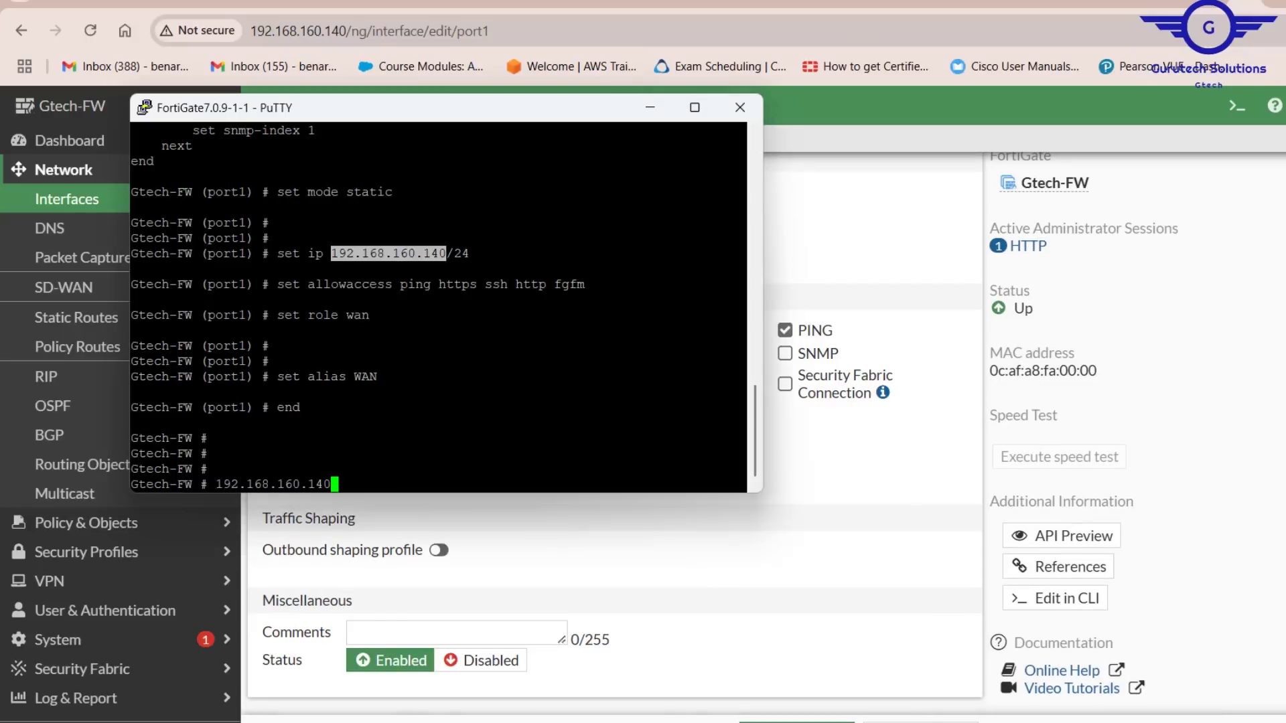
left_click(739, 107)
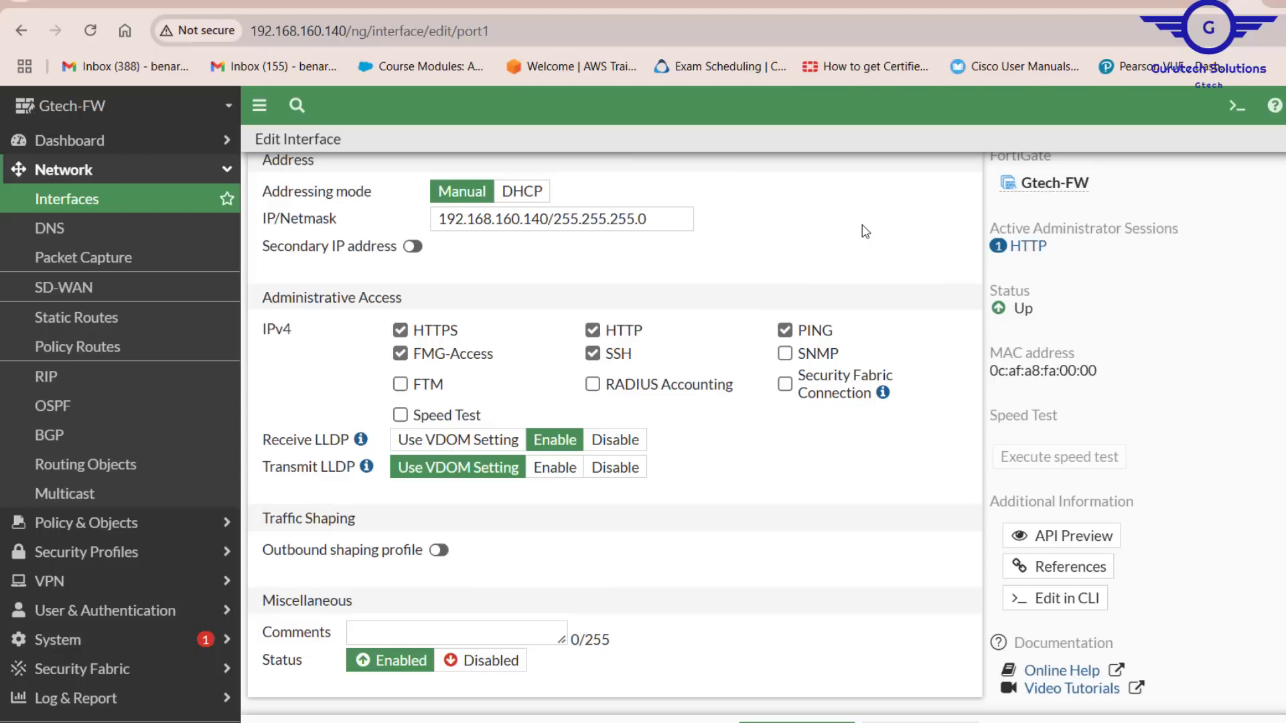